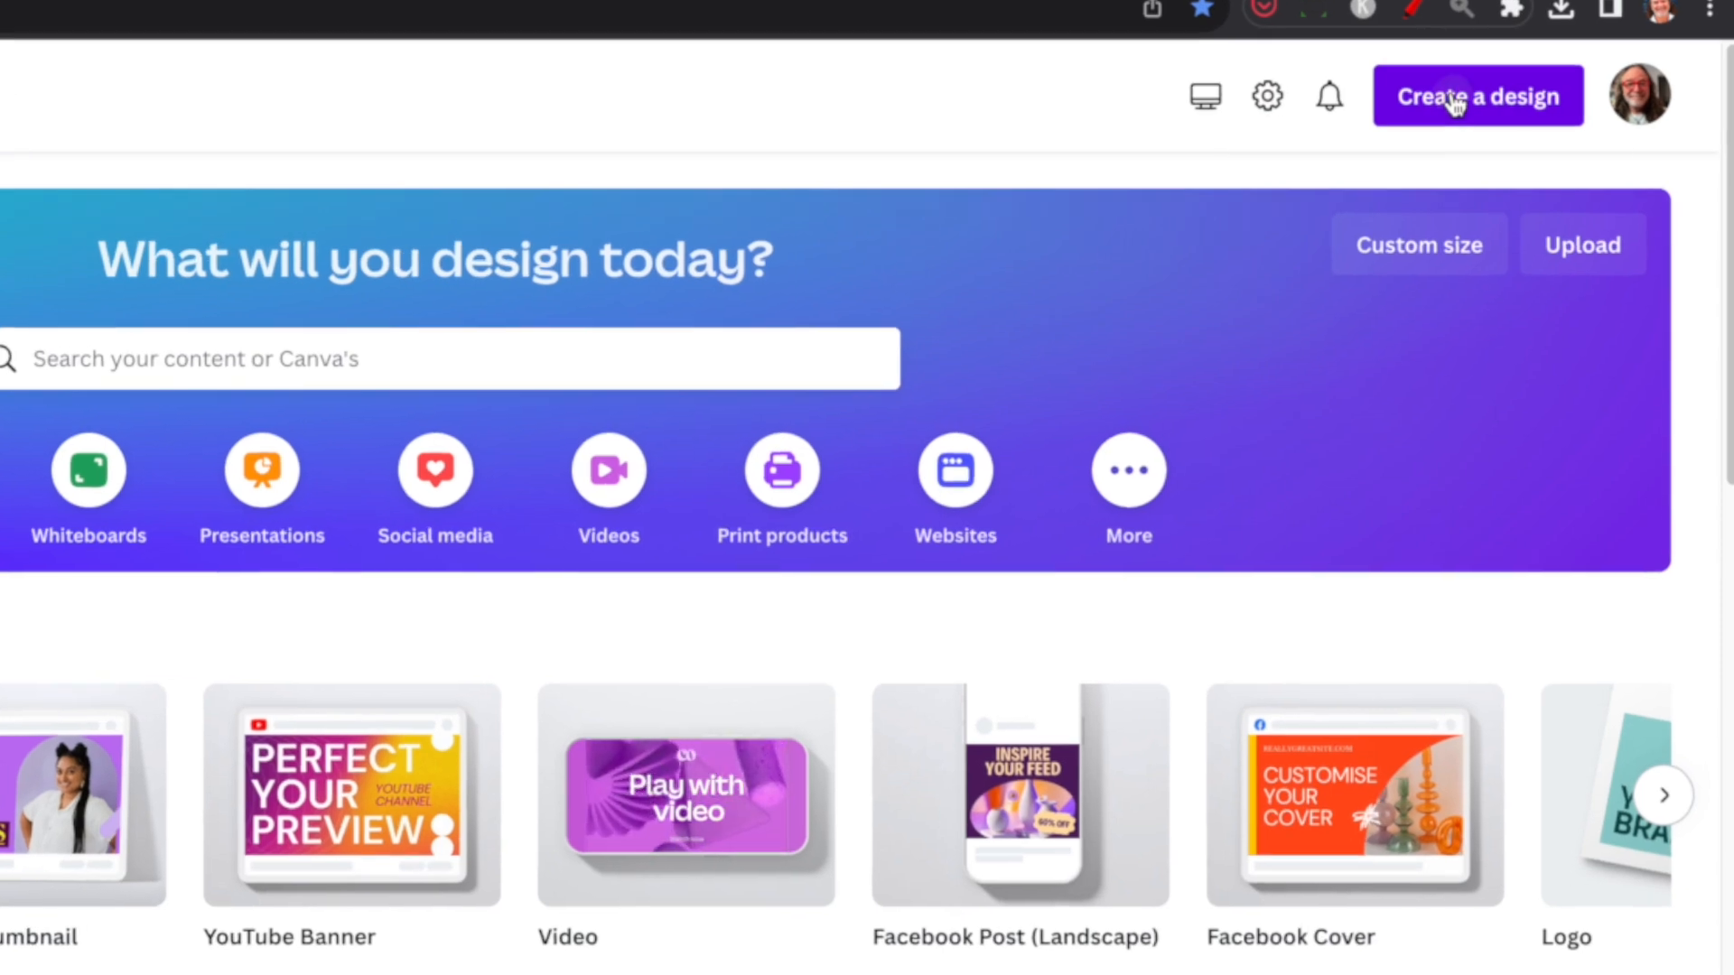
# Create a new blank YouTube Banner design (2560 × 1440 px).
pyautogui.click(1477, 96)
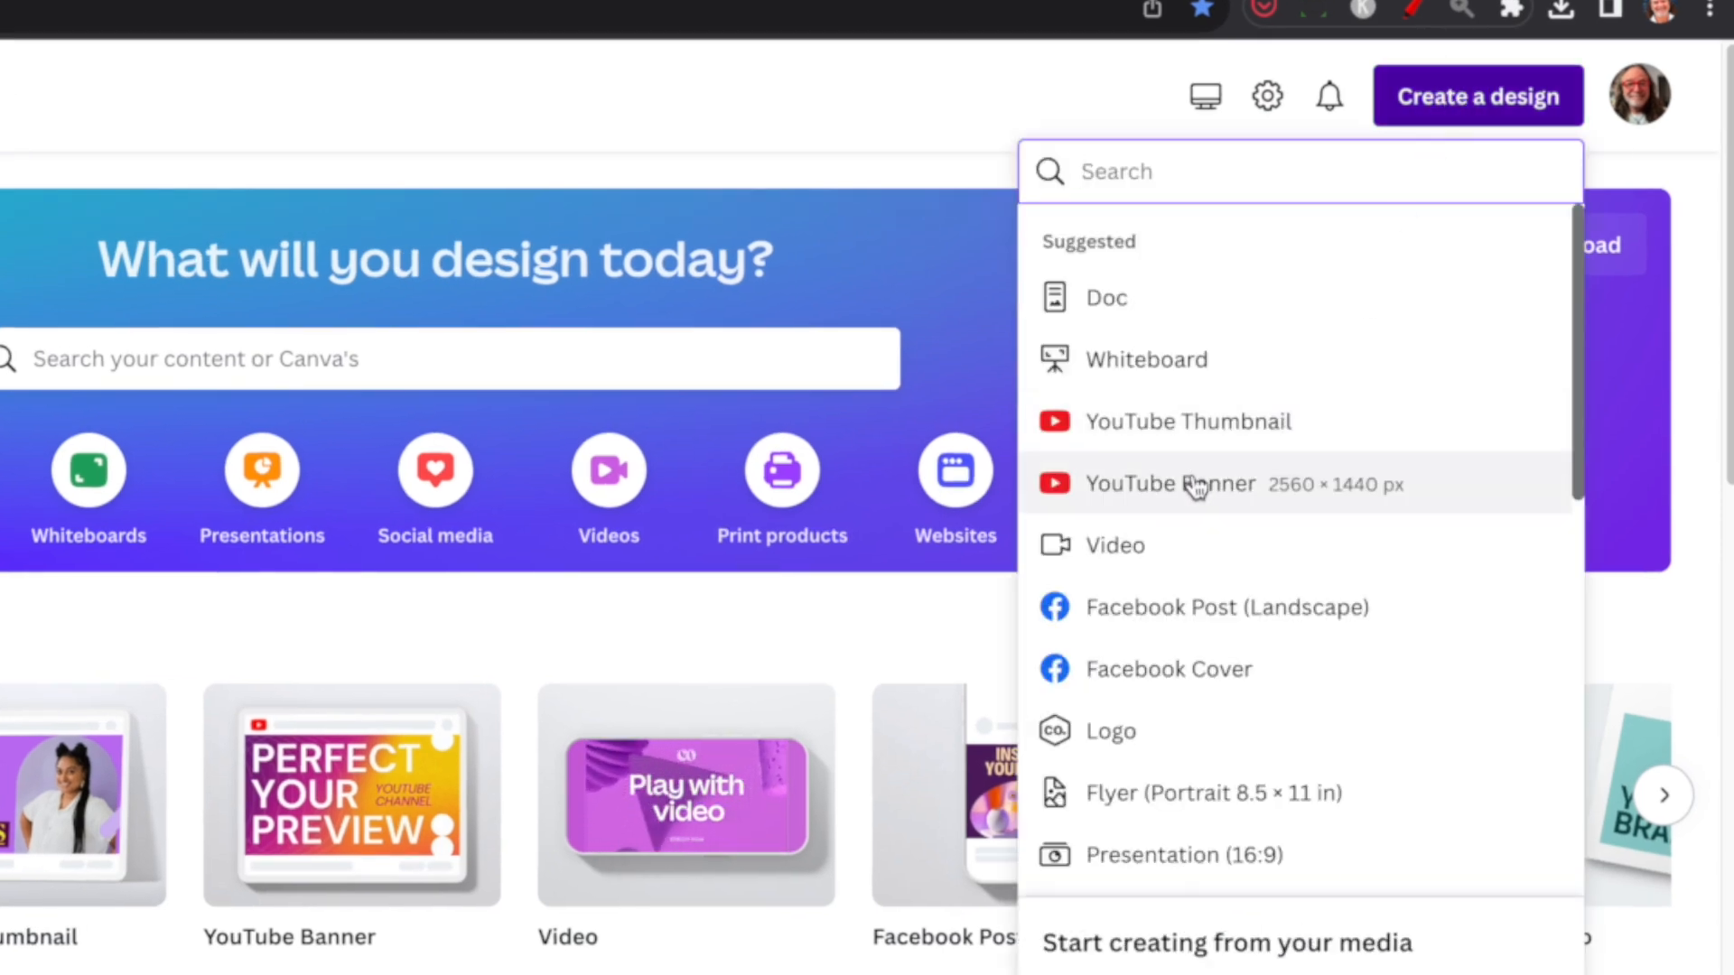
pyautogui.click(1168, 484)
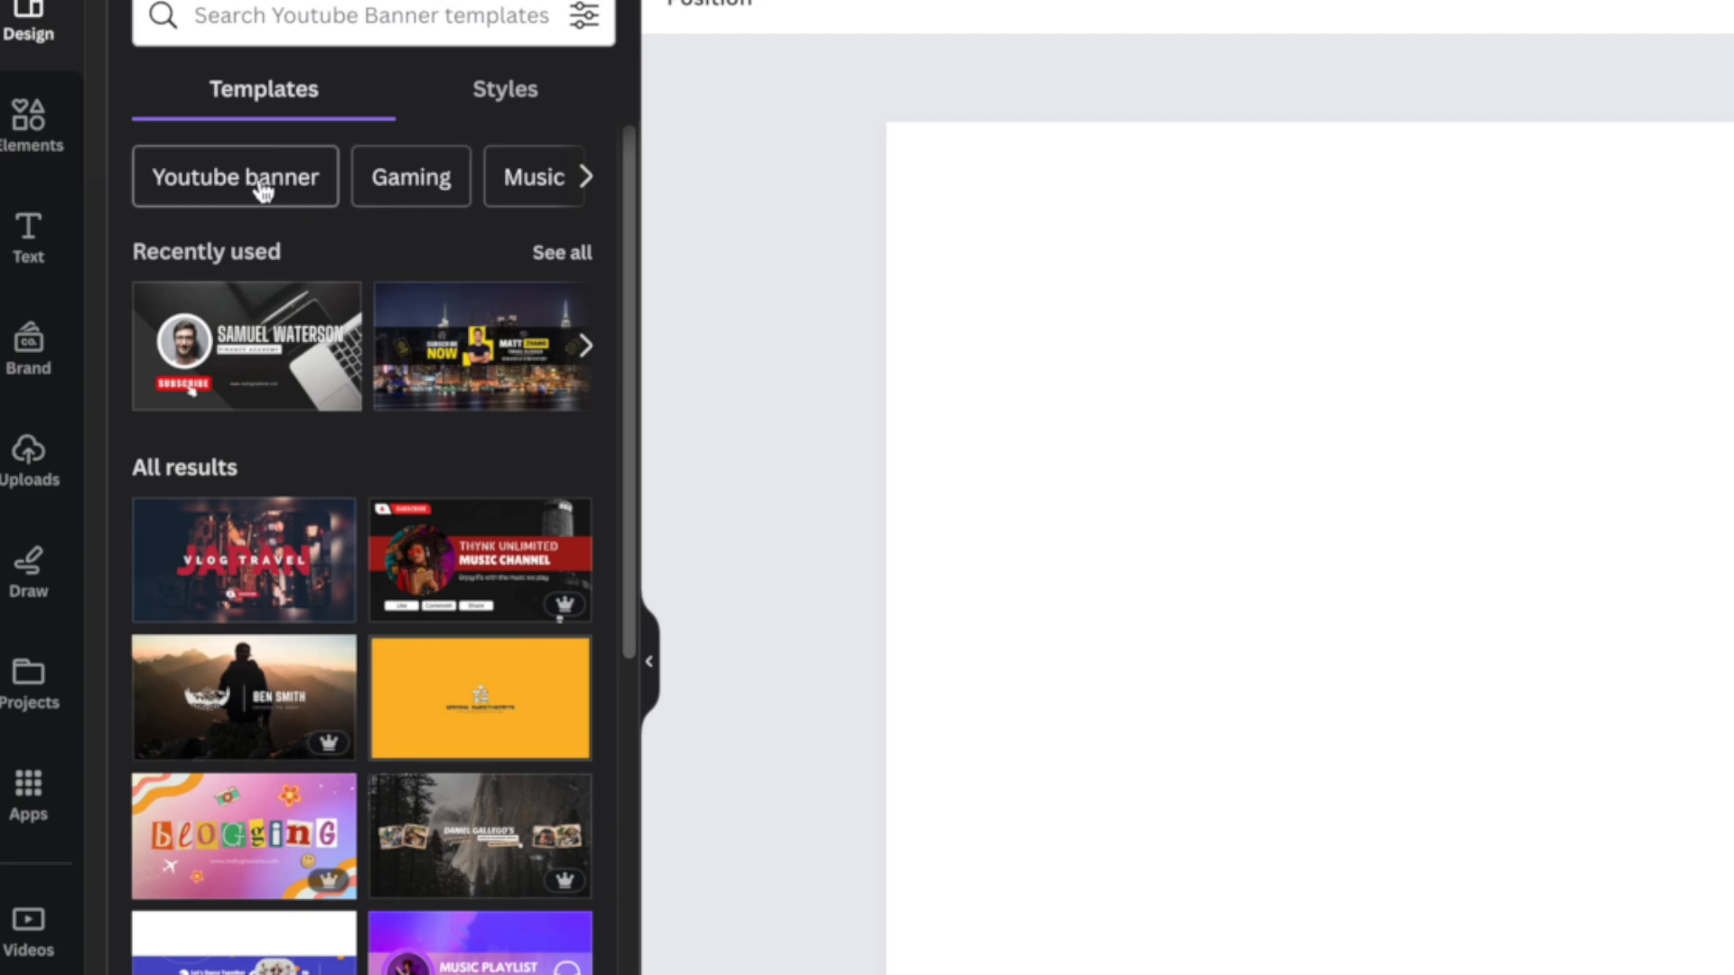
# Apply the Samuel Waterson laptop banner template found via 'Youtube channel banner' and browse Uploads for the superhero image.
pyautogui.write('Youtube channel banner')
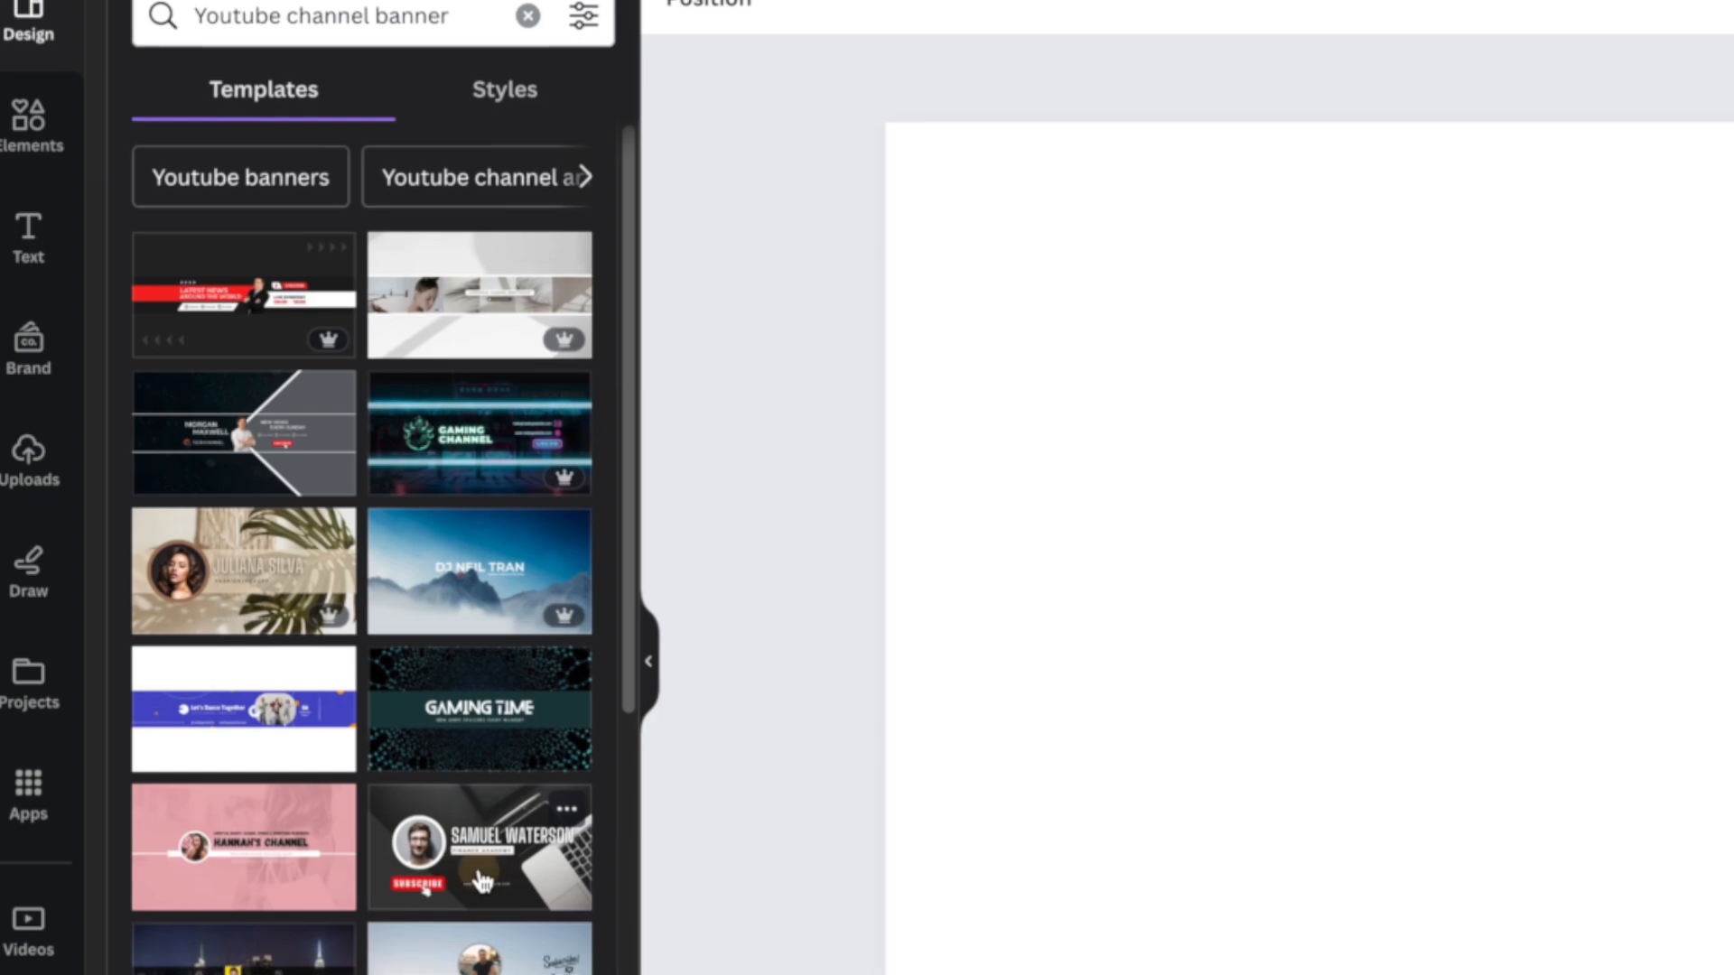
pyautogui.click(479, 847)
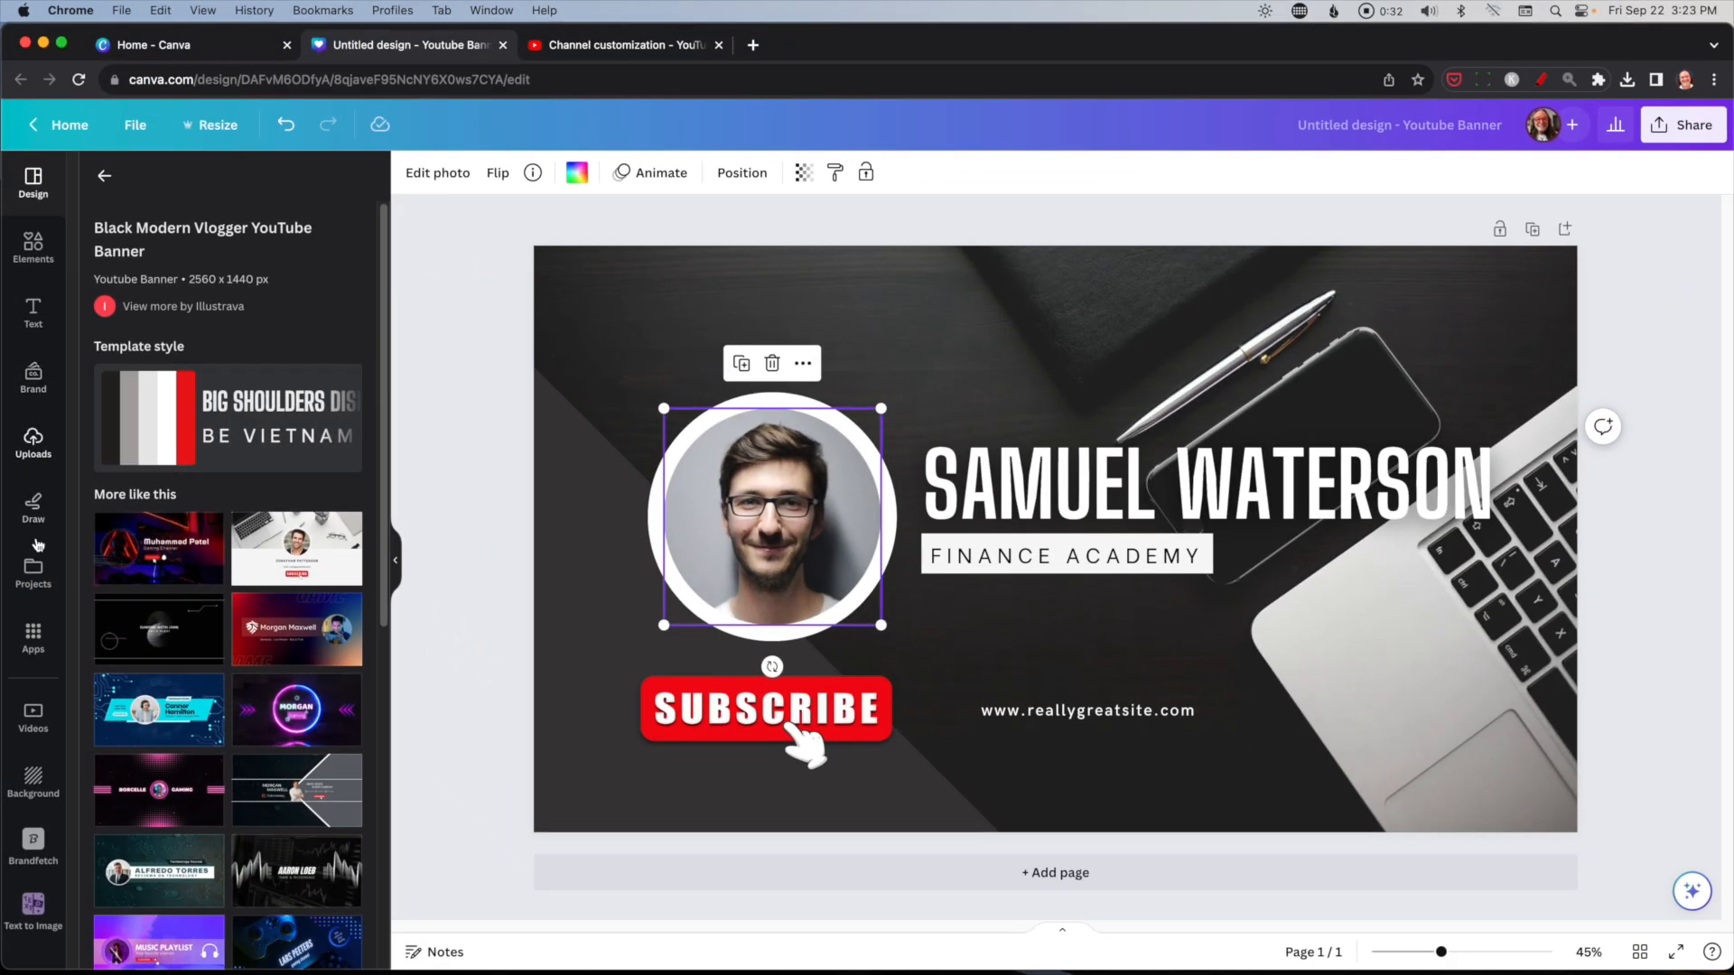
pyautogui.click(33, 443)
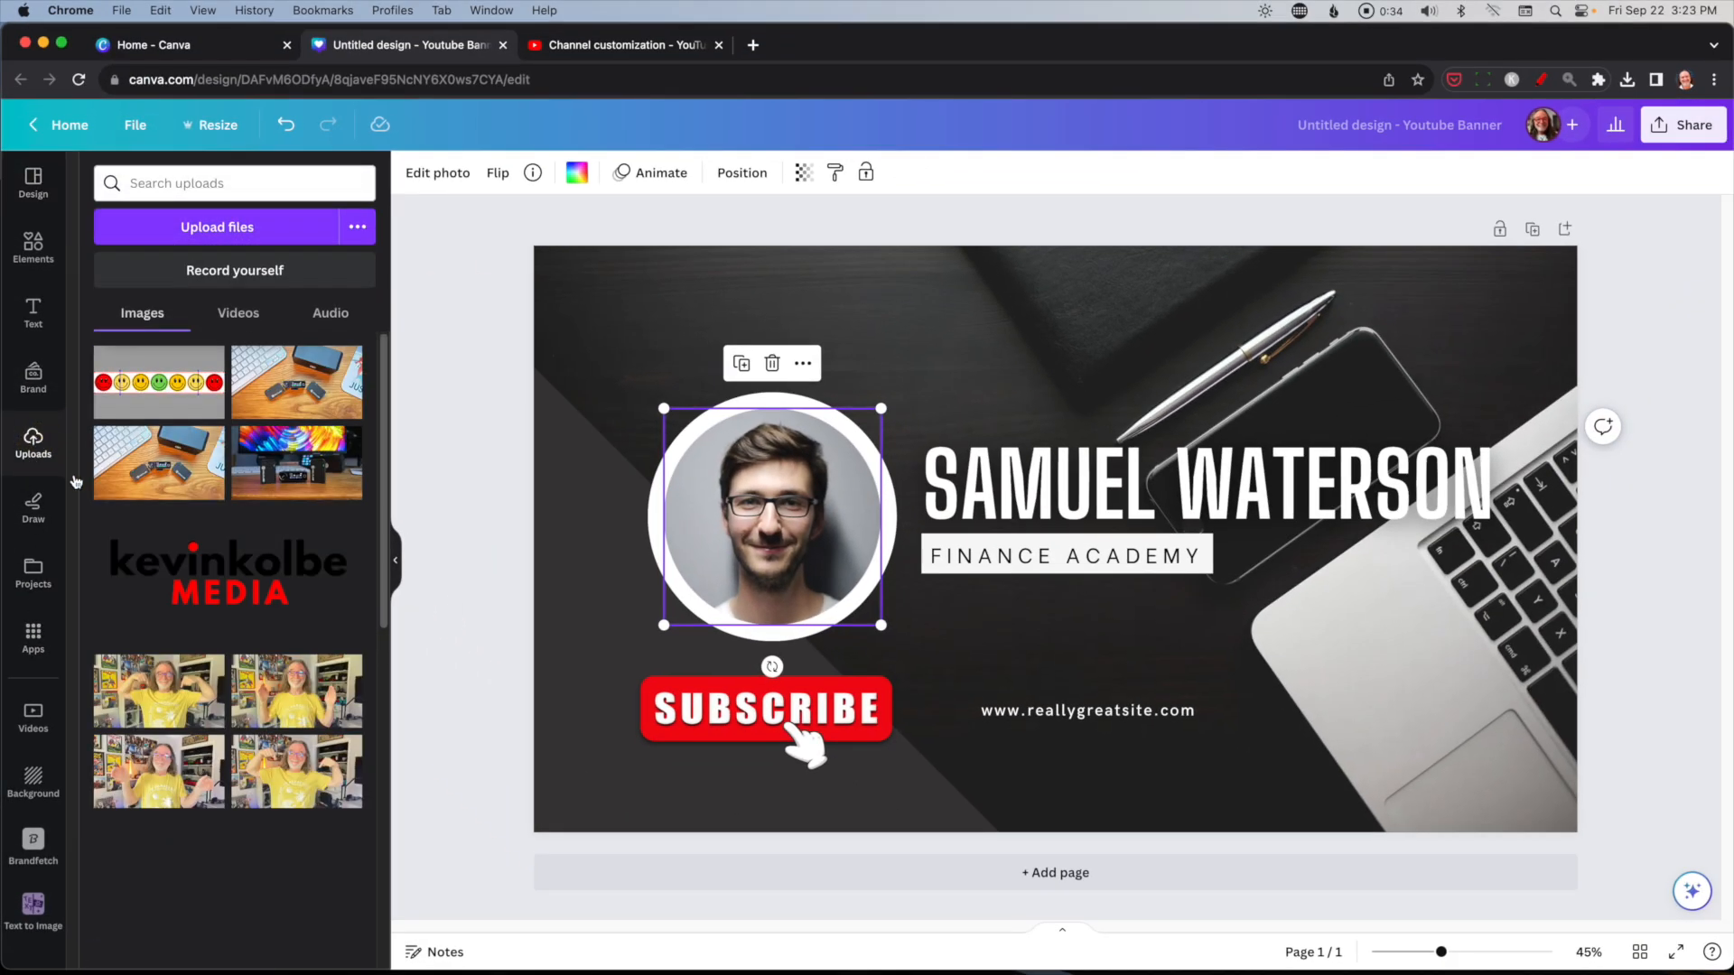
pyautogui.scroll(-3)
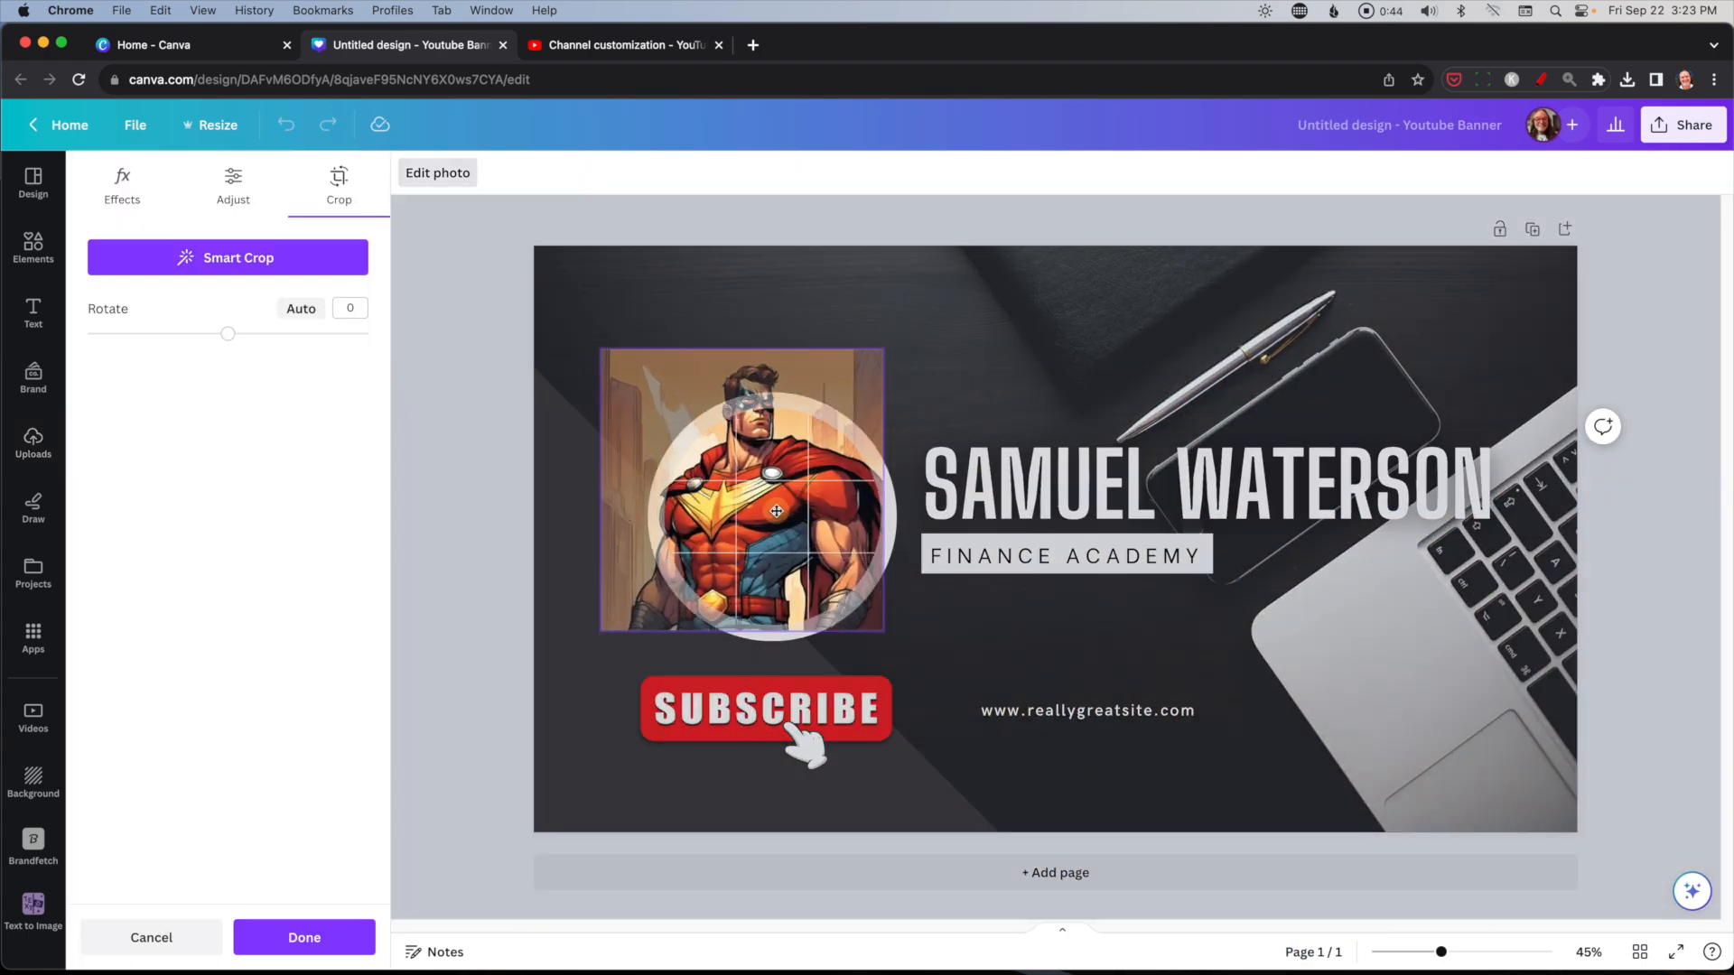
# Finish the circle crop and rewrite the tagline and website text boxes with the new slogan and URL.
pyautogui.click(303, 937)
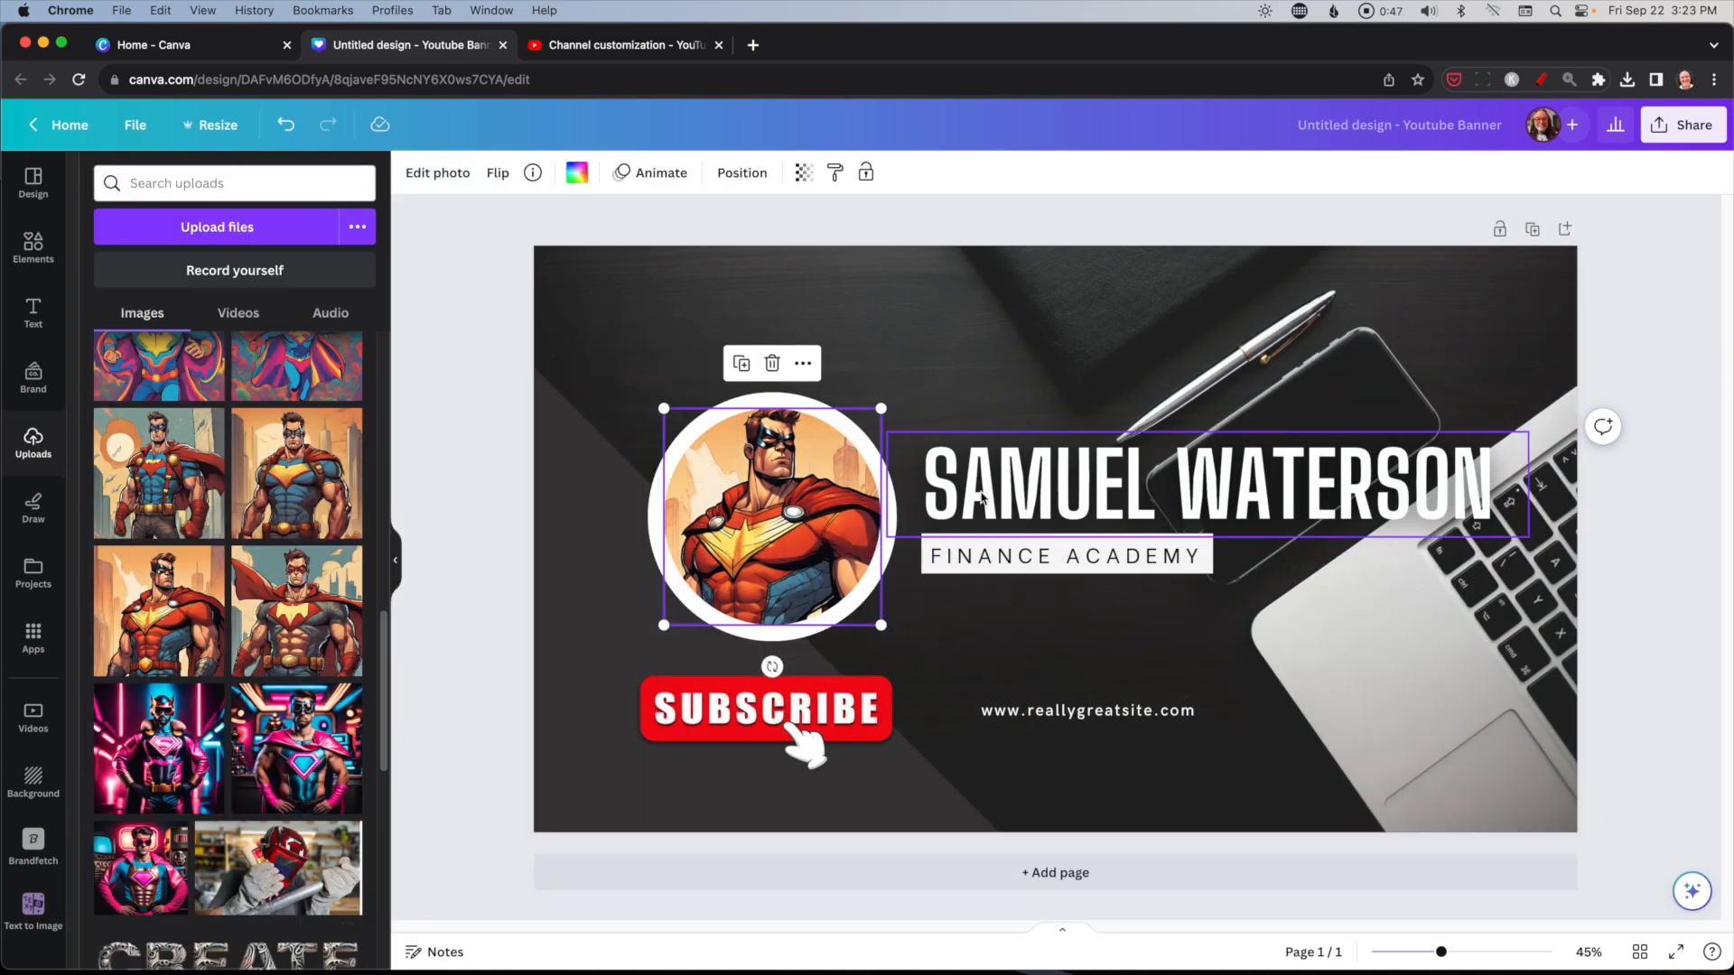
pyautogui.moveTo(1167, 484)
pyautogui.write('MISTER DUDE MAN')
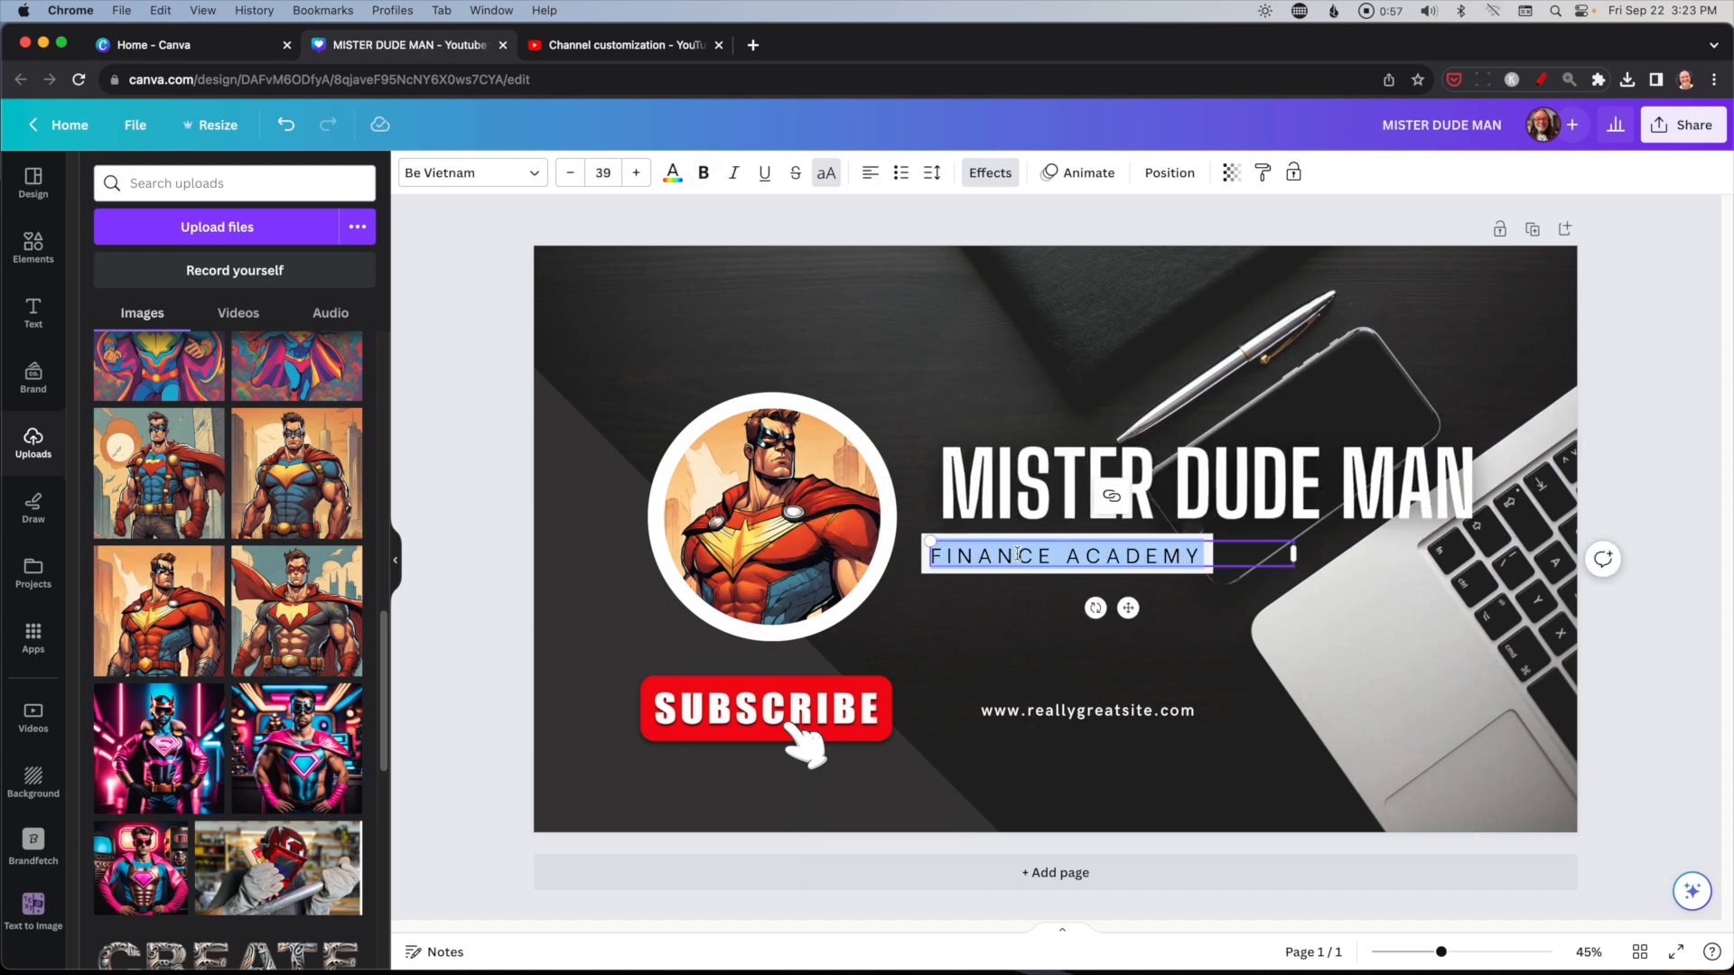
pyautogui.write('CREATE LIKE A BOSS')
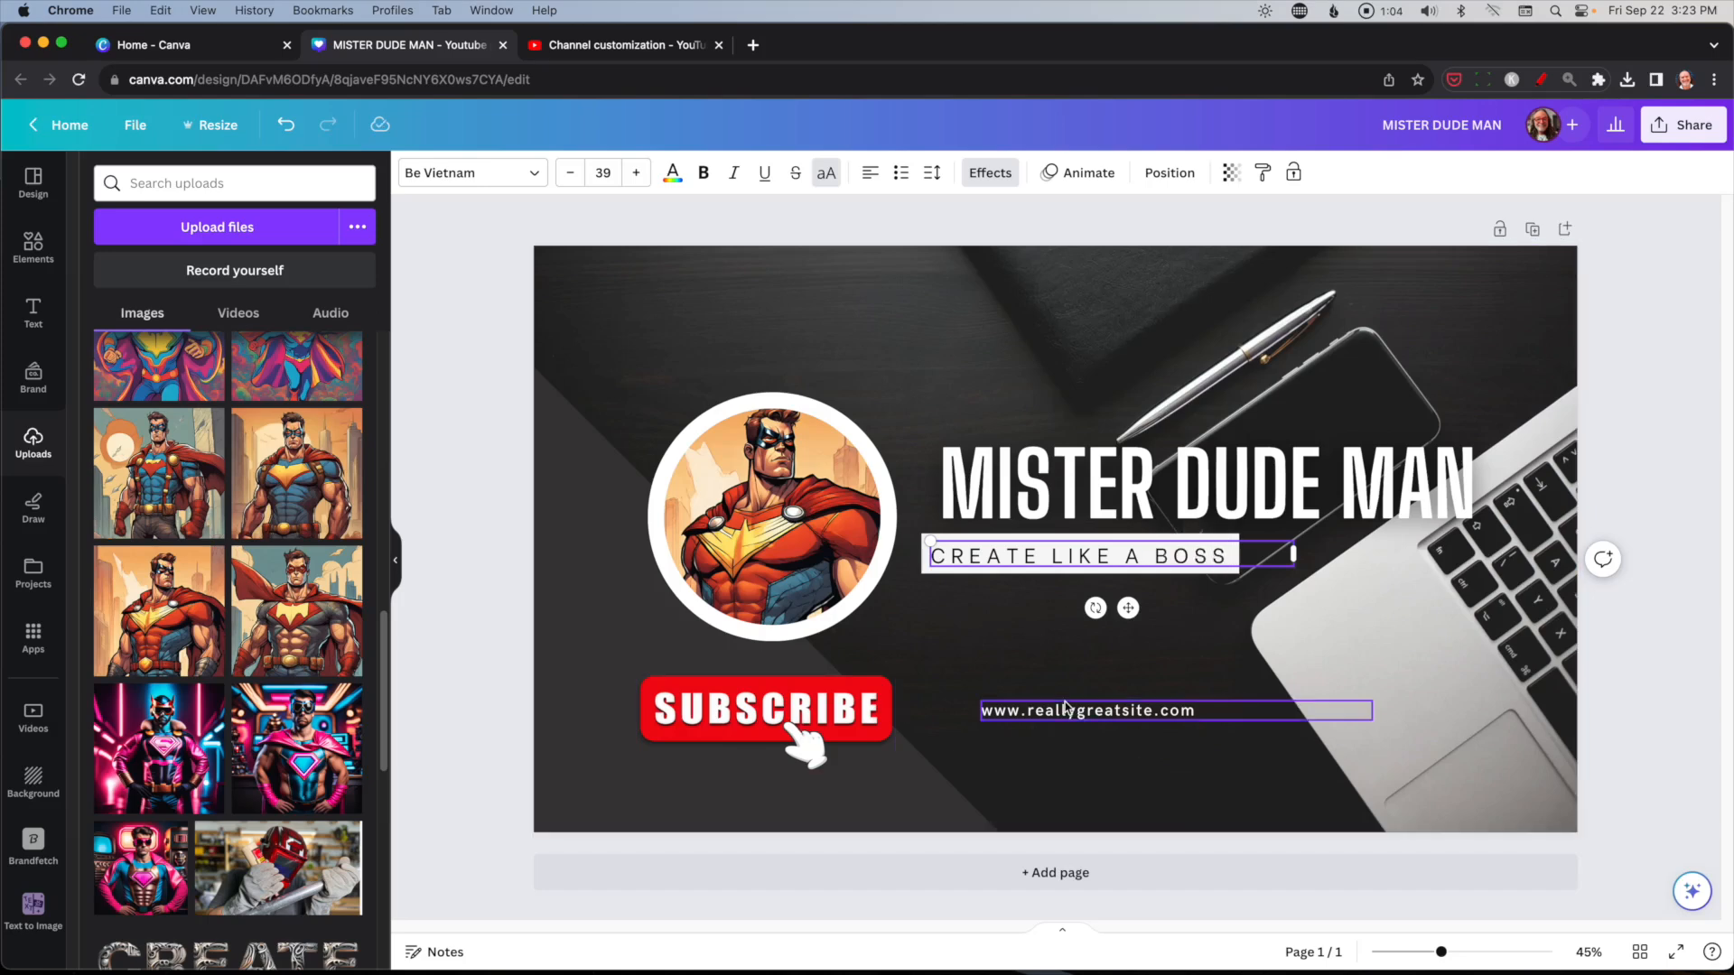
pyautogui.click(1086, 710)
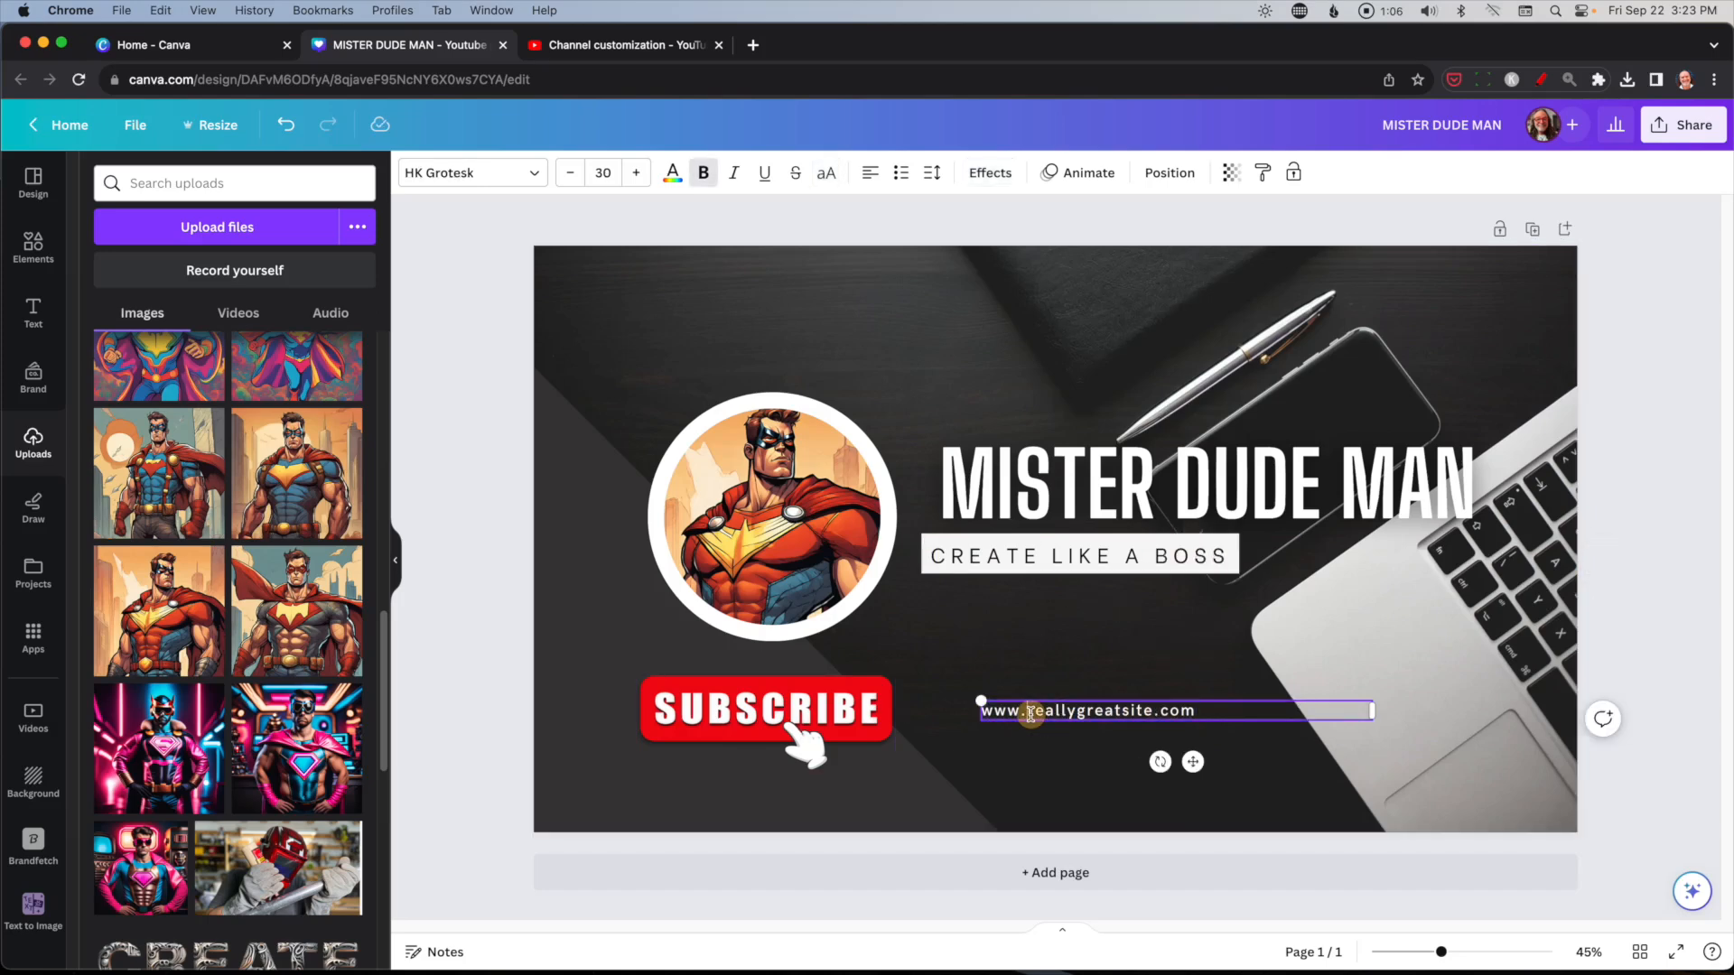
pyautogui.write('www.just.com')
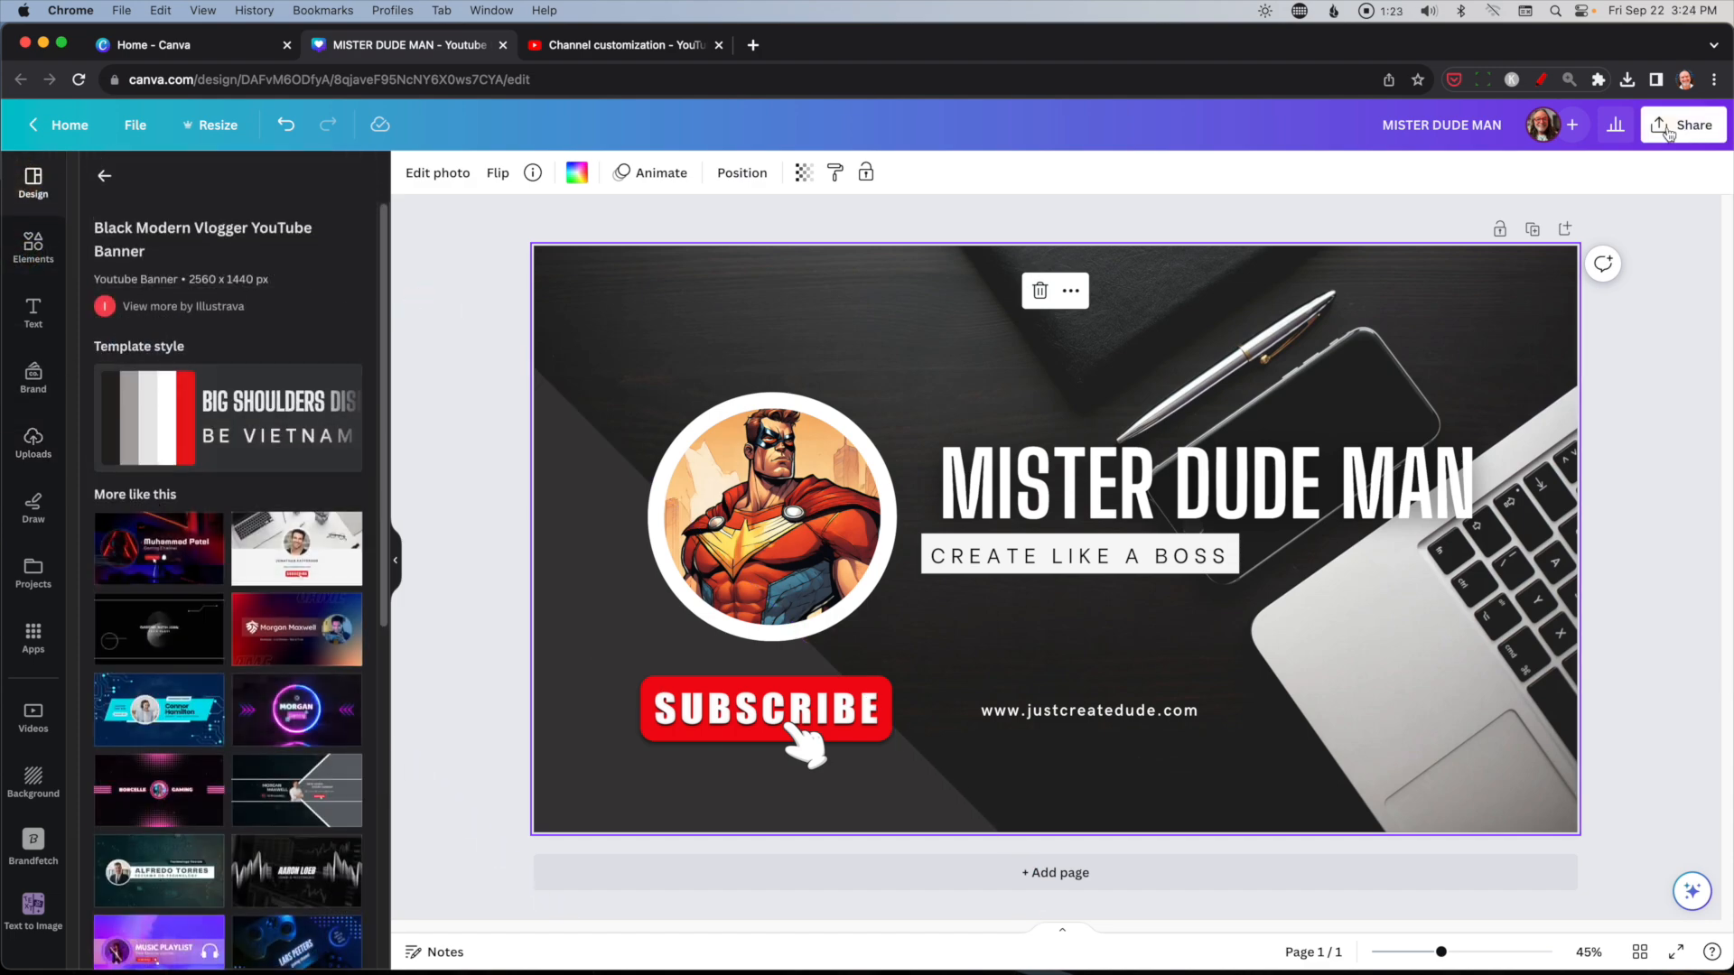
# Download the finished banner as a PNG via Share > Download.
pyautogui.click(1690, 125)
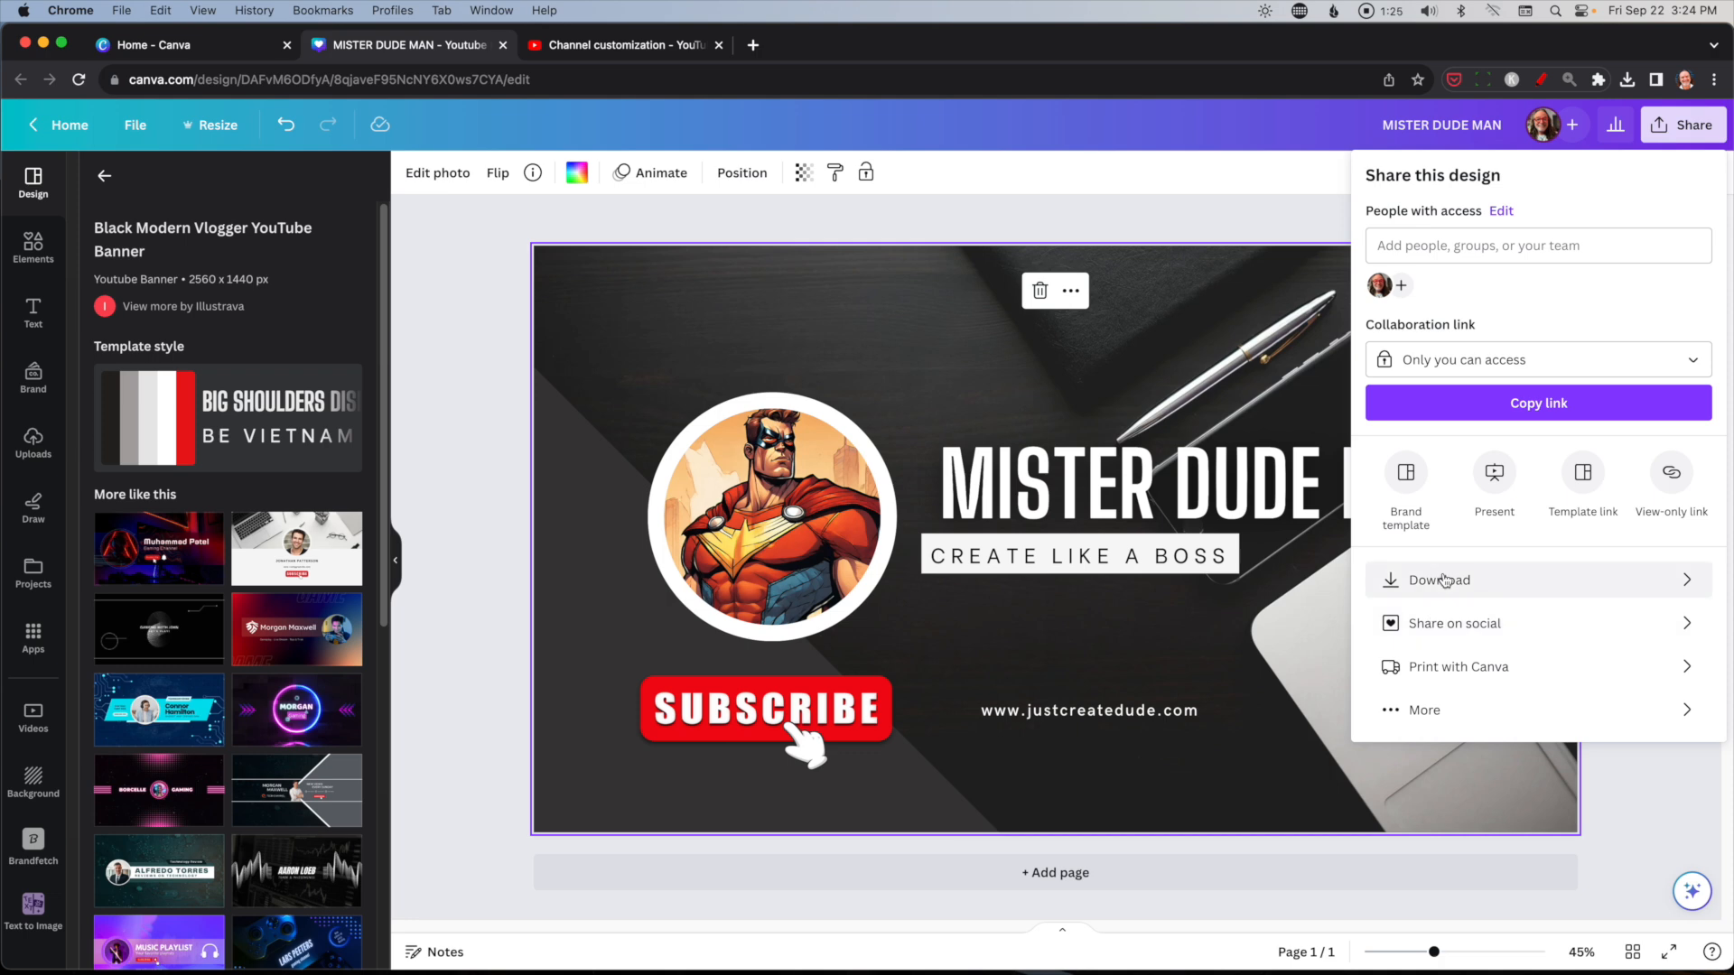
pyautogui.click(1440, 580)
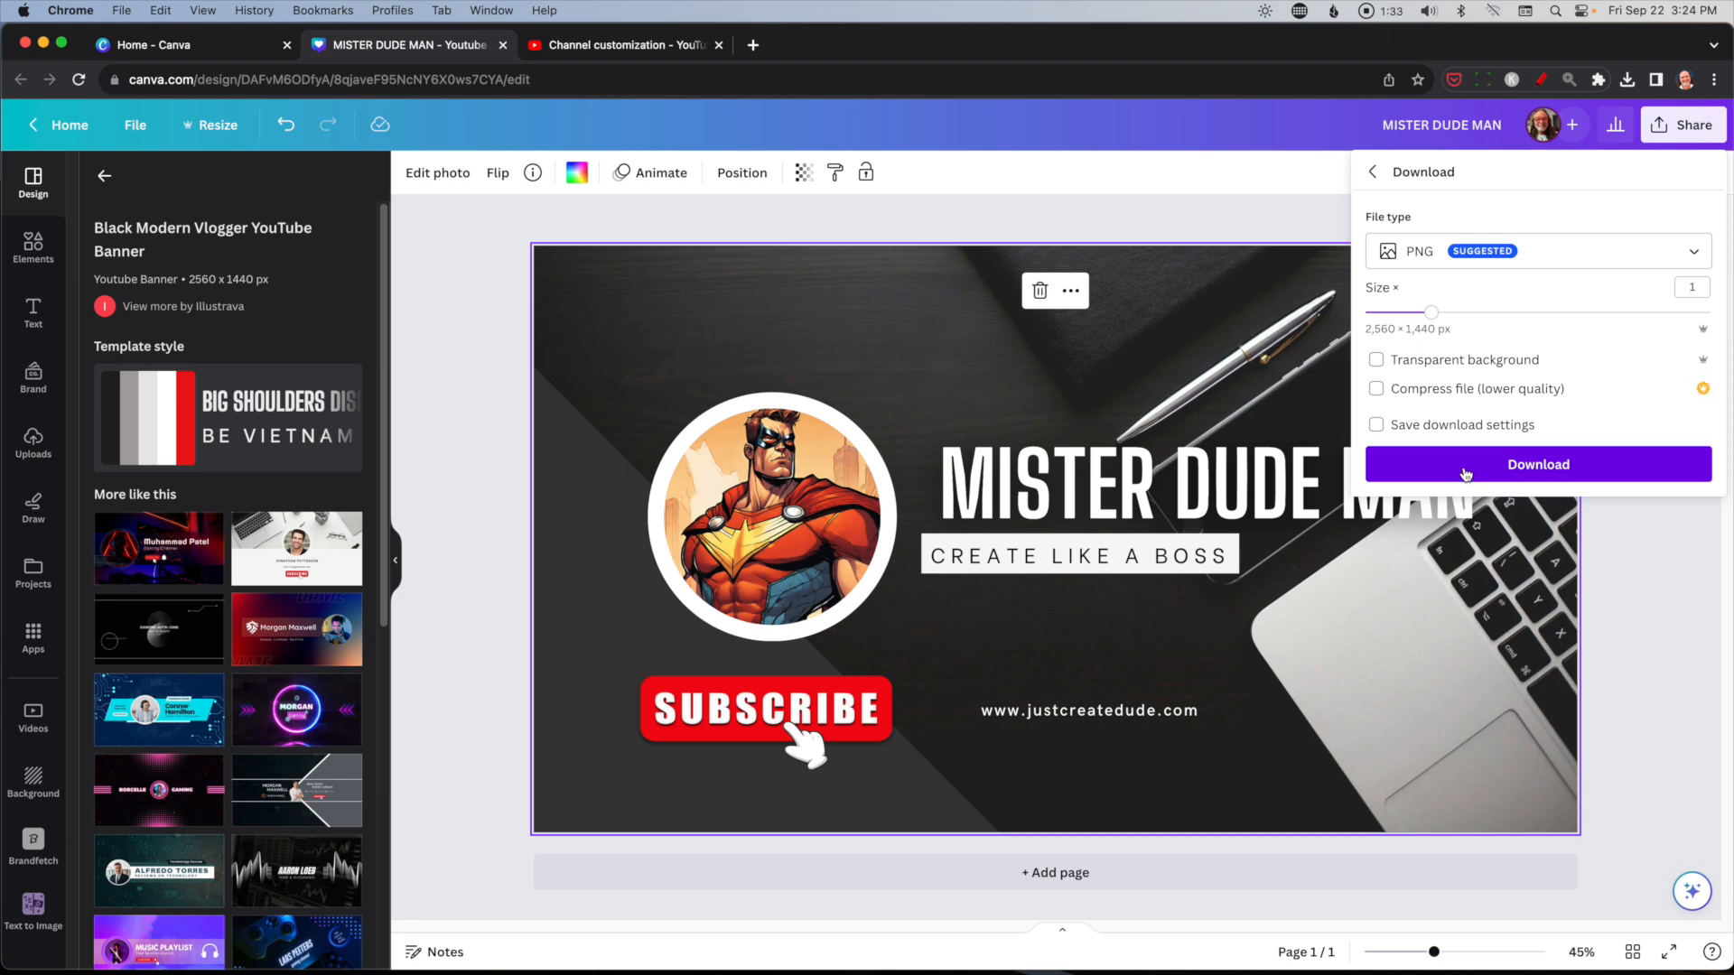
pyautogui.click(623, 45)
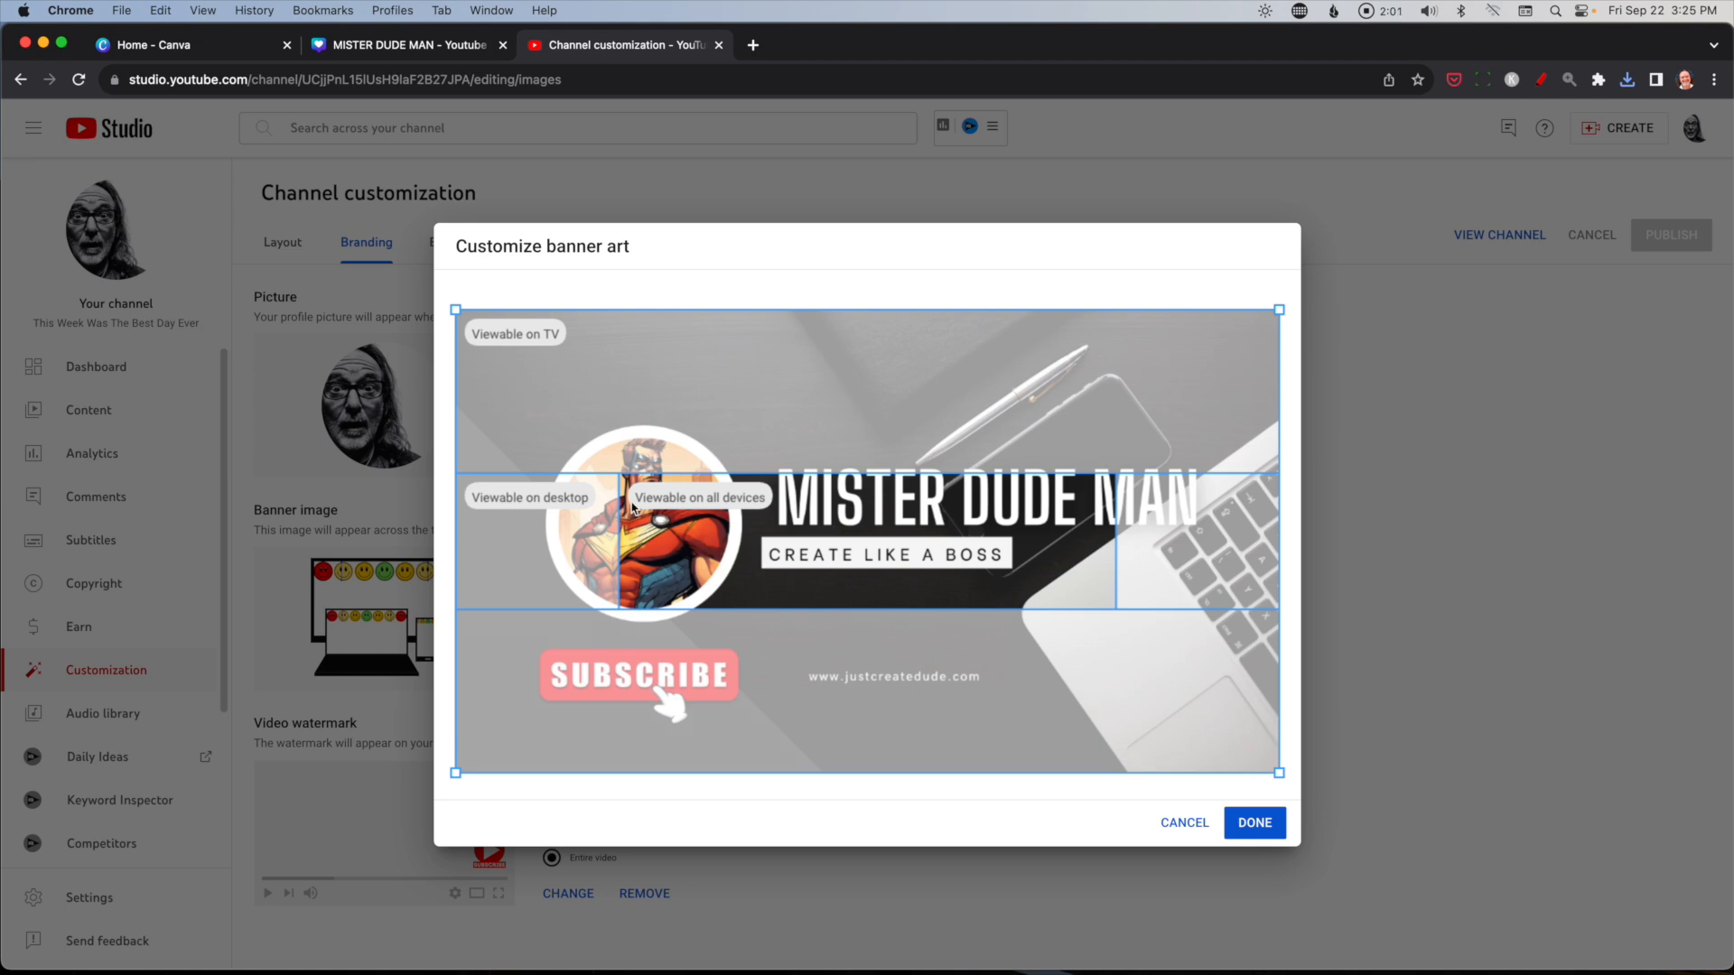
pyautogui.moveTo(661, 584)
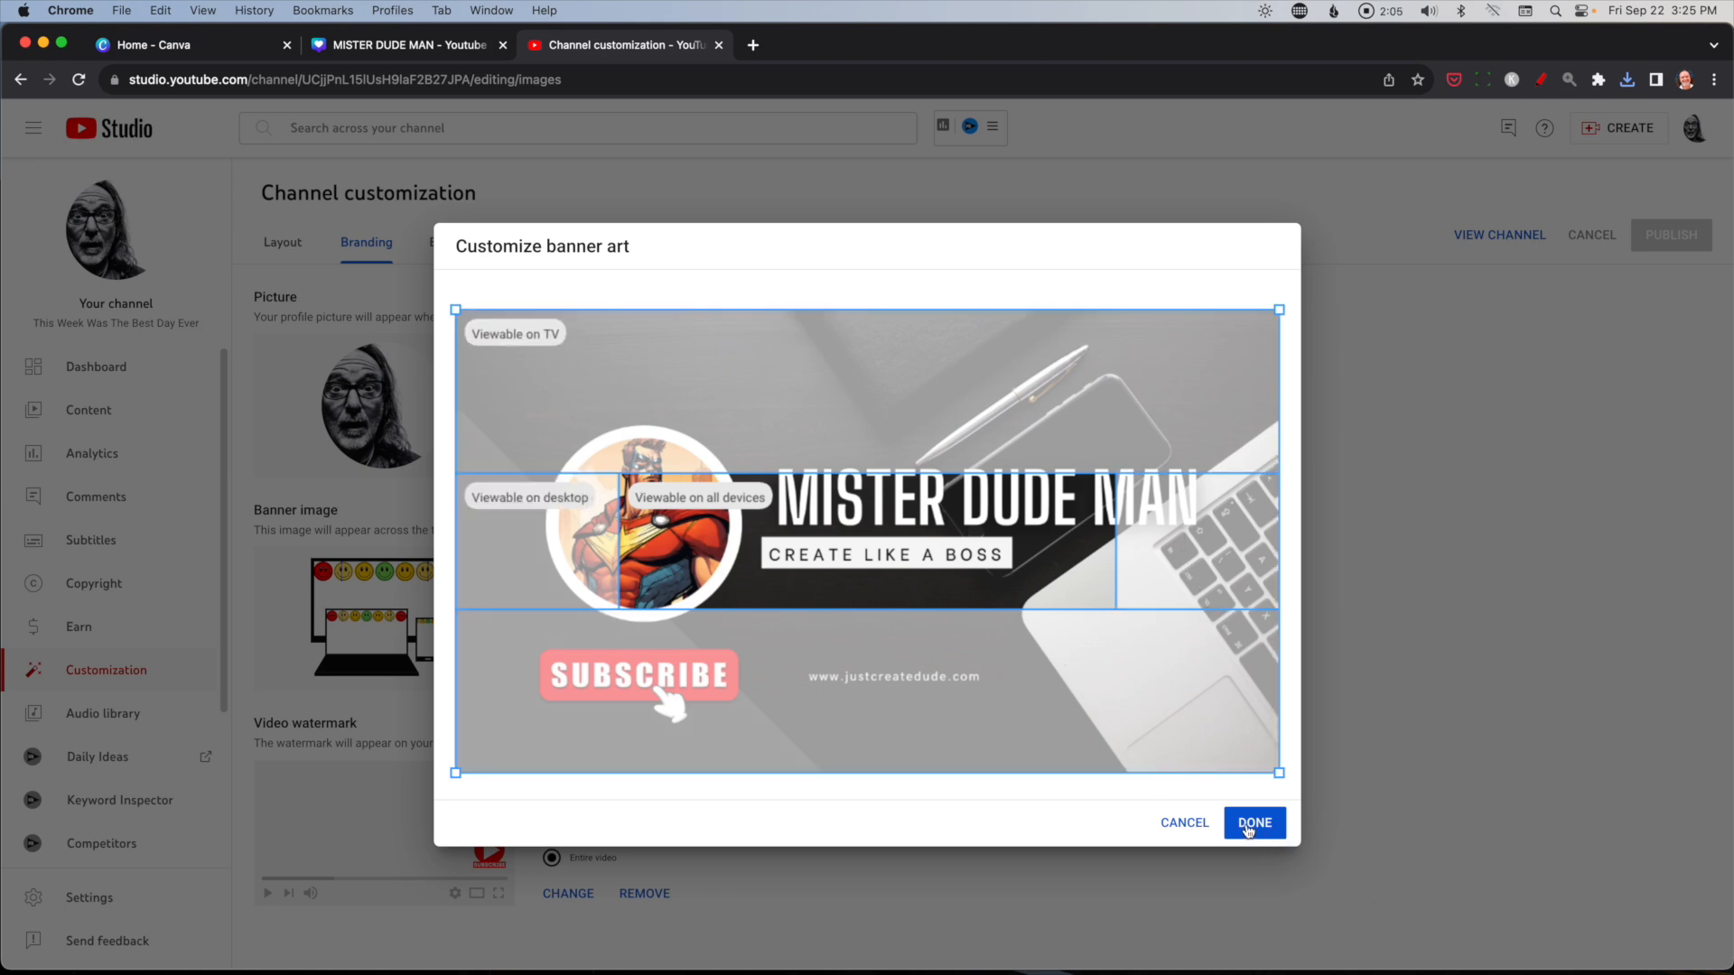
# Accept the banner crop in Customize banner art so the image becomes the channel banner.
pyautogui.click(1254, 822)
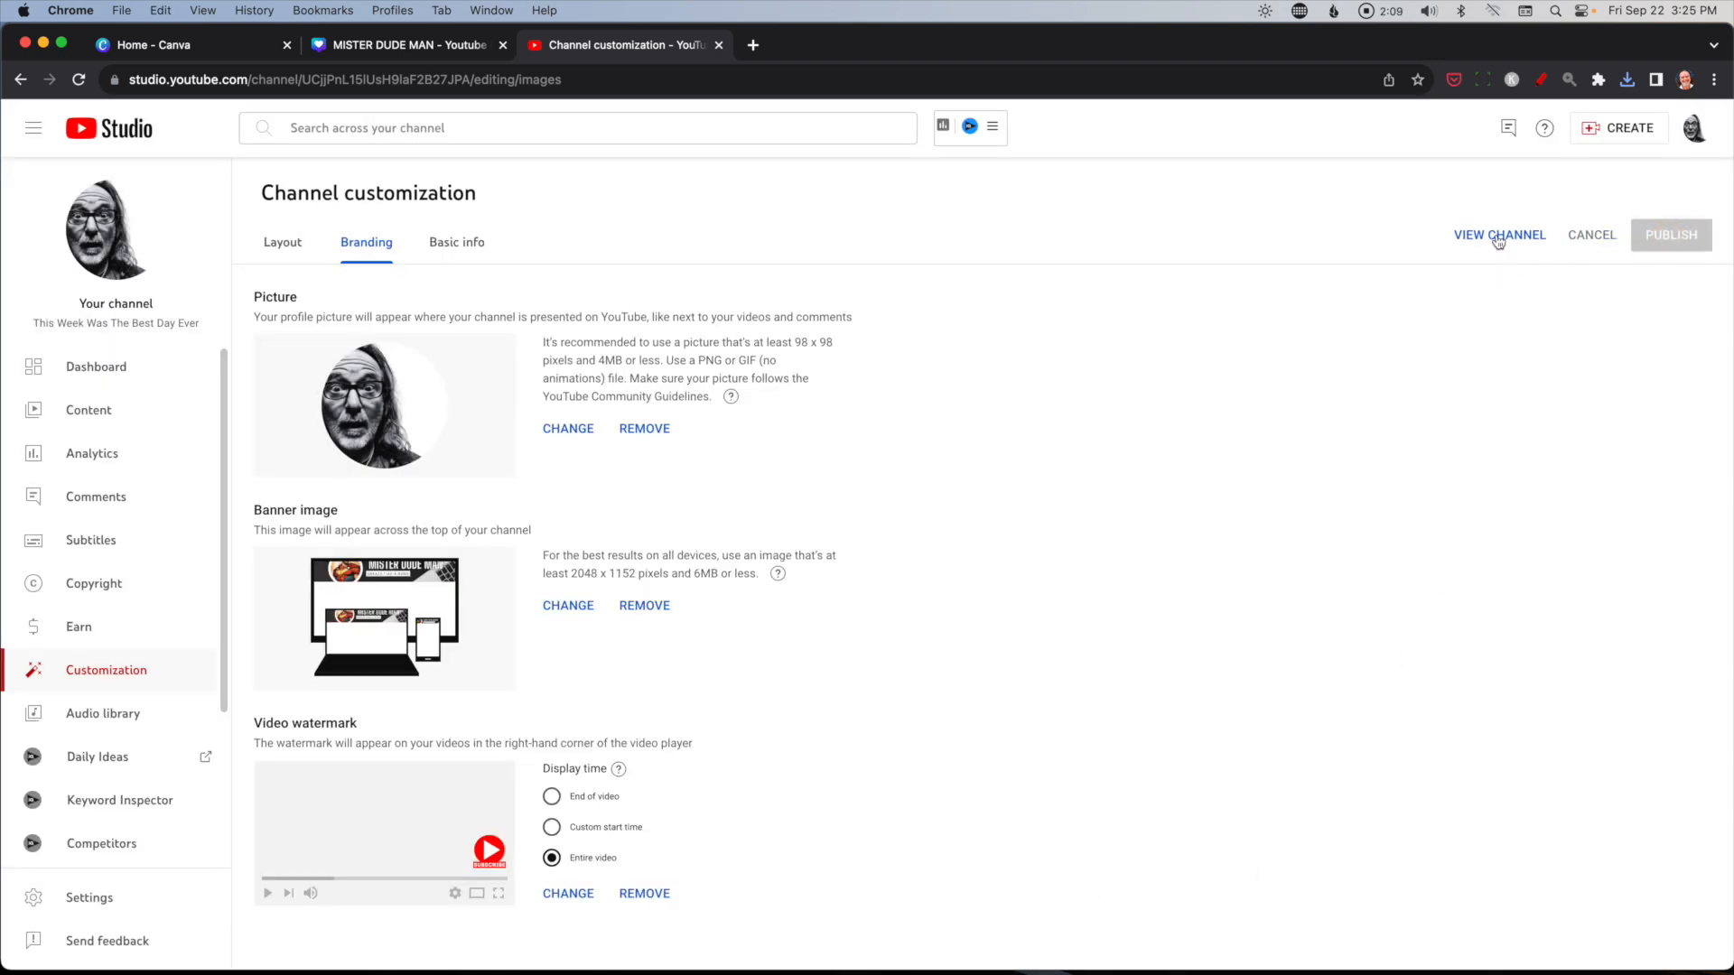
# View the channel page to check the new MISTER DUDE MAN banner across the top.
pyautogui.click(1500, 235)
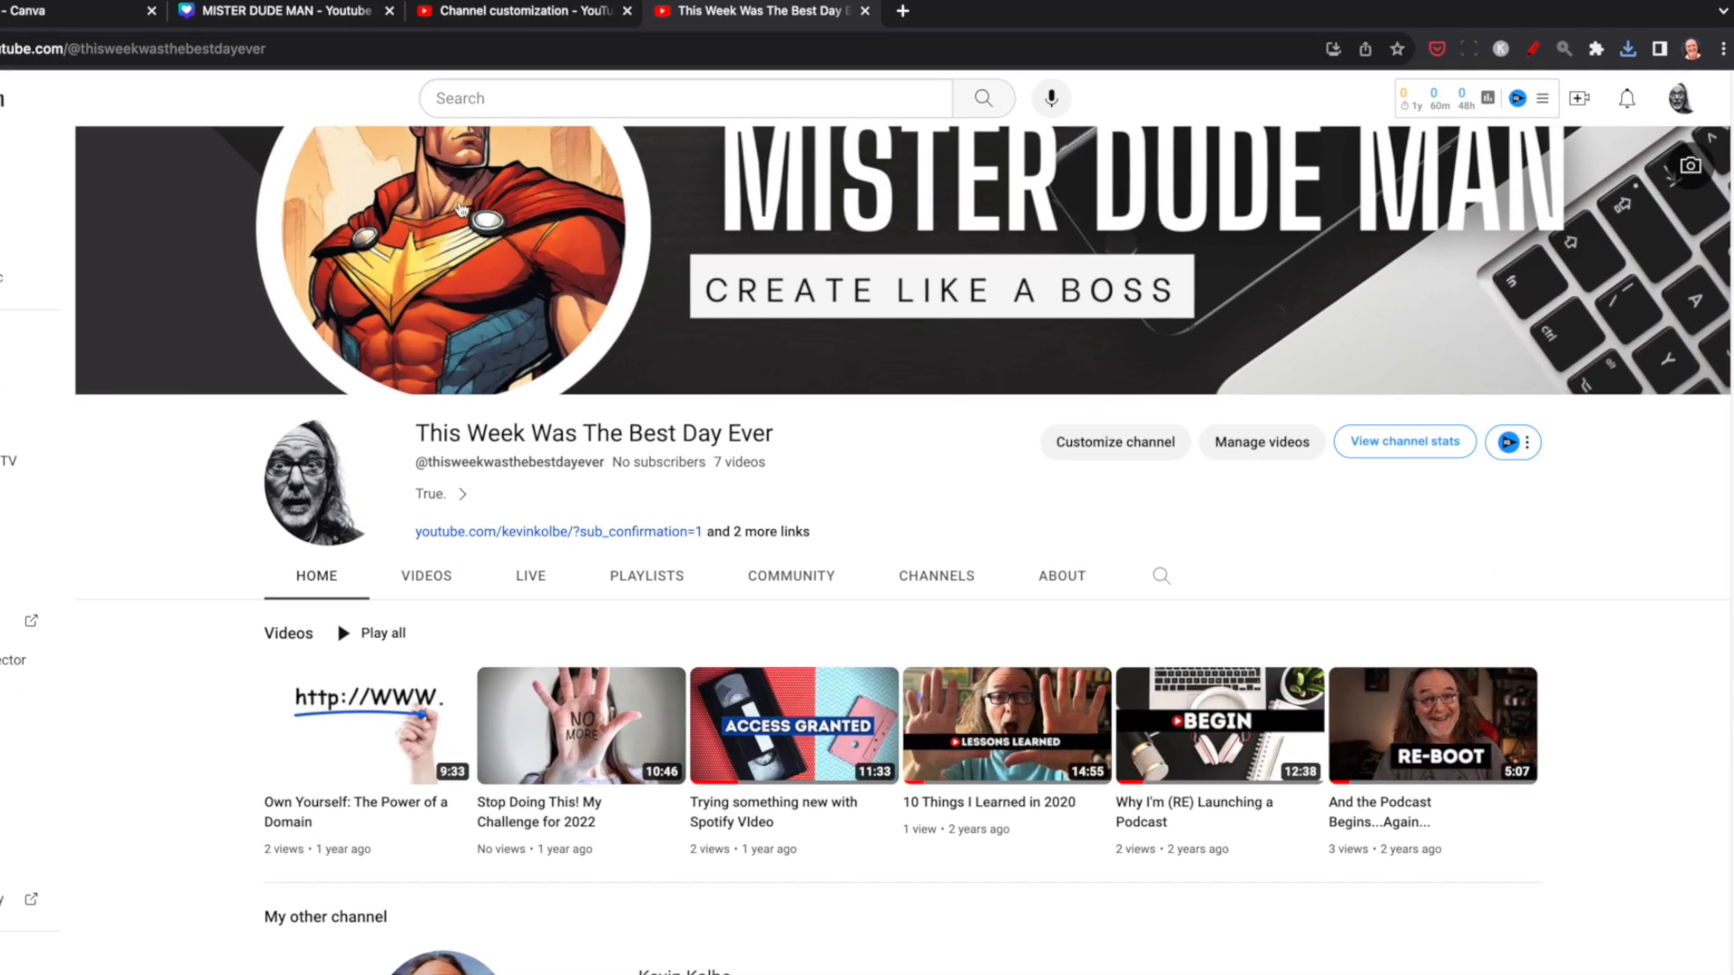
pyautogui.moveTo(1047, 253)
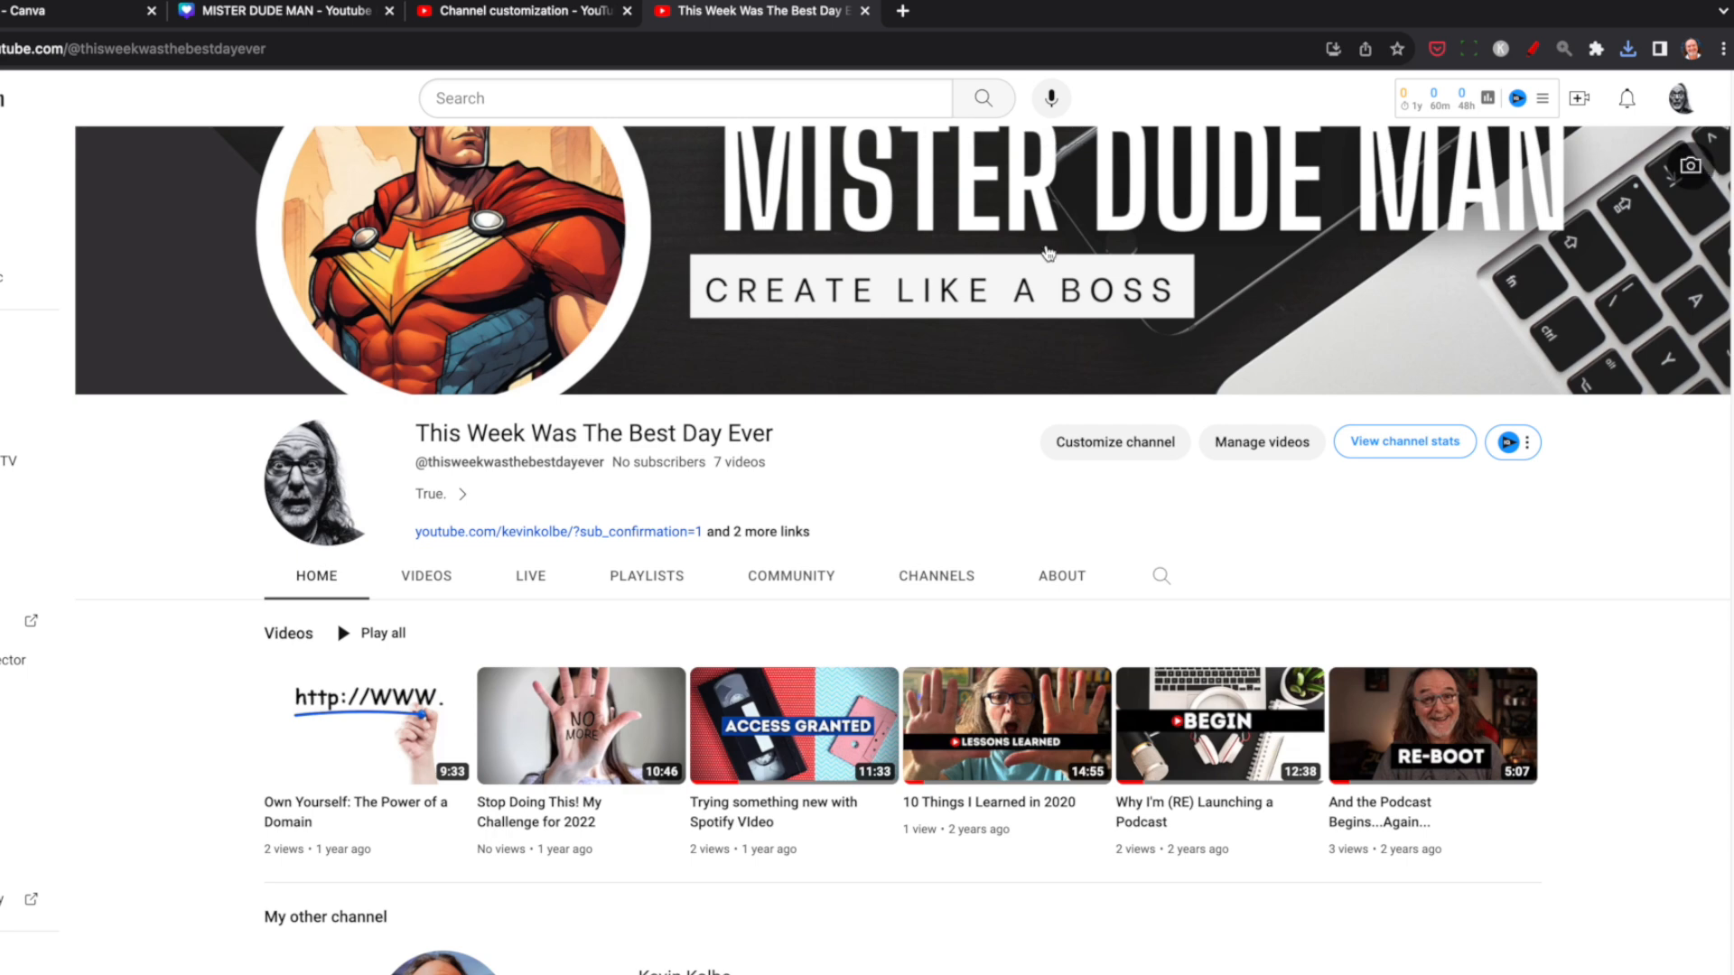
pyautogui.moveTo(956, 543)
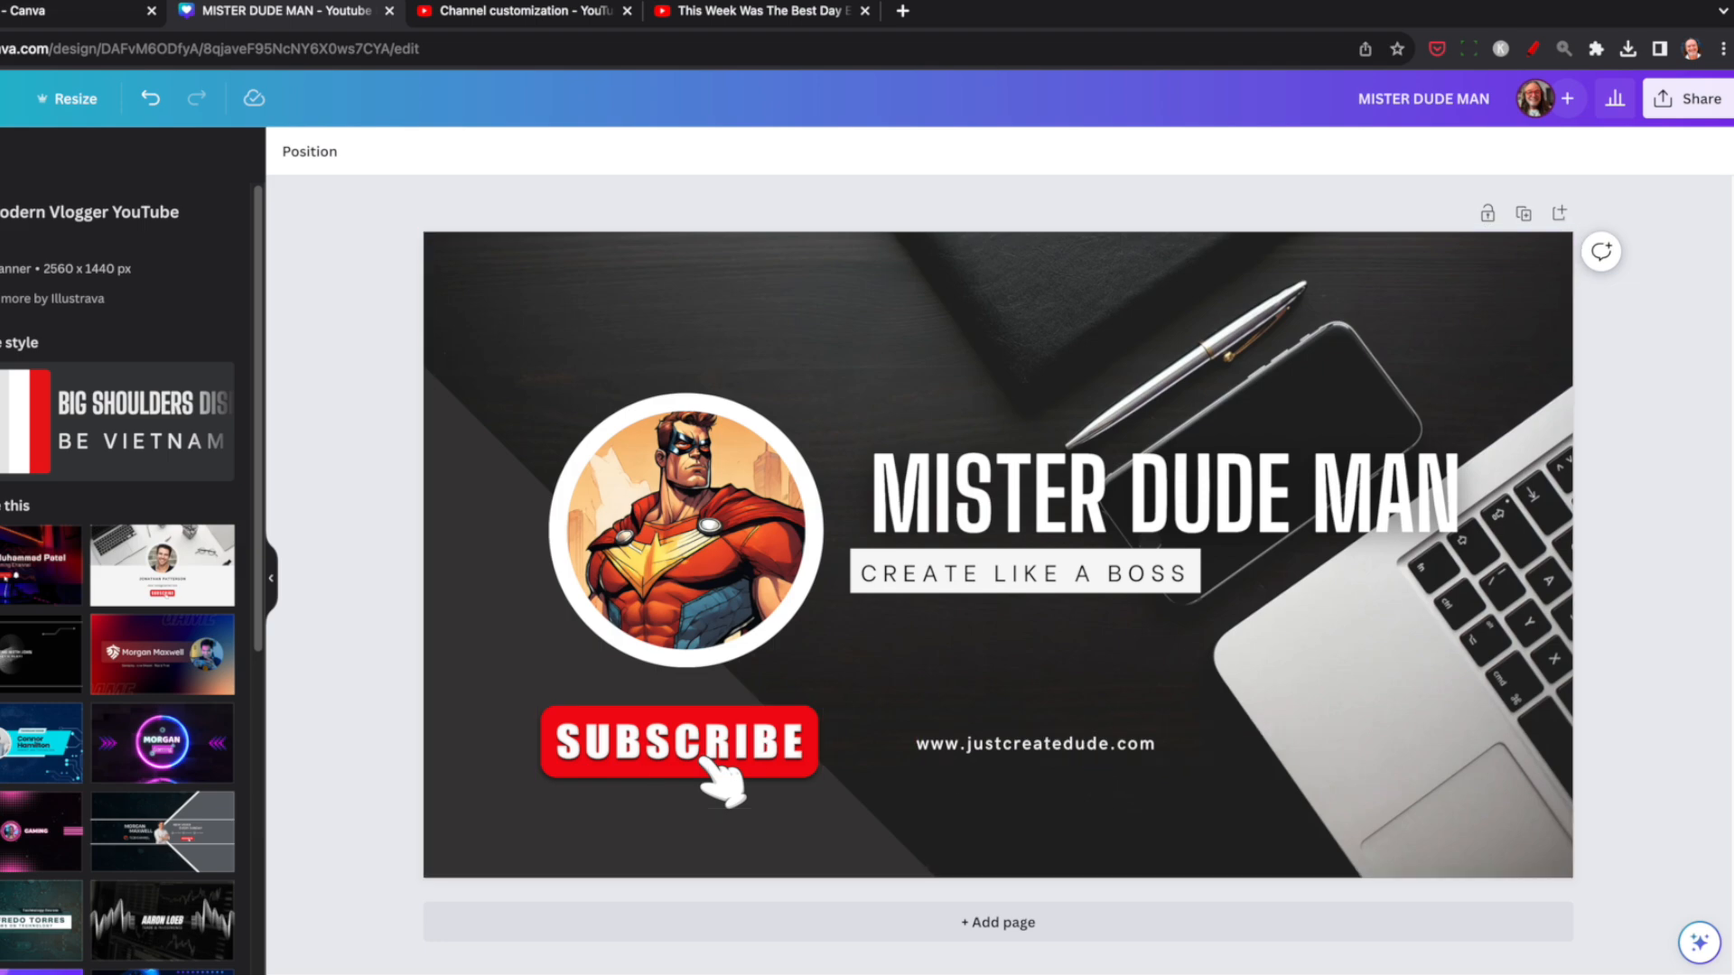
pyautogui.click(761, 11)
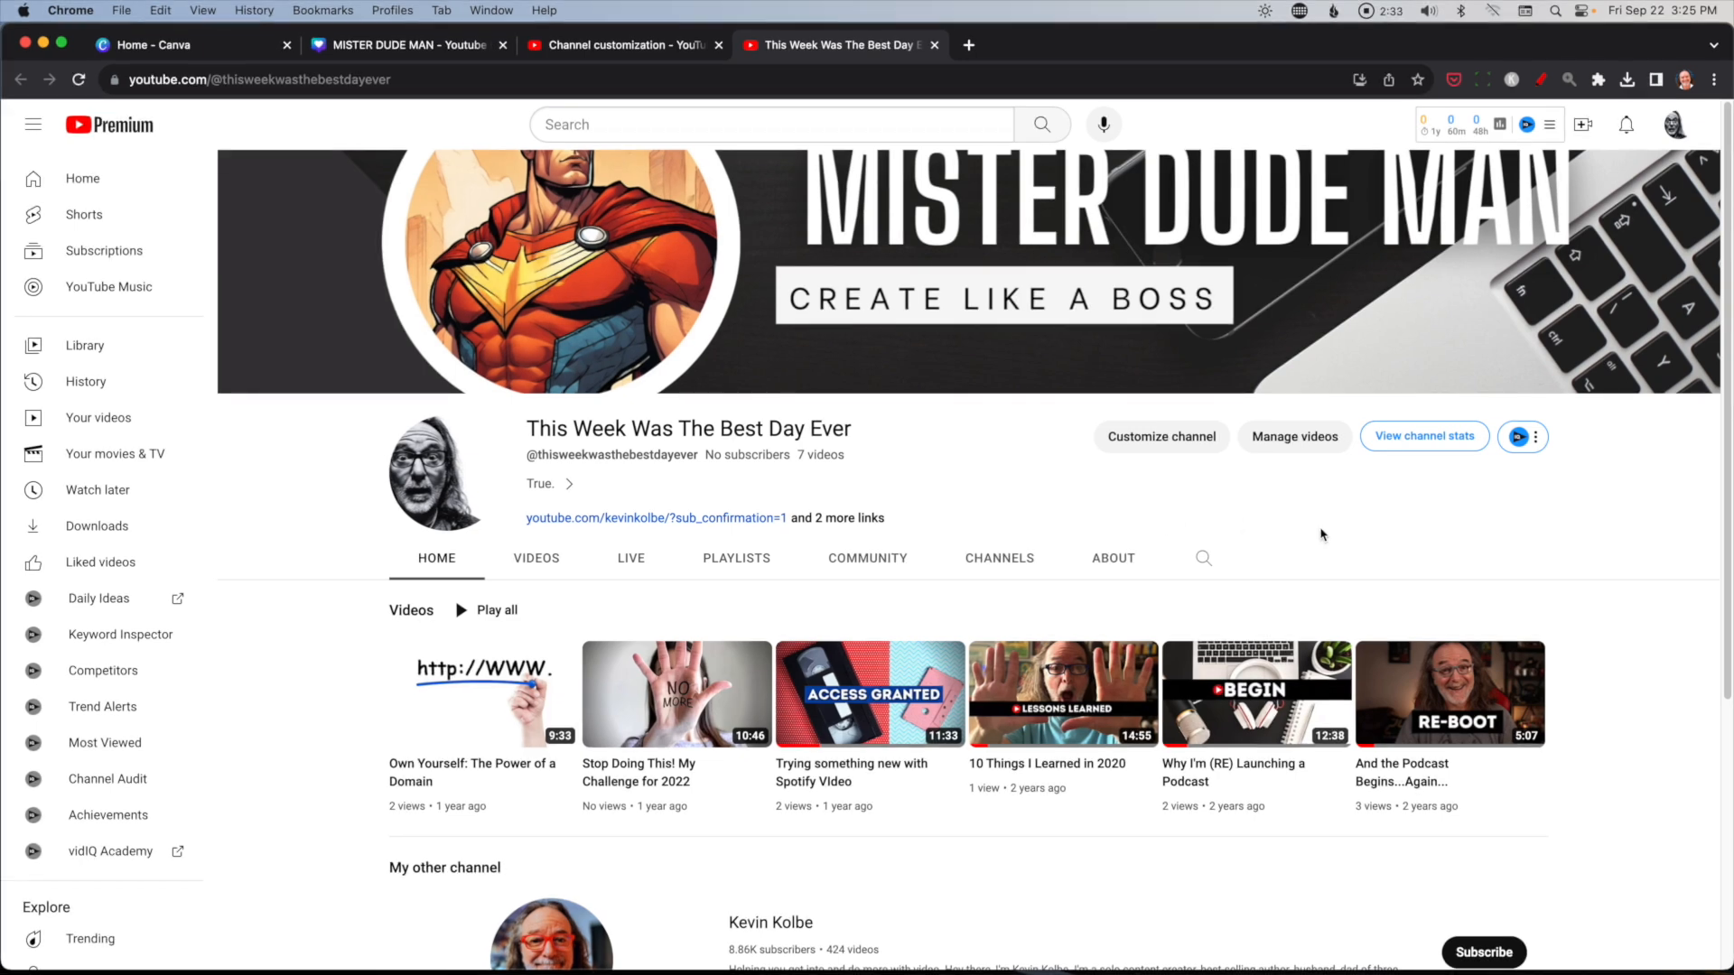
pyautogui.moveTo(994, 354)
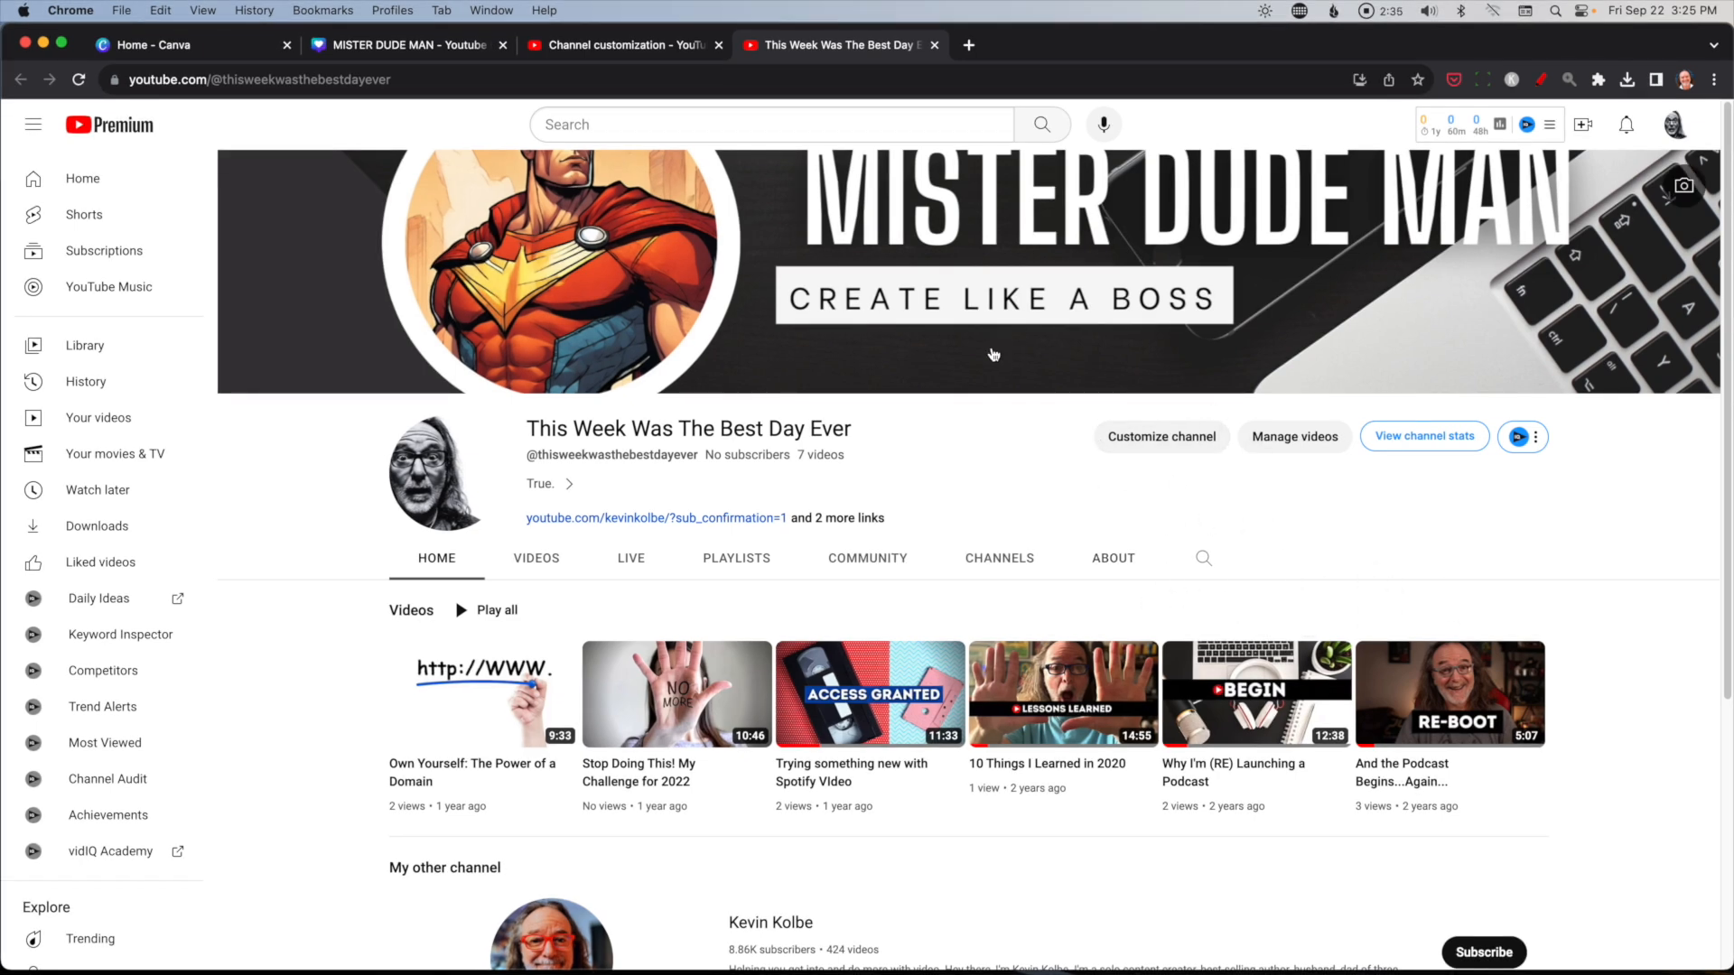
# From the Canva home page start a fresh YouTube Banner design and bring up the start-from-a-file option.
pyautogui.click(193, 43)
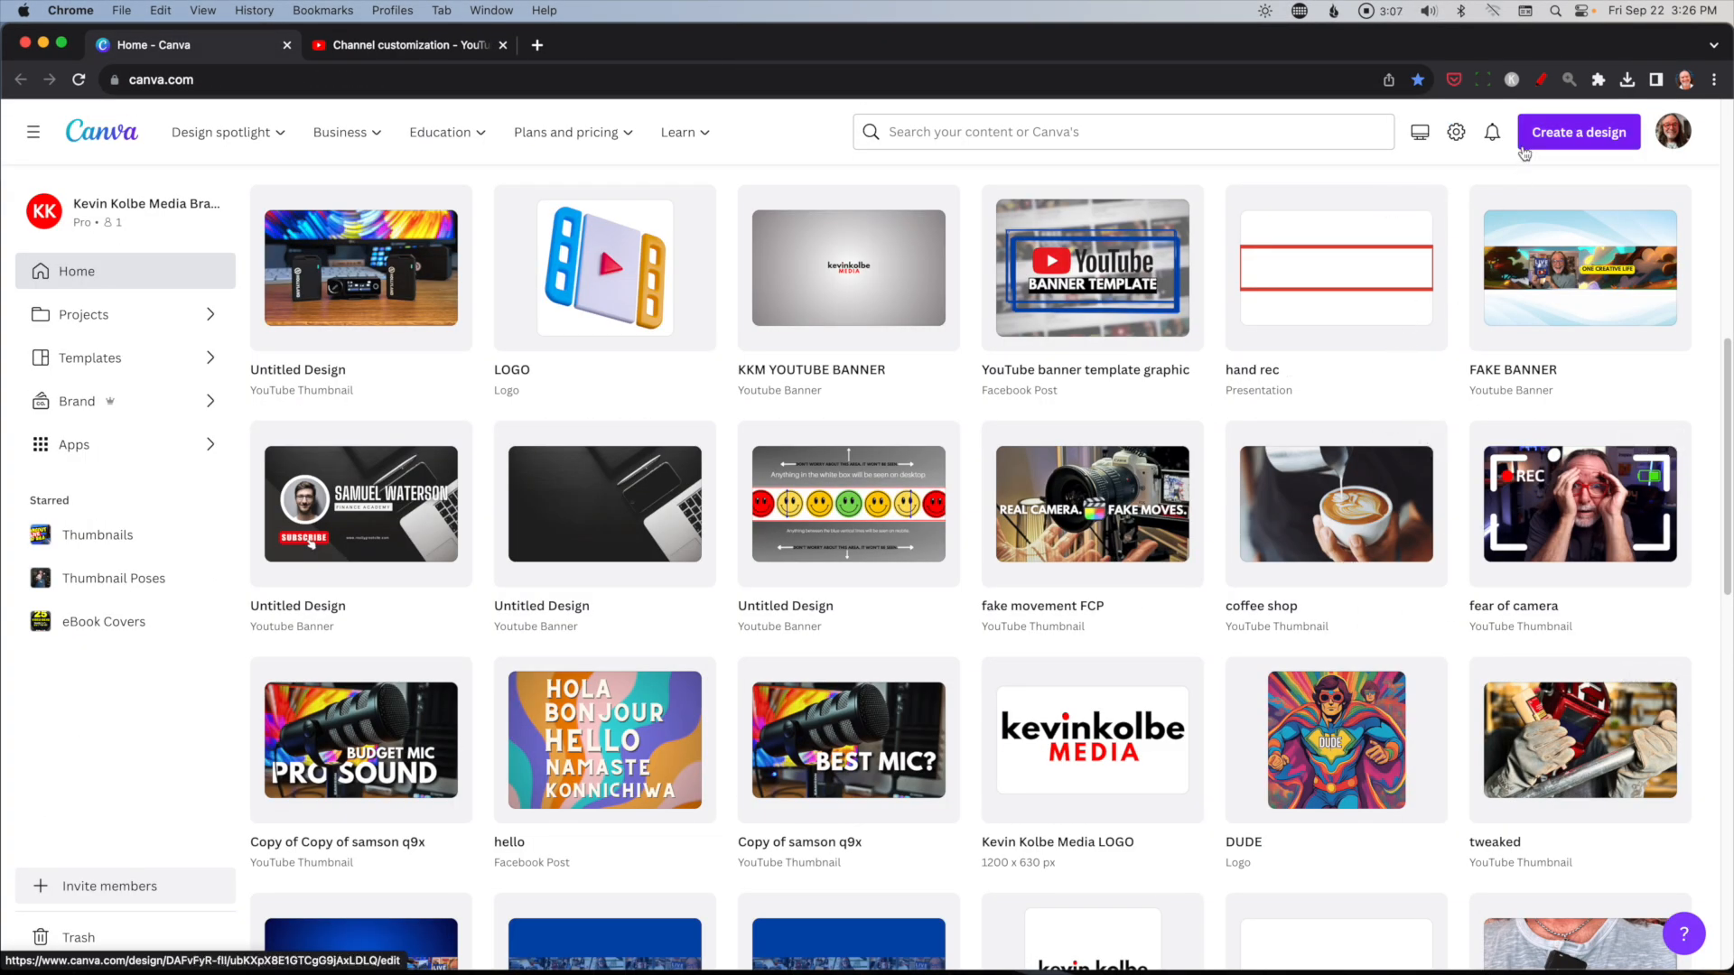
pyautogui.click(1578, 132)
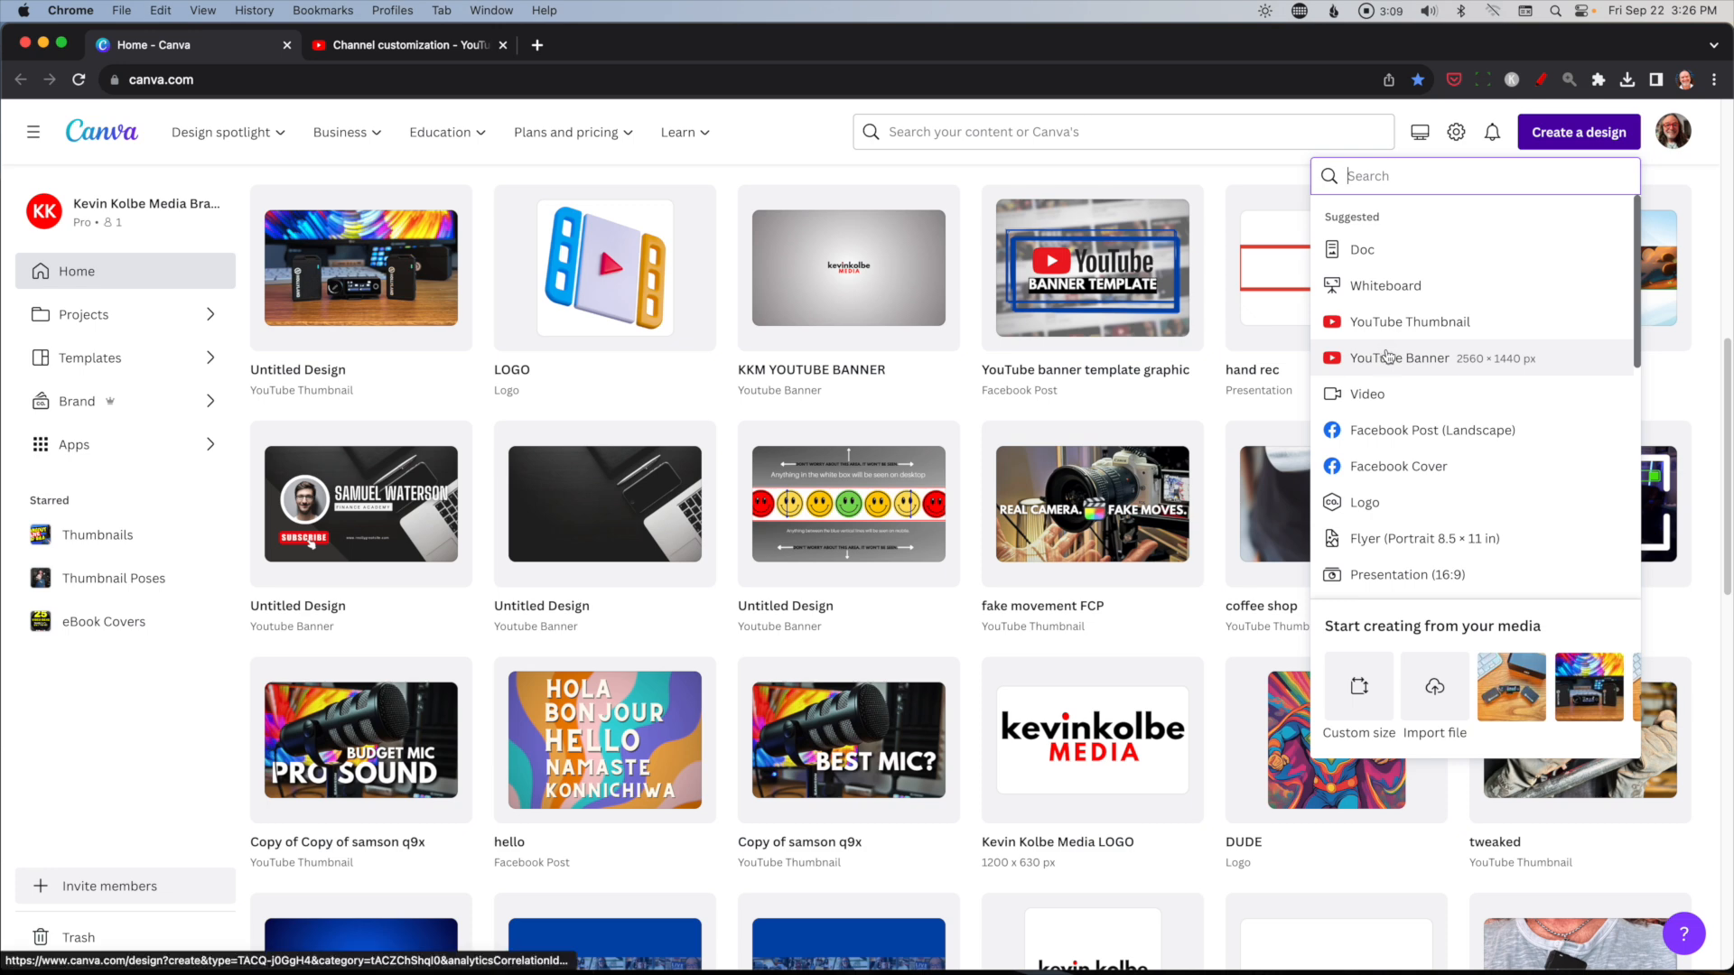
pyautogui.click(1400, 358)
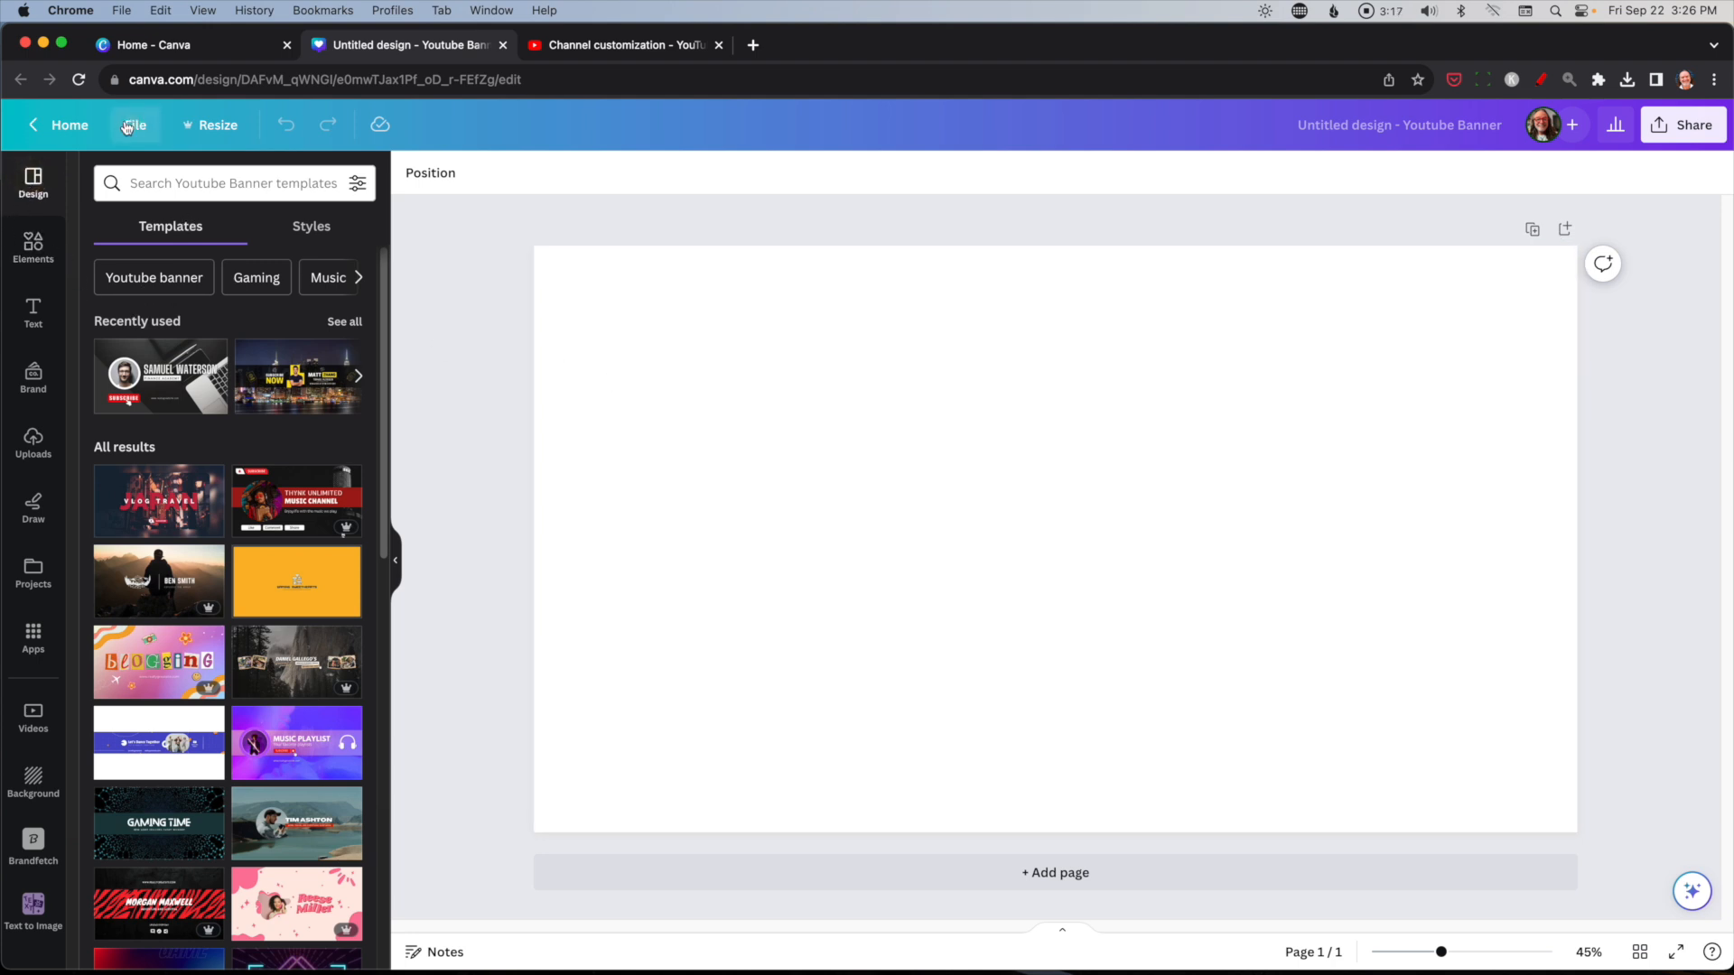
pyautogui.click(133, 124)
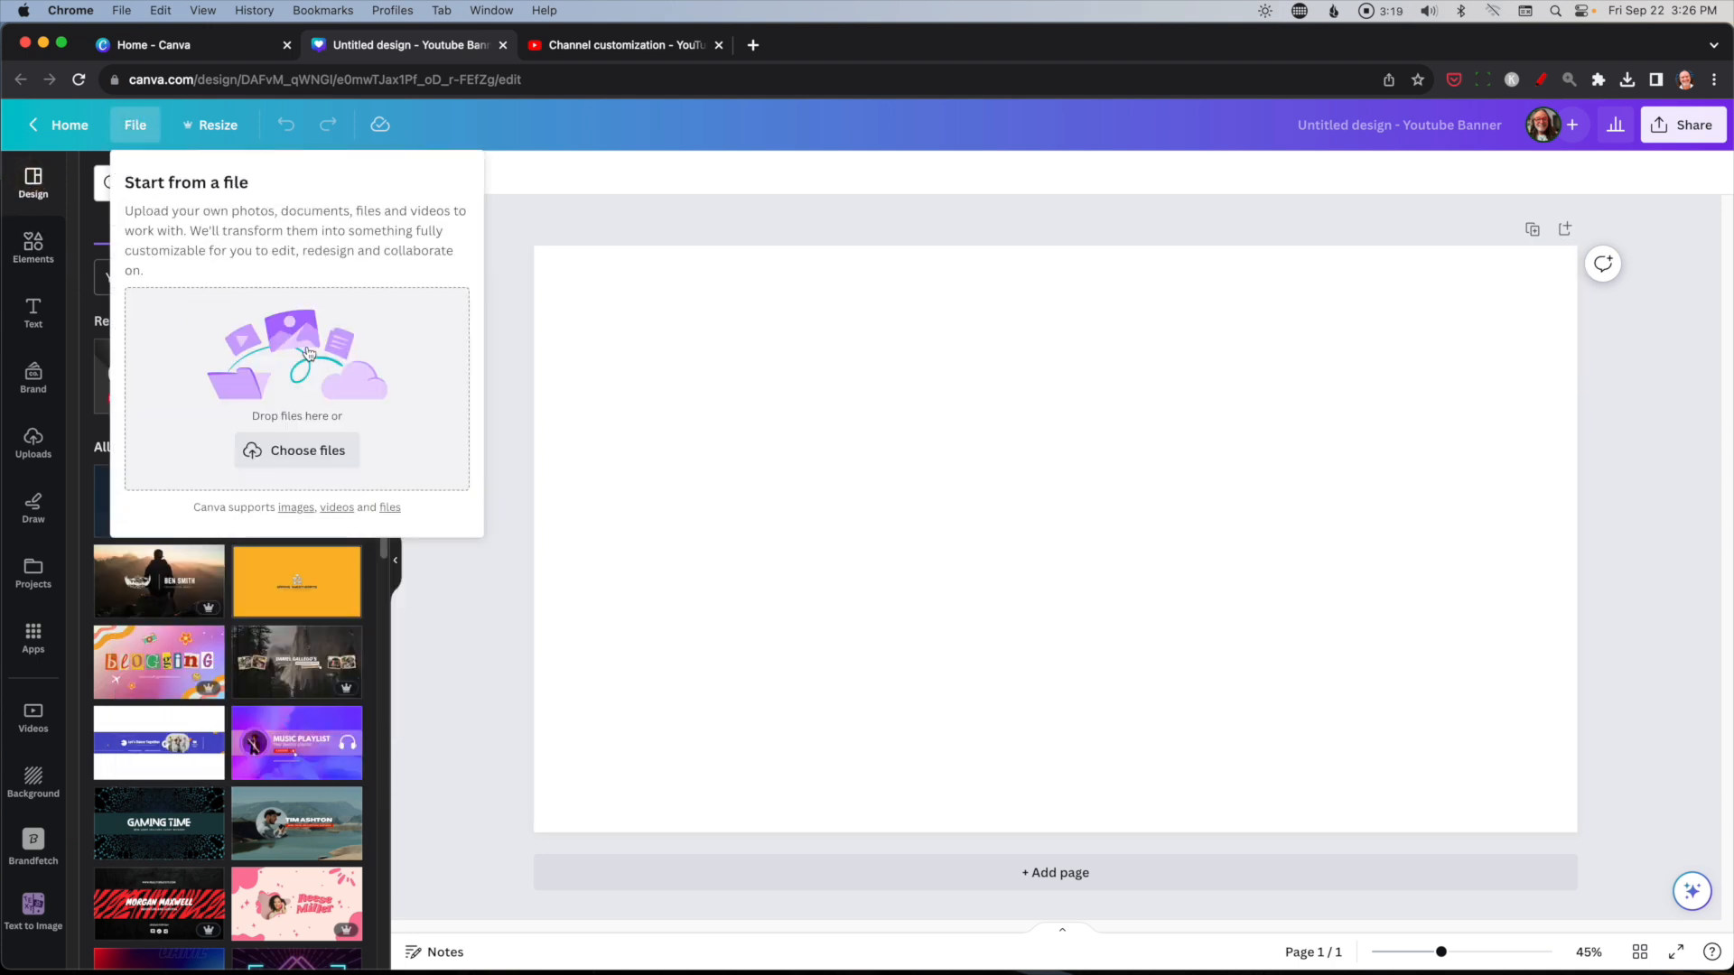
# Upload 'YouTube Banner Image Template 2023.png' from the Desktop onto the blank banner canvas.
pyautogui.click(296, 450)
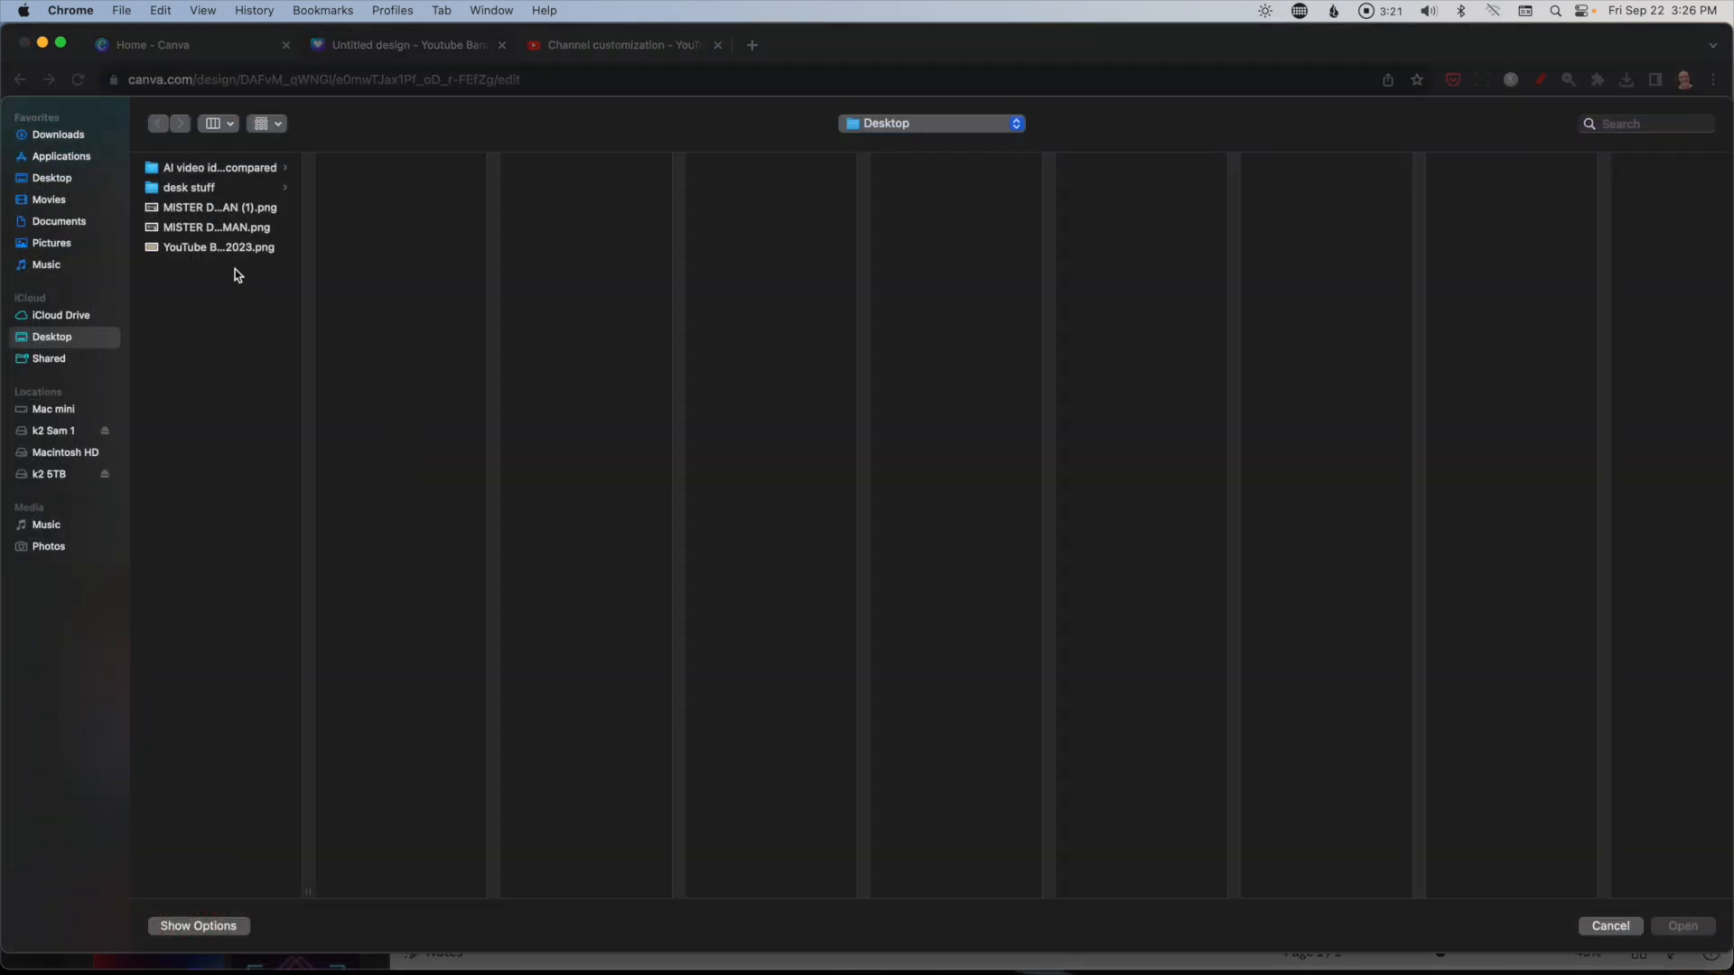
pyautogui.click(218, 248)
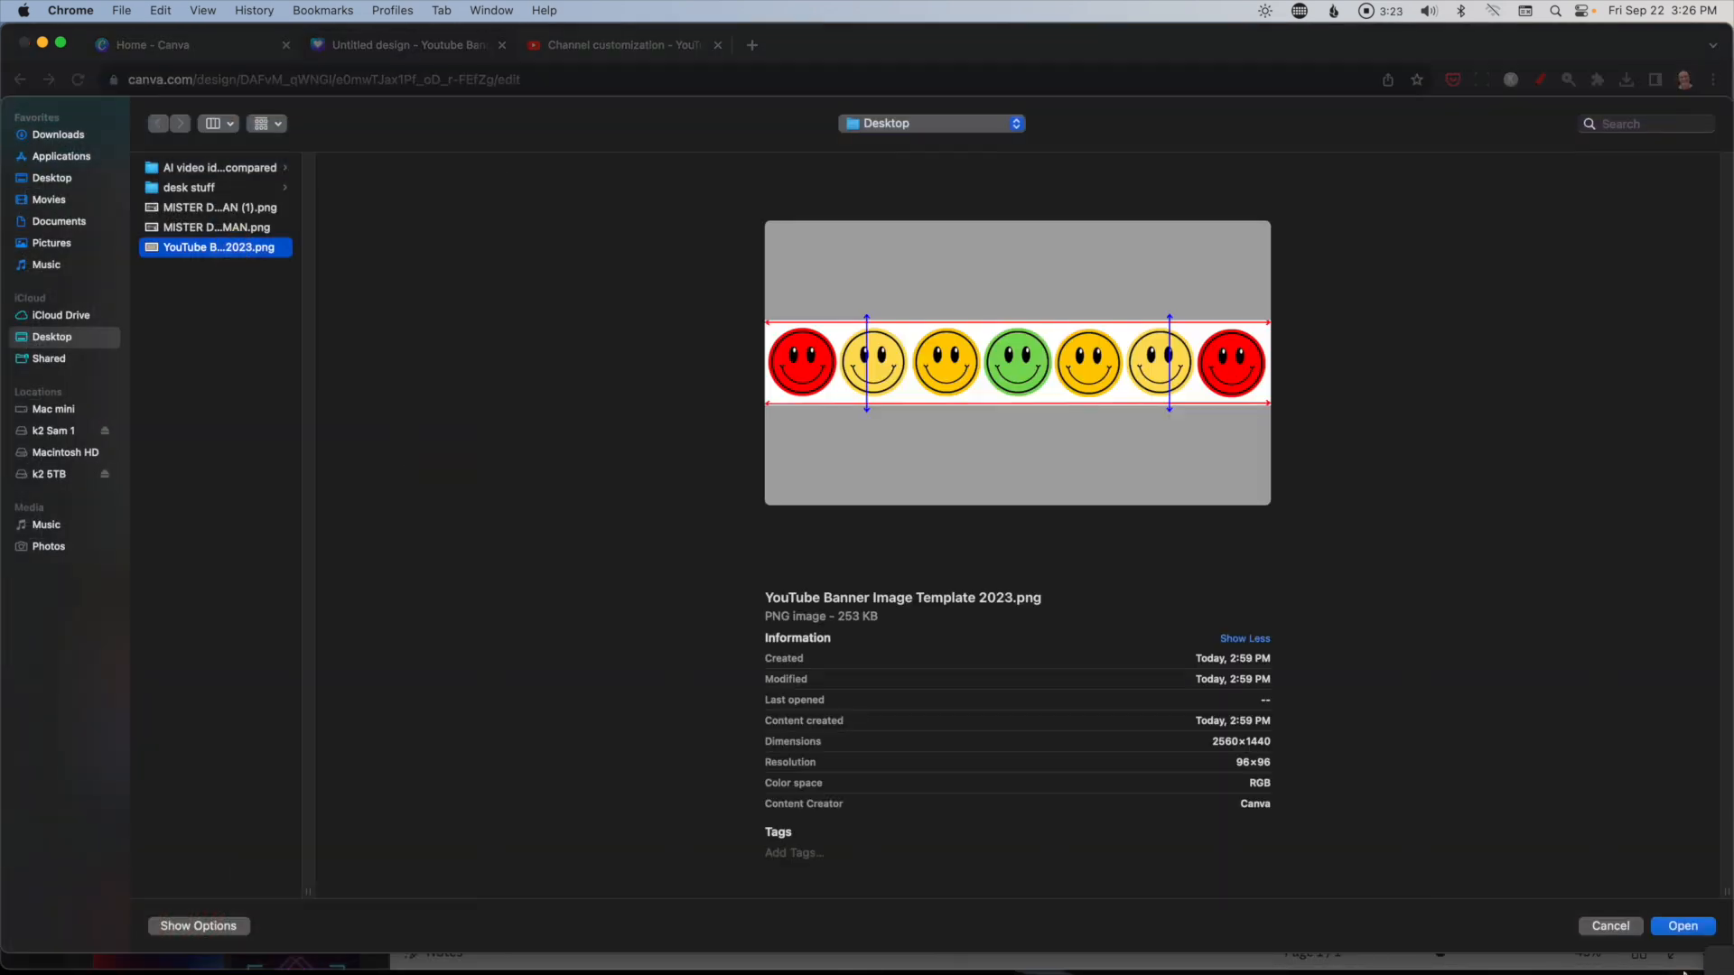
pyautogui.click(1682, 925)
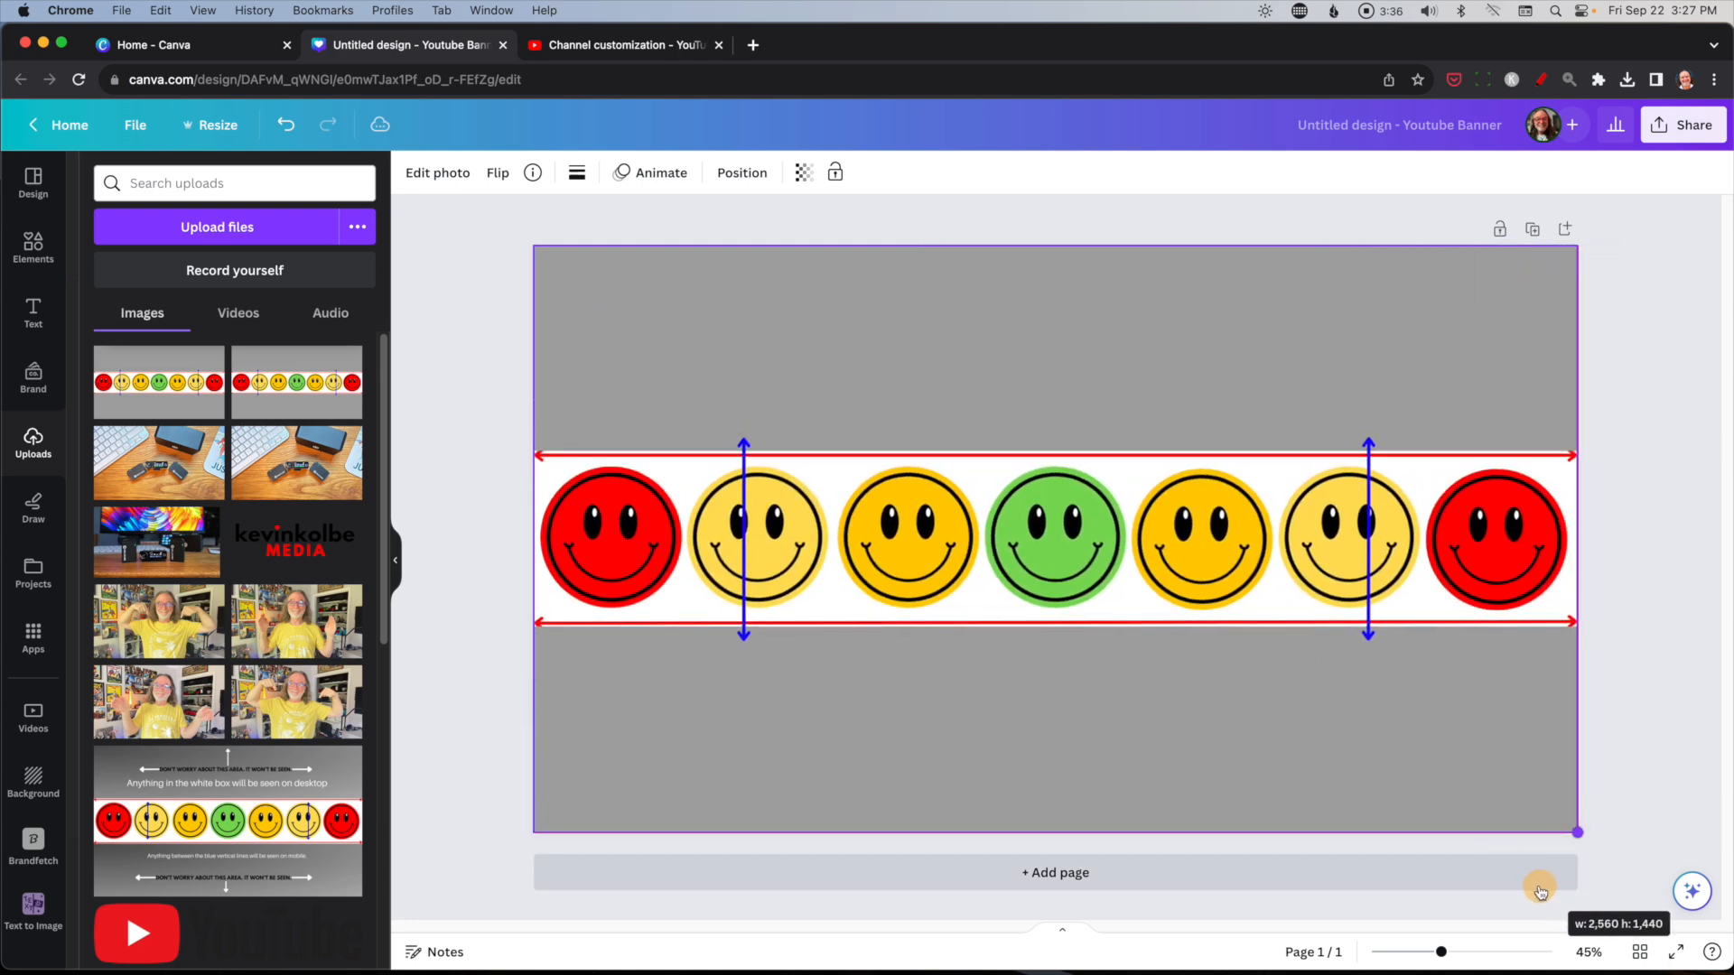
pyautogui.click(996, 630)
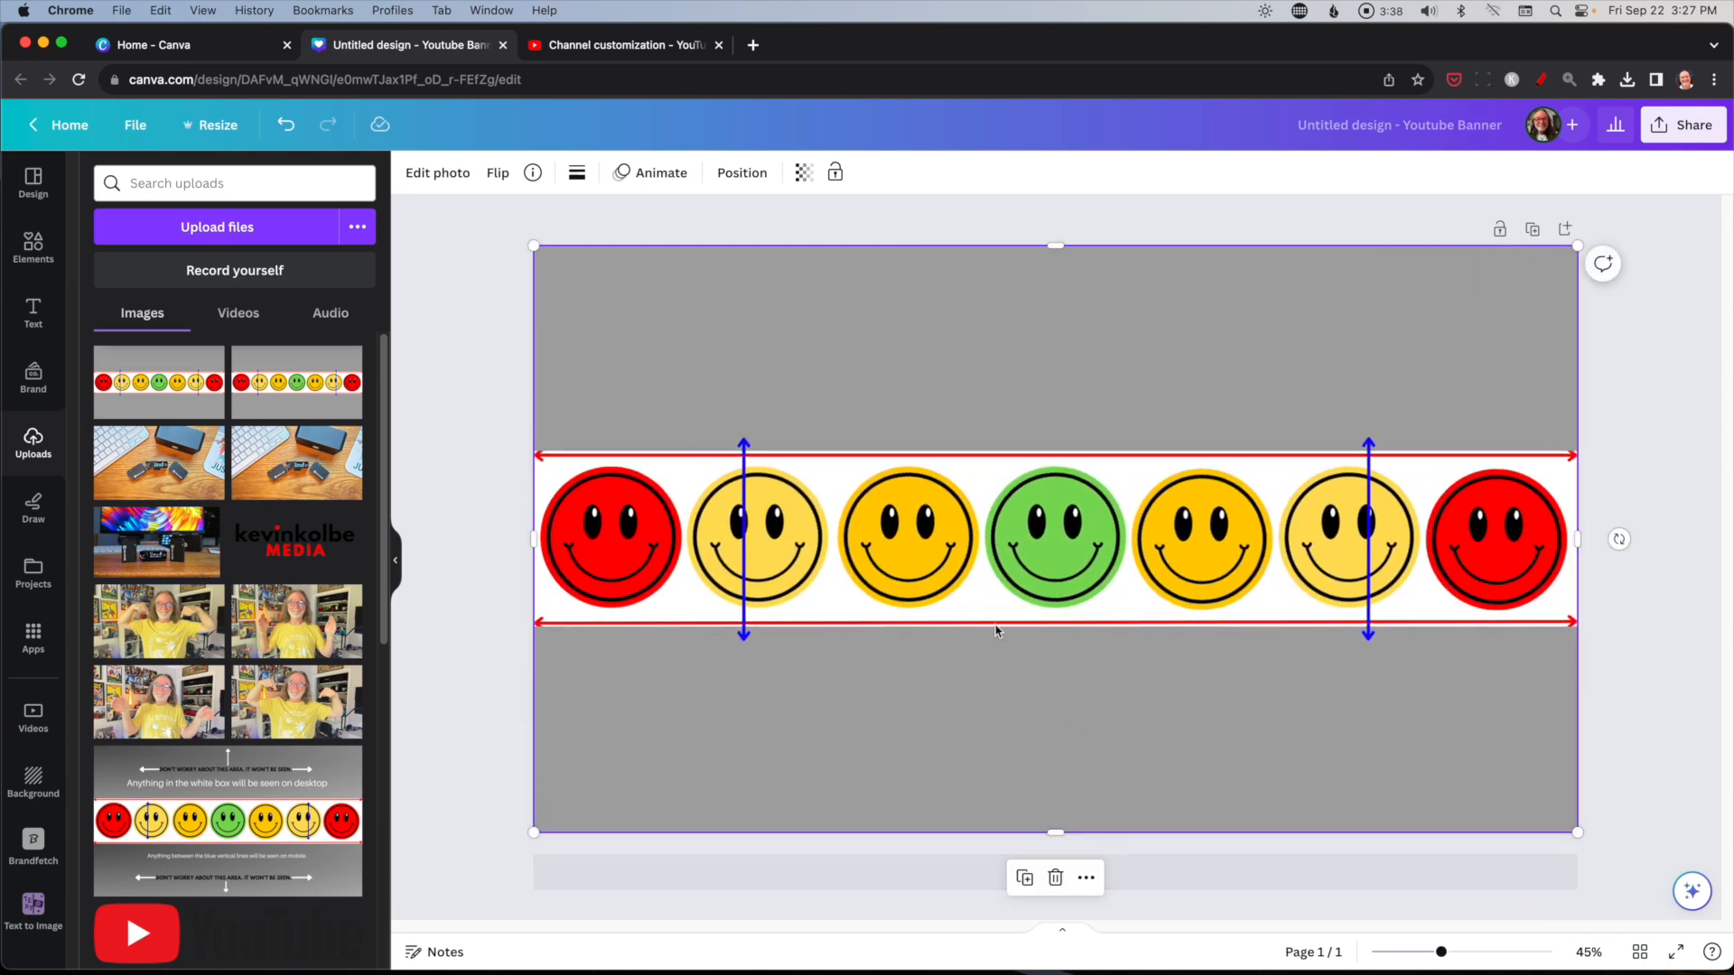
pyautogui.moveTo(687, 459)
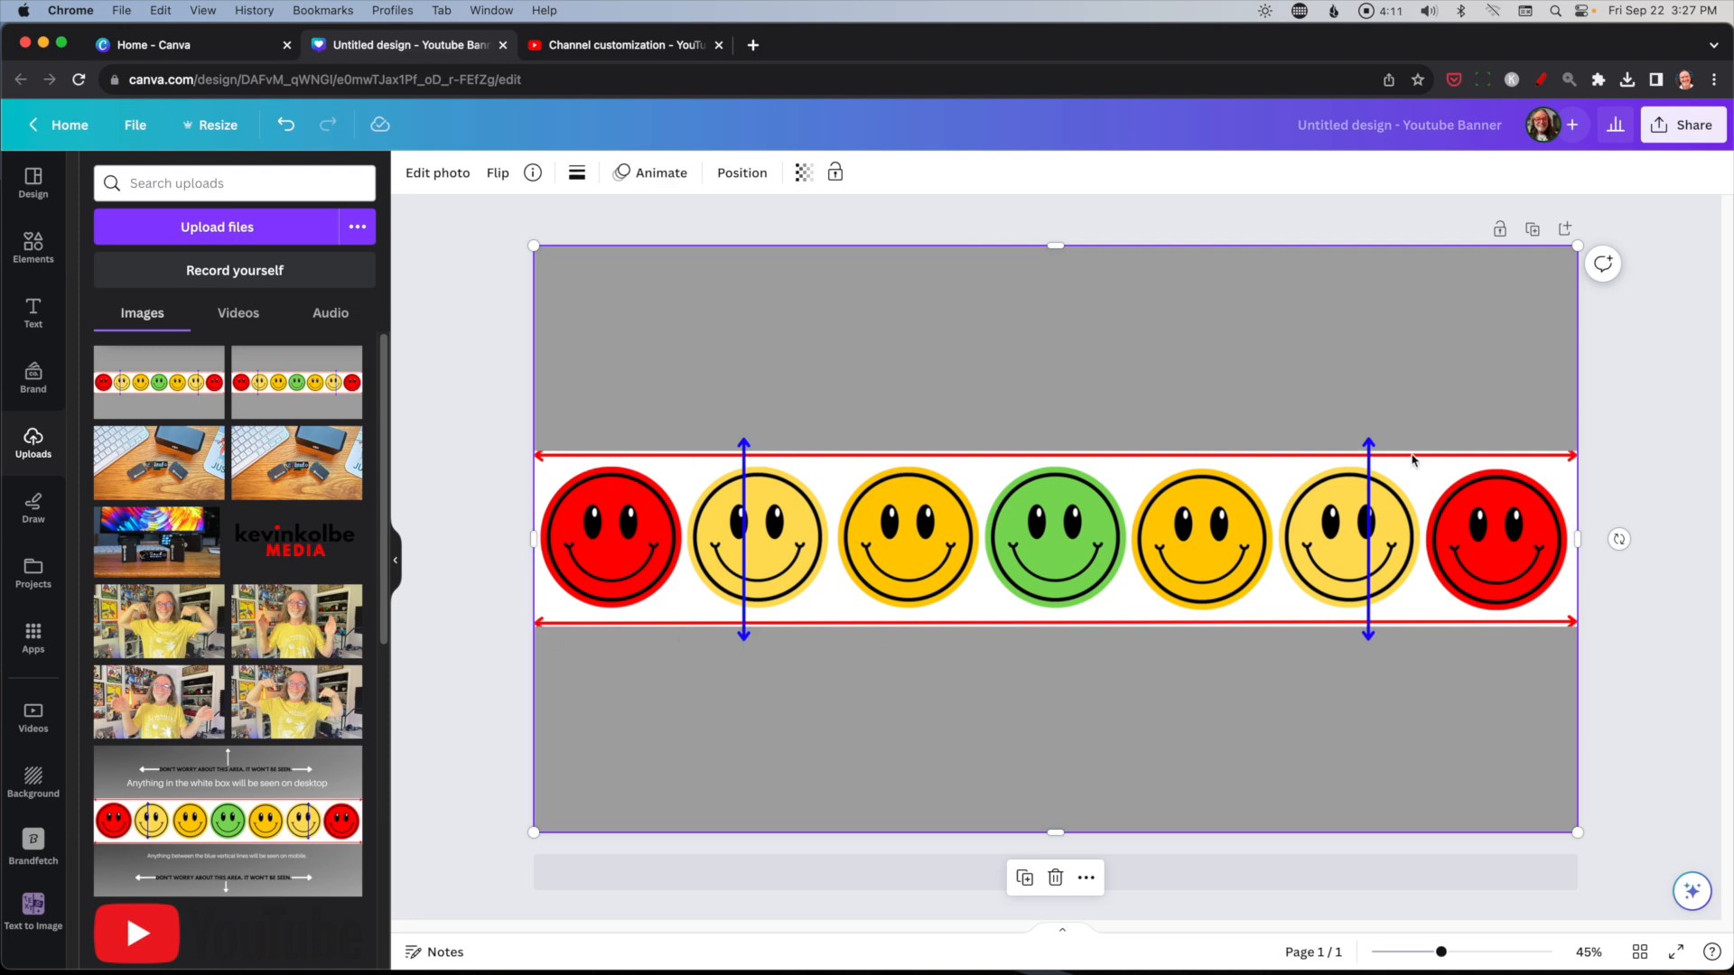
pyautogui.moveTo(1028, 663)
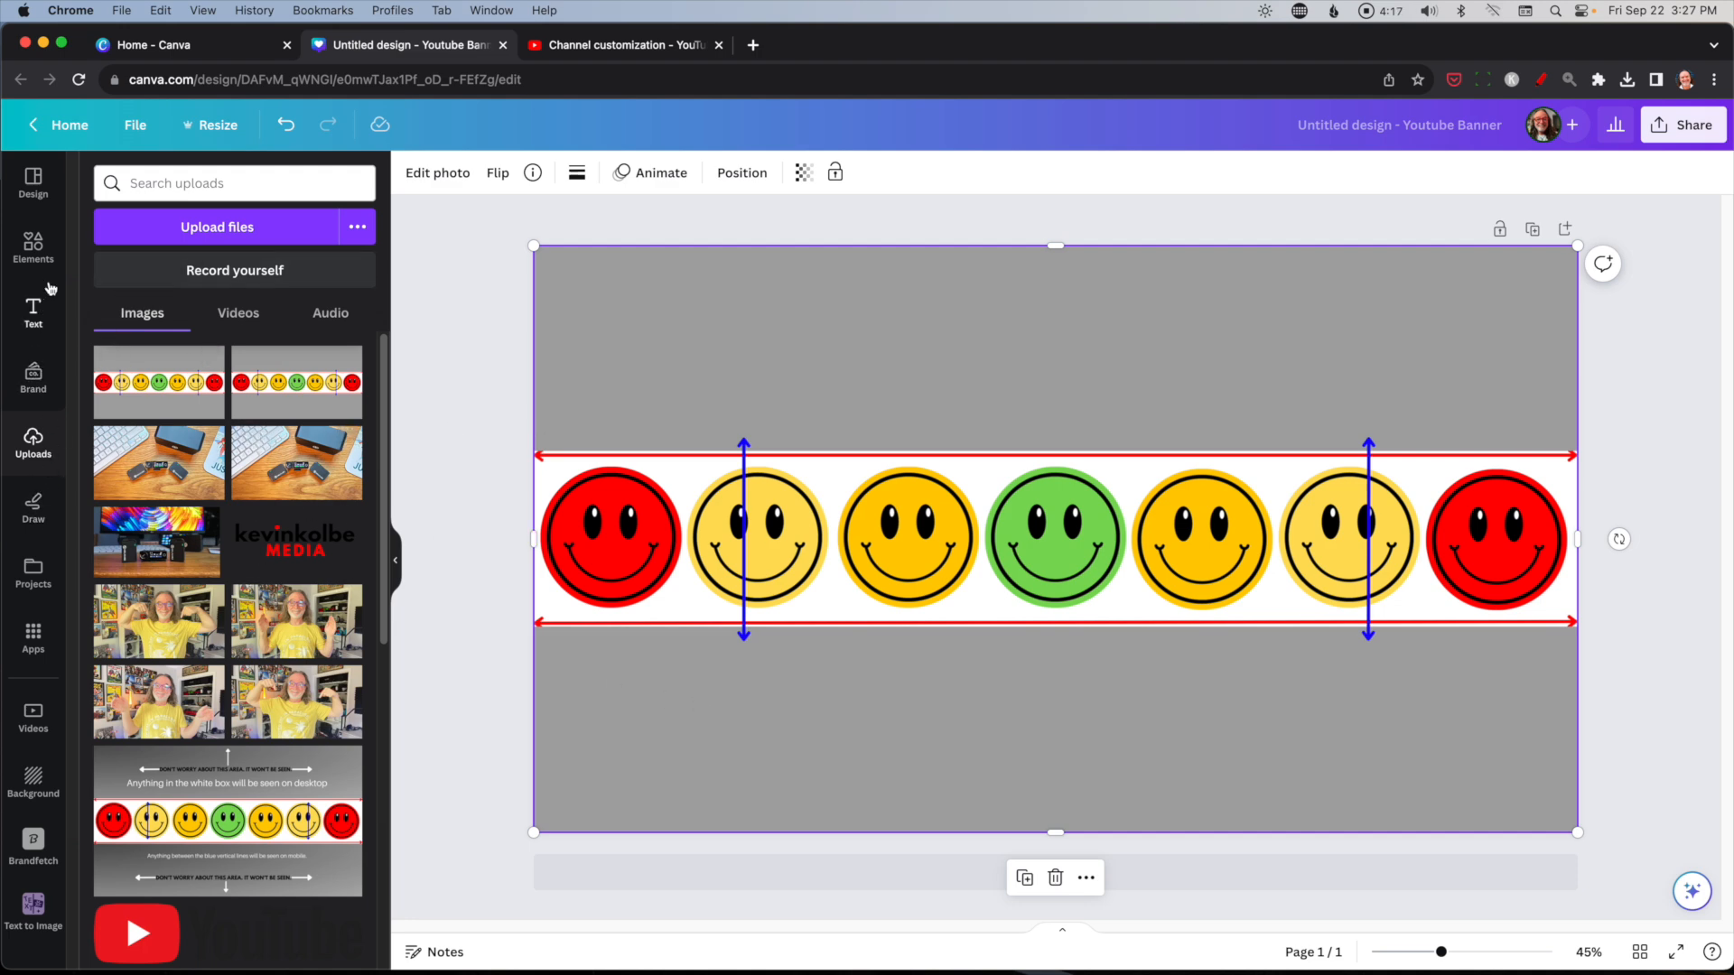
# Add the glitch background and circle frame from Elements, then browse Uploads for the portrait.
pyautogui.click(32, 249)
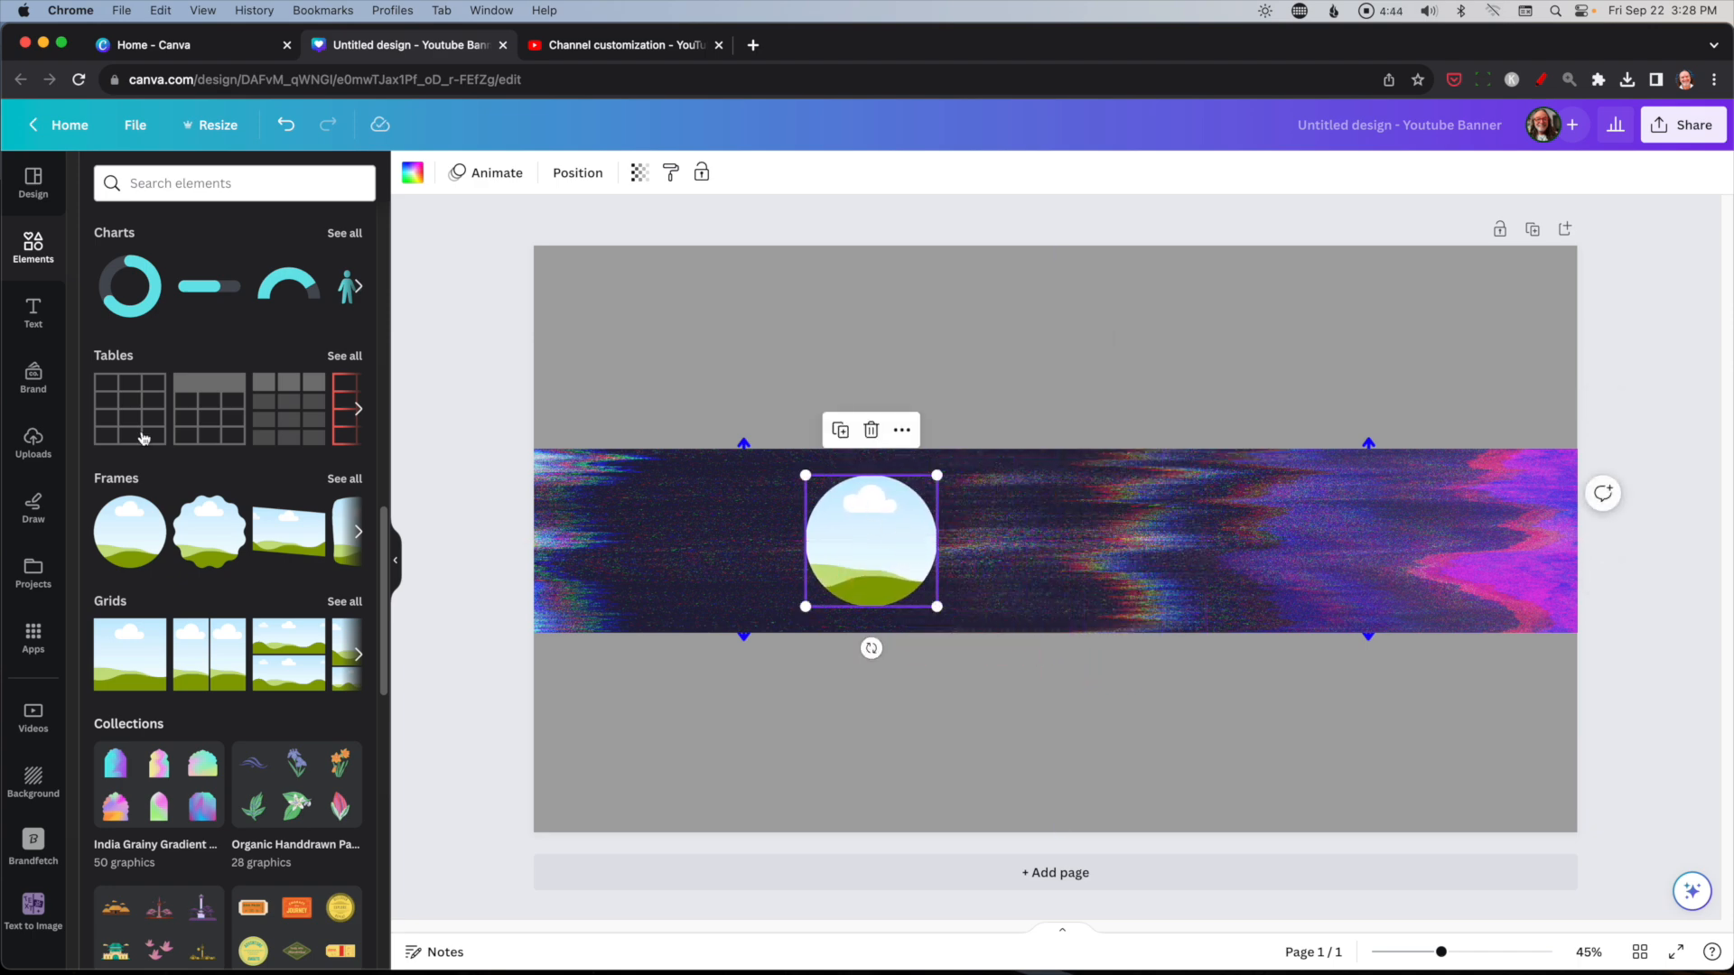
pyautogui.moveTo(33, 672)
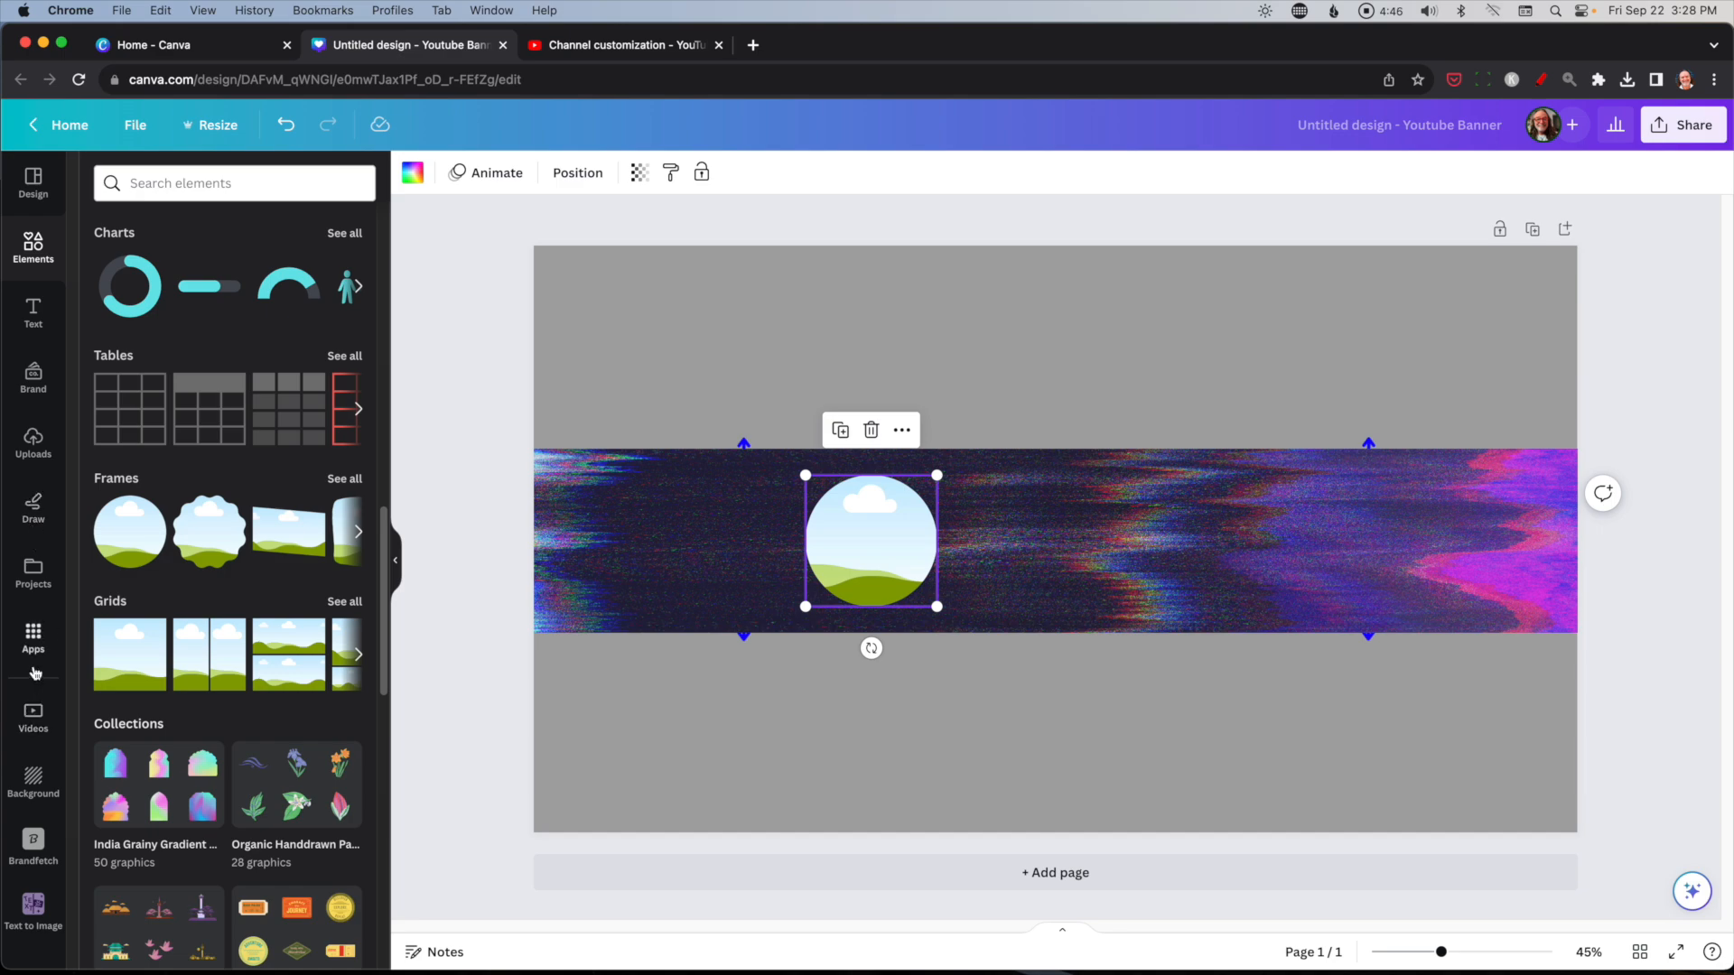
pyautogui.click(33, 443)
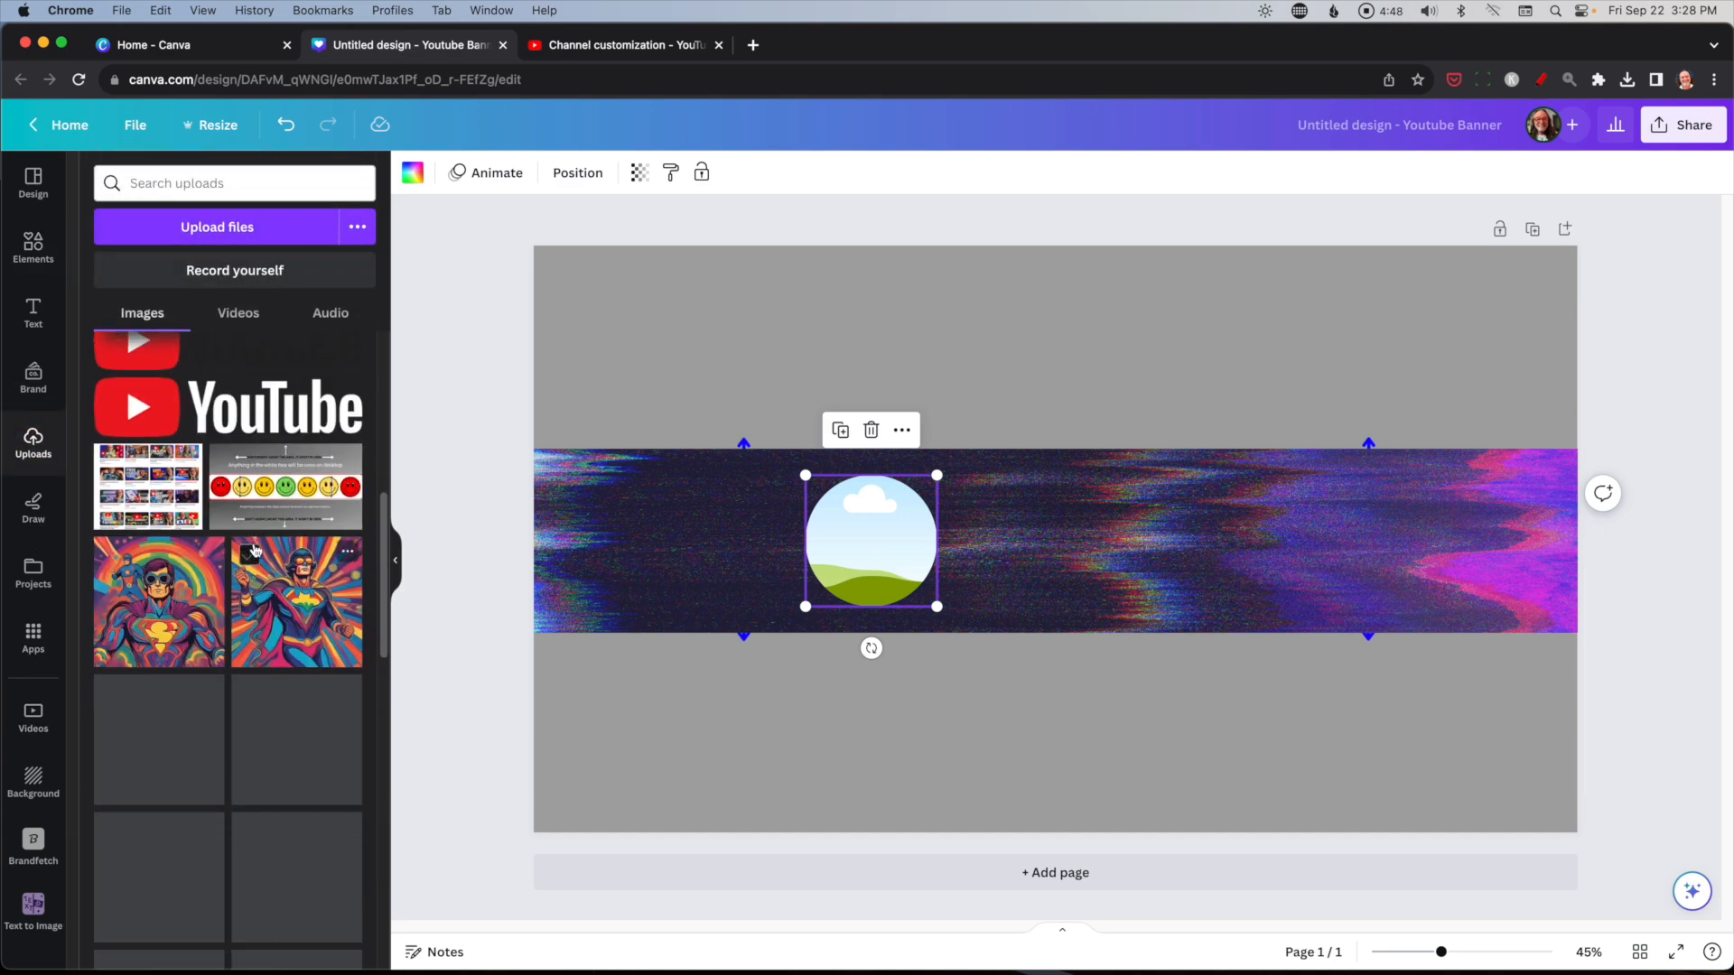
pyautogui.scroll(-3)
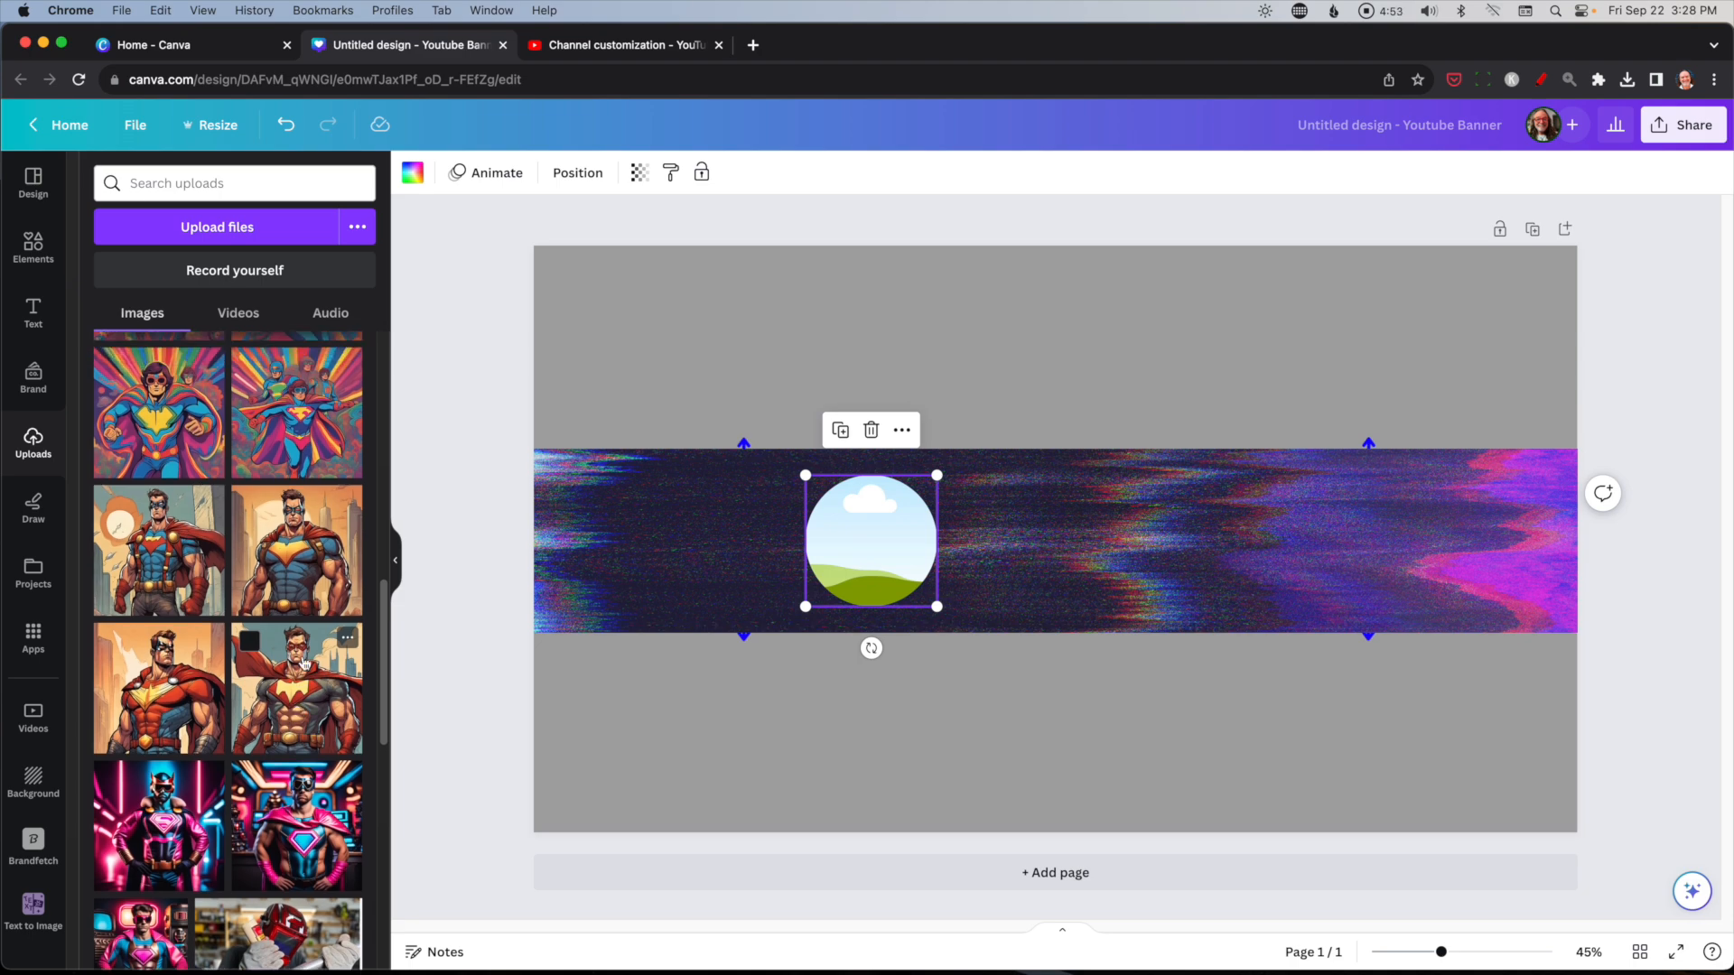
pyautogui.moveTo(285, 563)
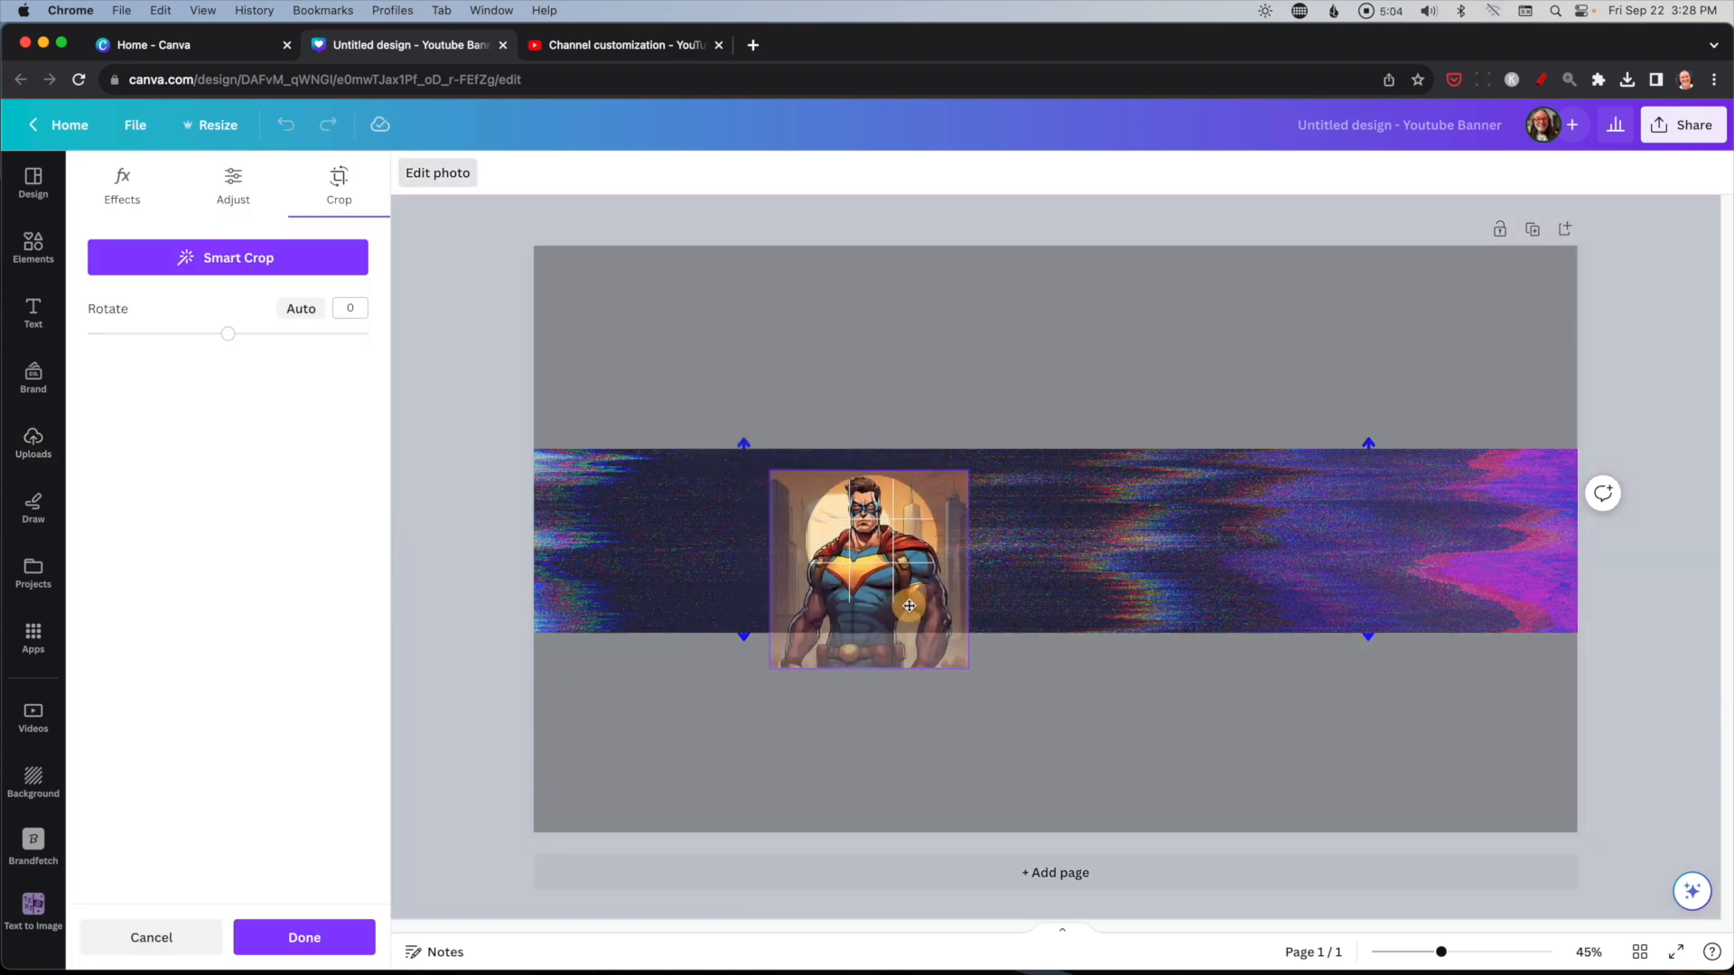
# Finish positioning the superhero inside the circle and move on to adding a heading.
pyautogui.click(303, 937)
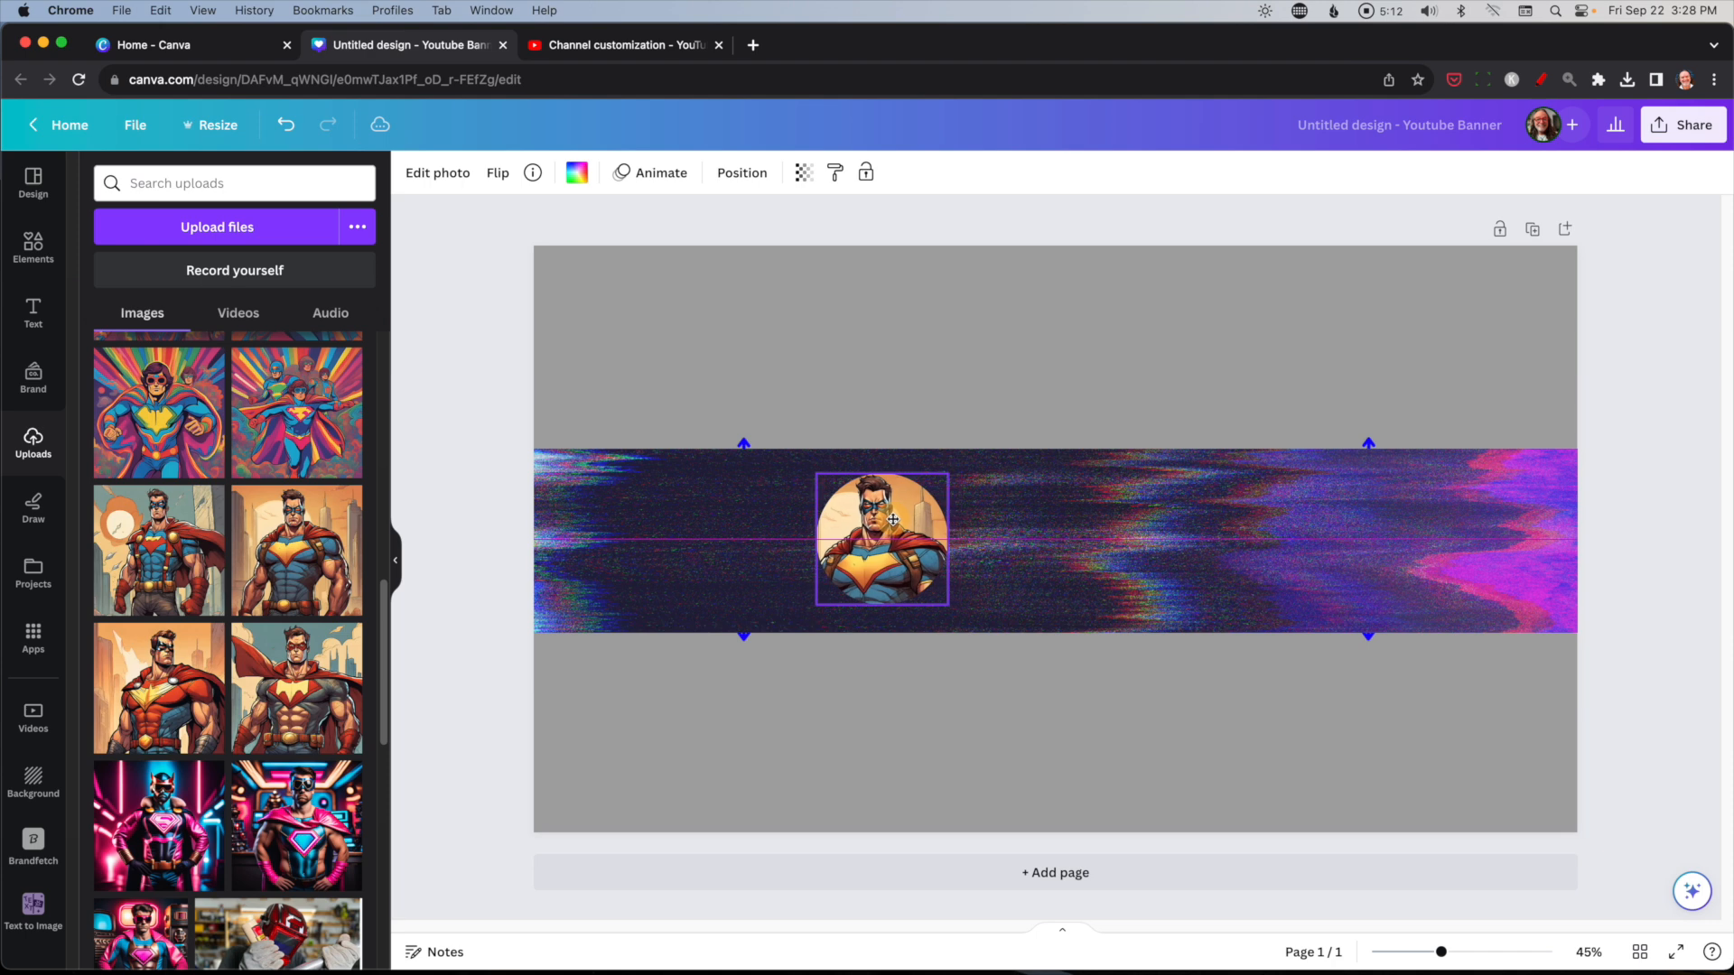
pyautogui.click(32, 314)
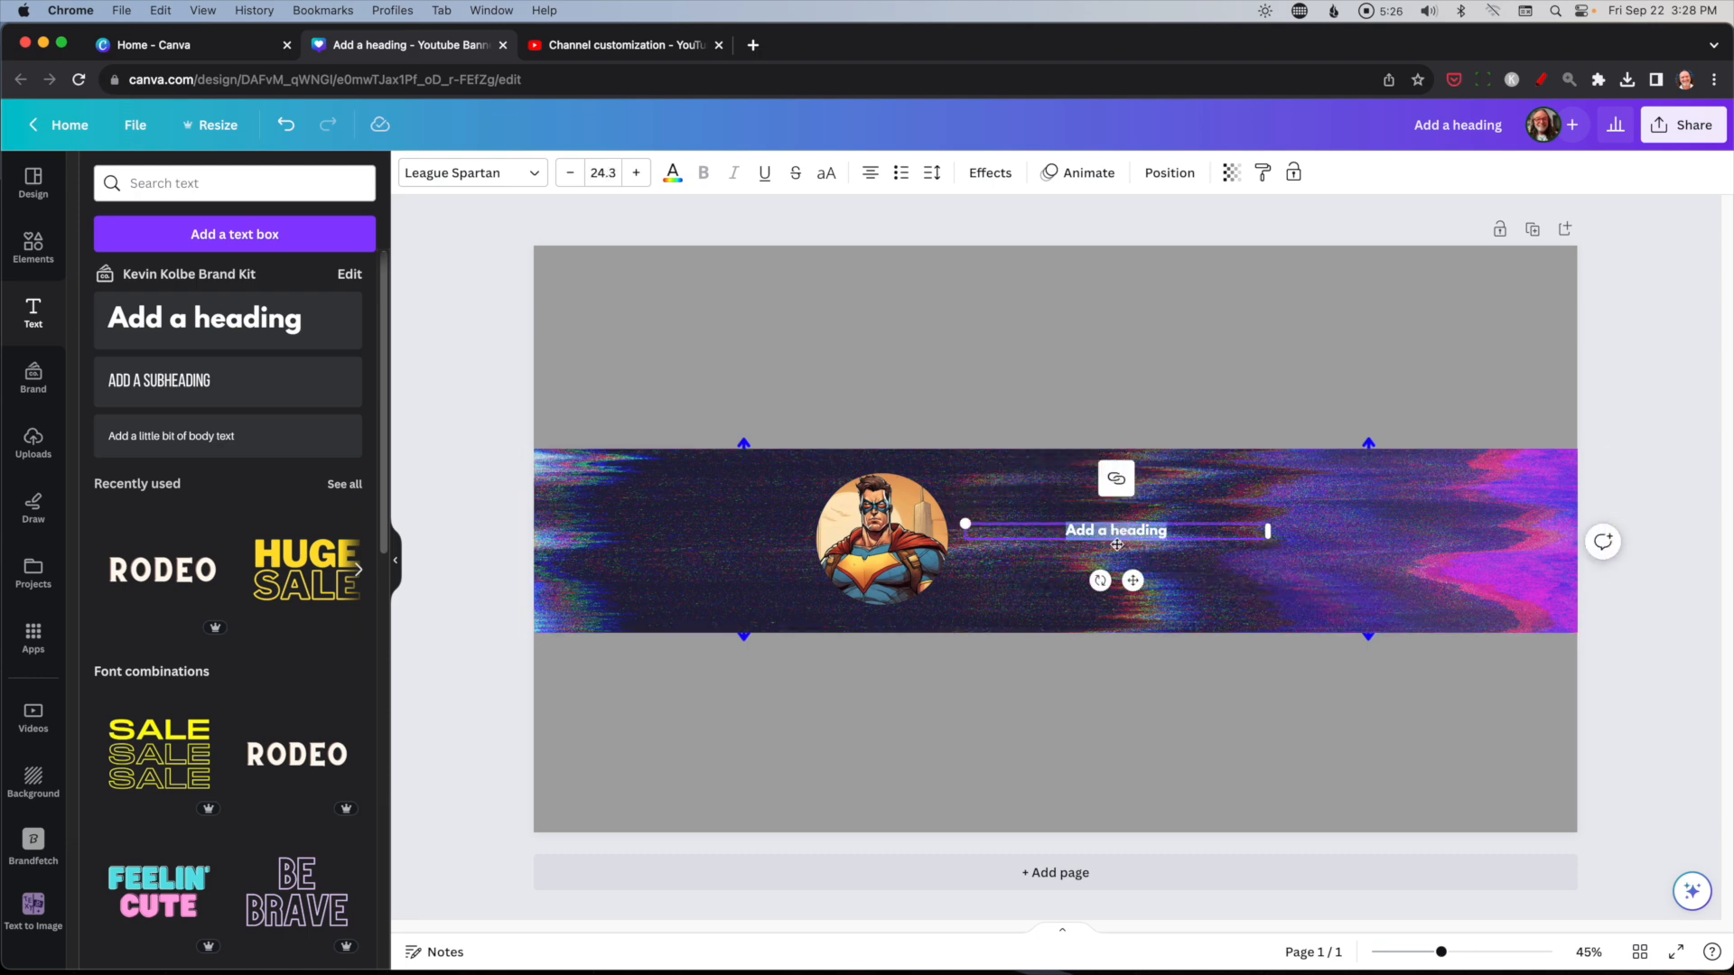
# Add the heading text MISTER DUDE MAN at size 54 beside the superhero portrait.
pyautogui.write('MISTER DUDE MAN')
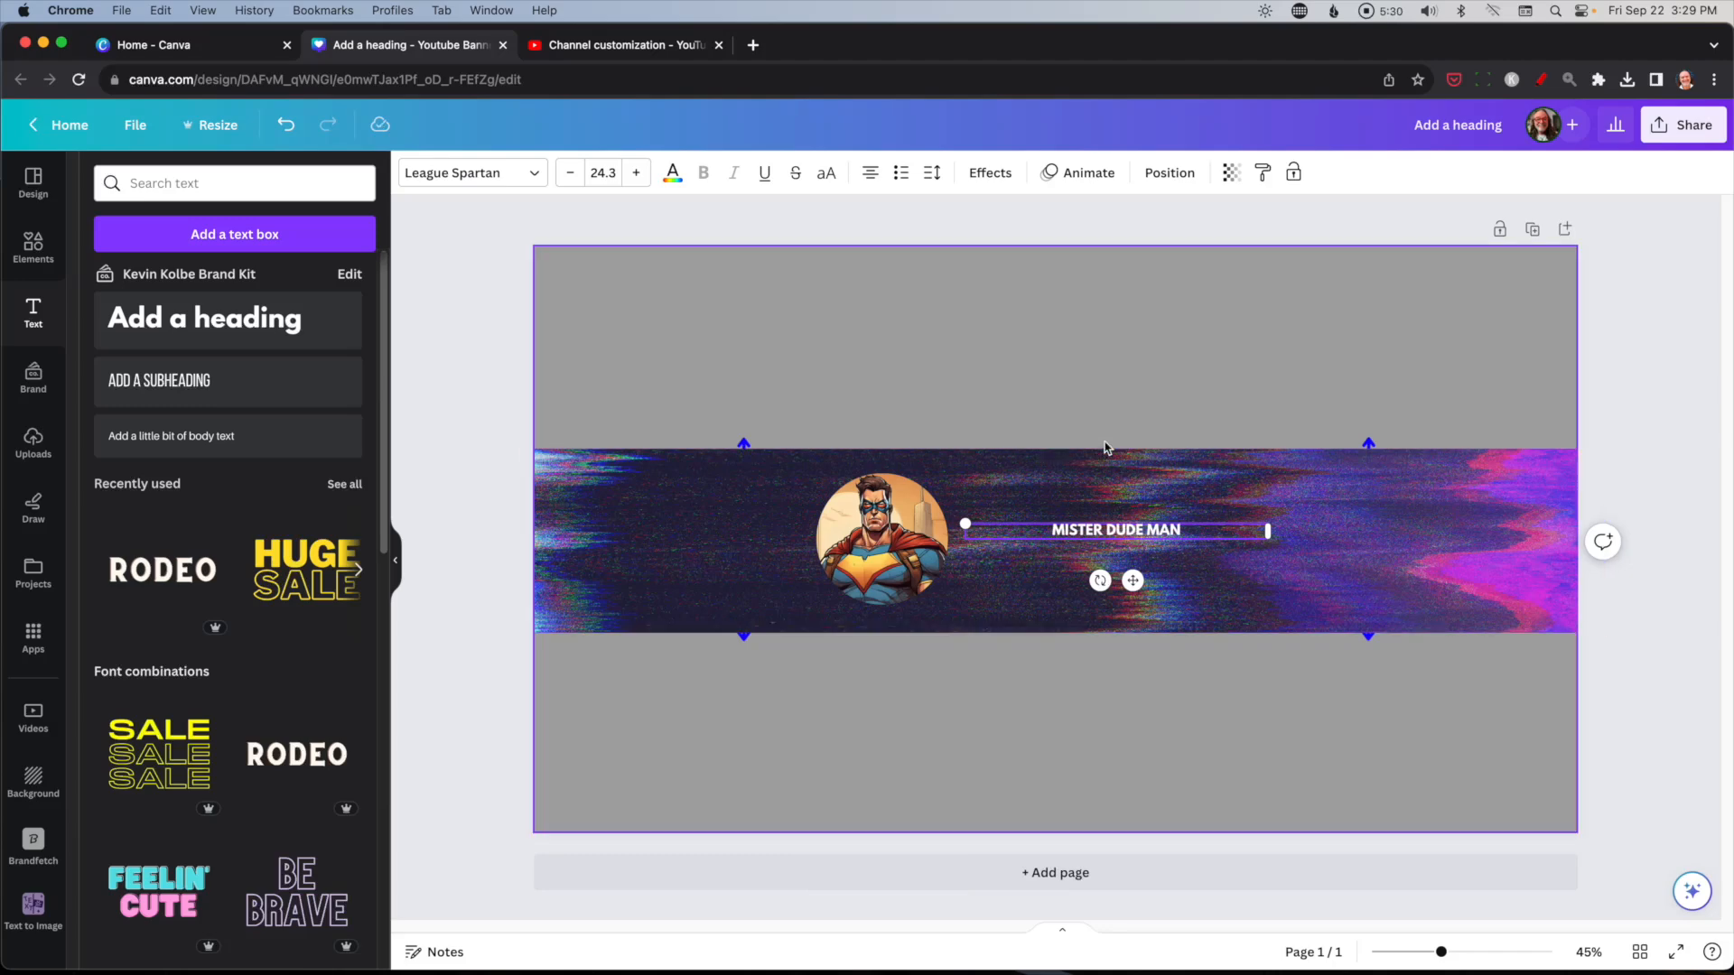
pyautogui.click(636, 174)
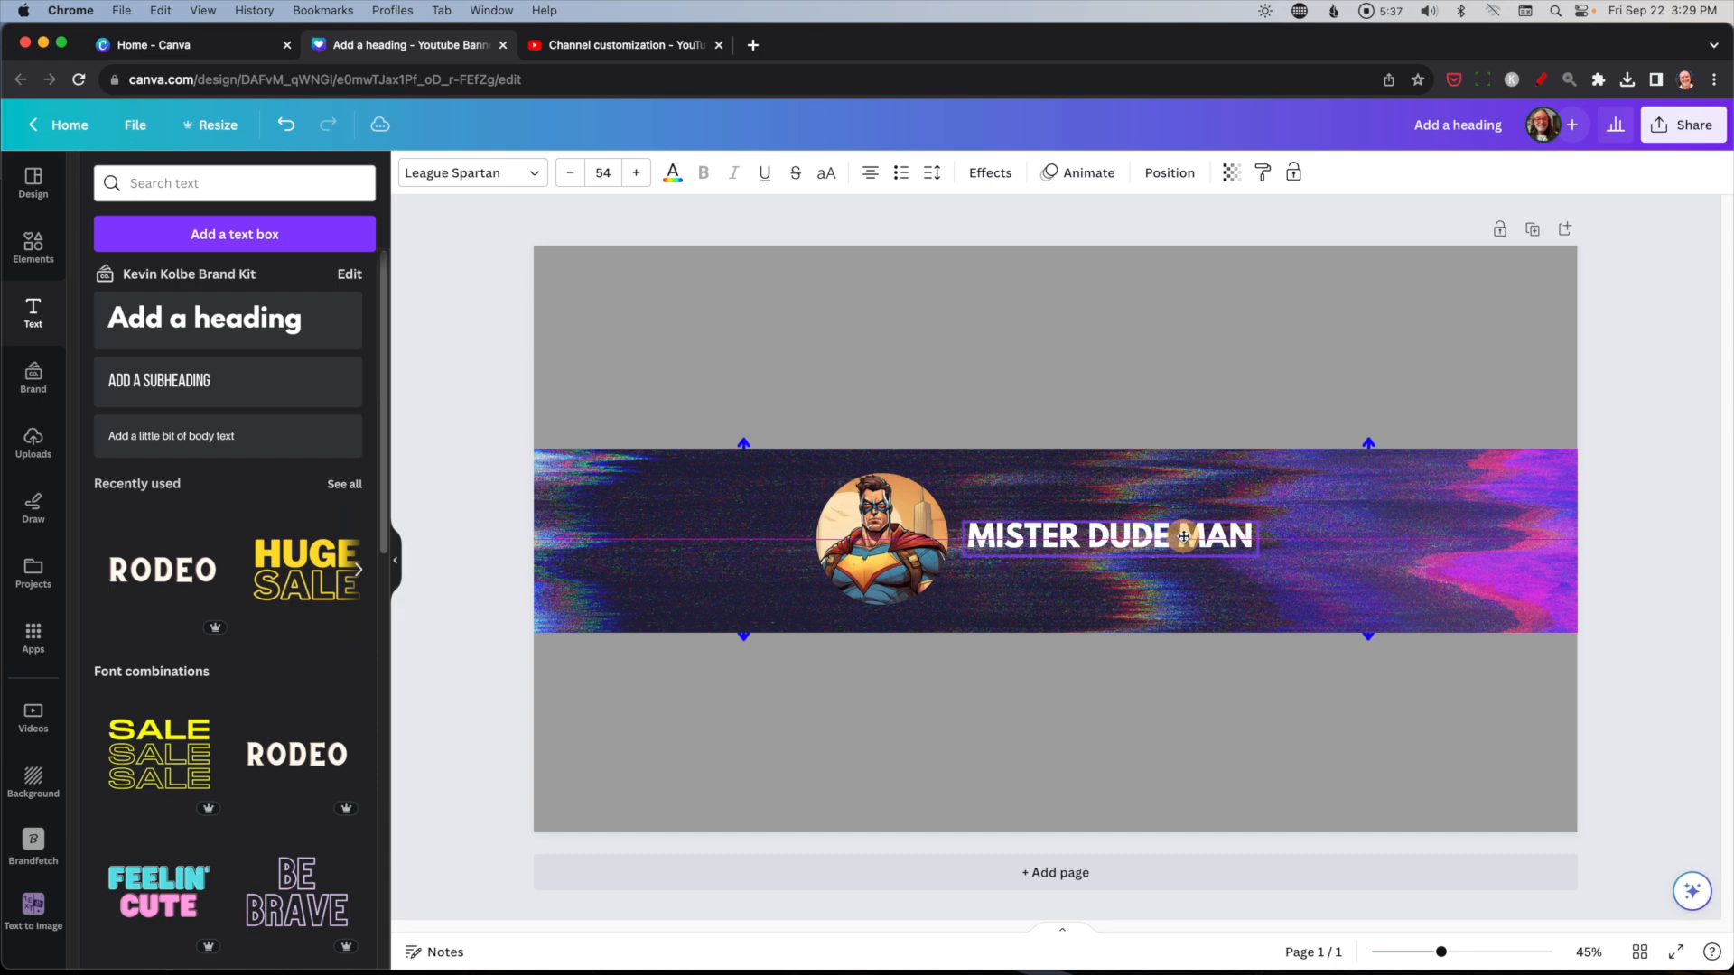
pyautogui.click(884, 542)
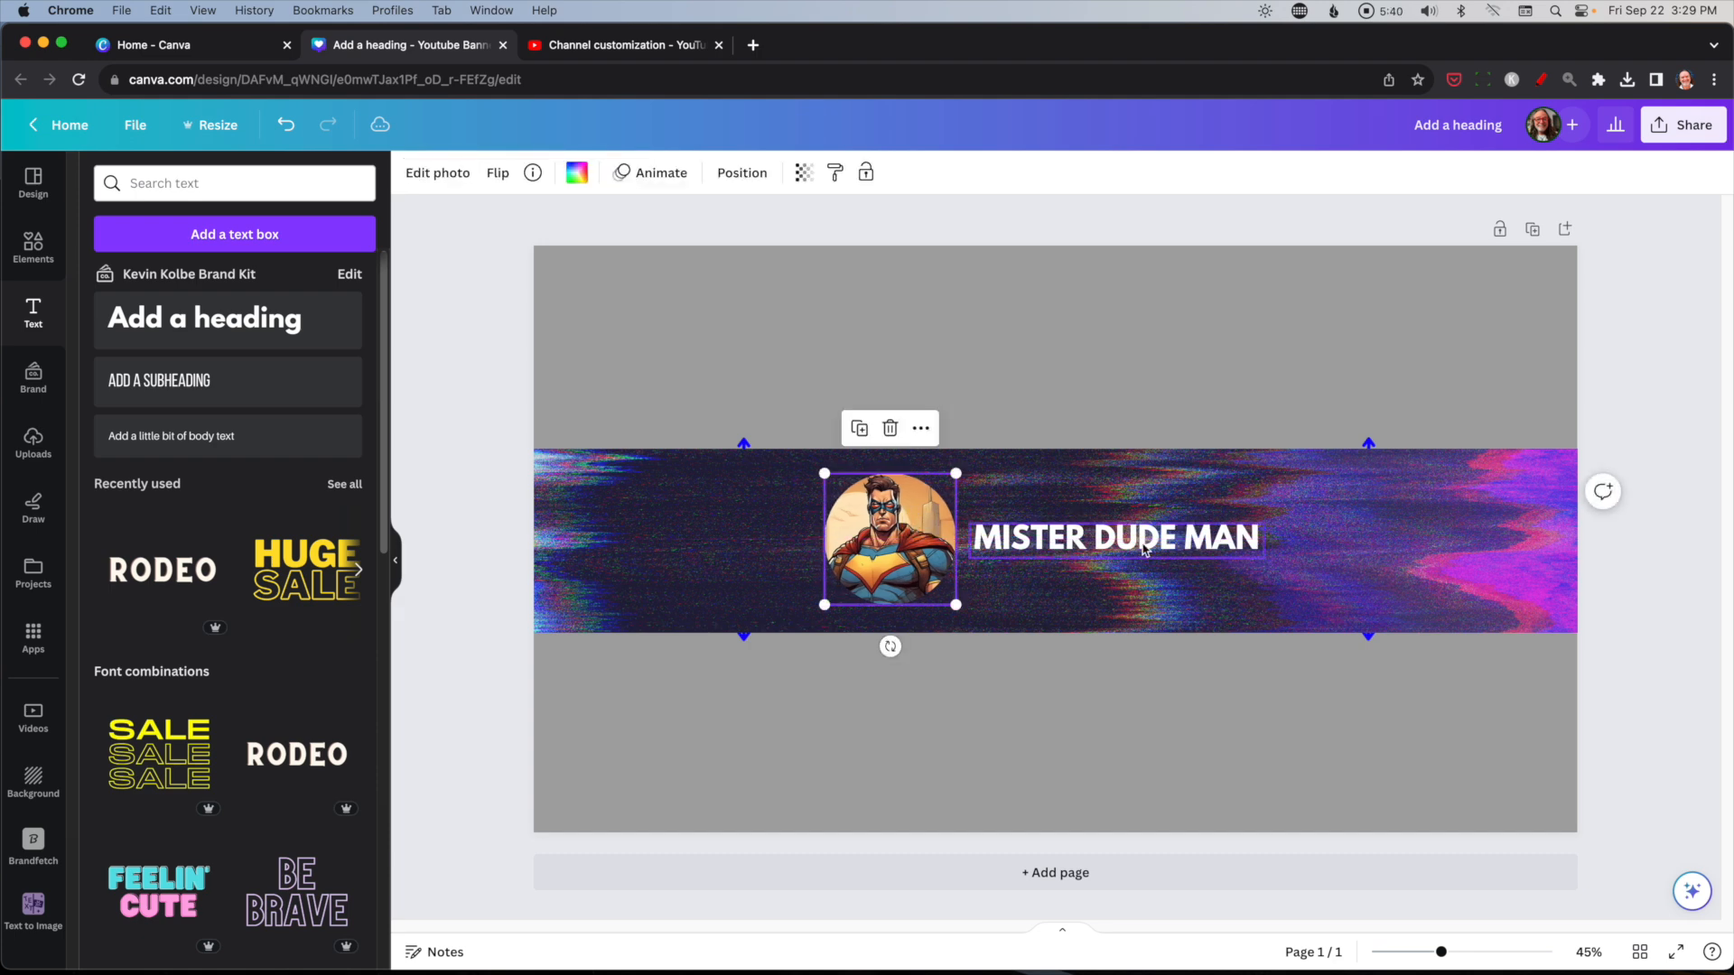
# Give the MISTER DUDE MAN title a Lift shadow effect and adjust its intensity.
pyautogui.click(988, 174)
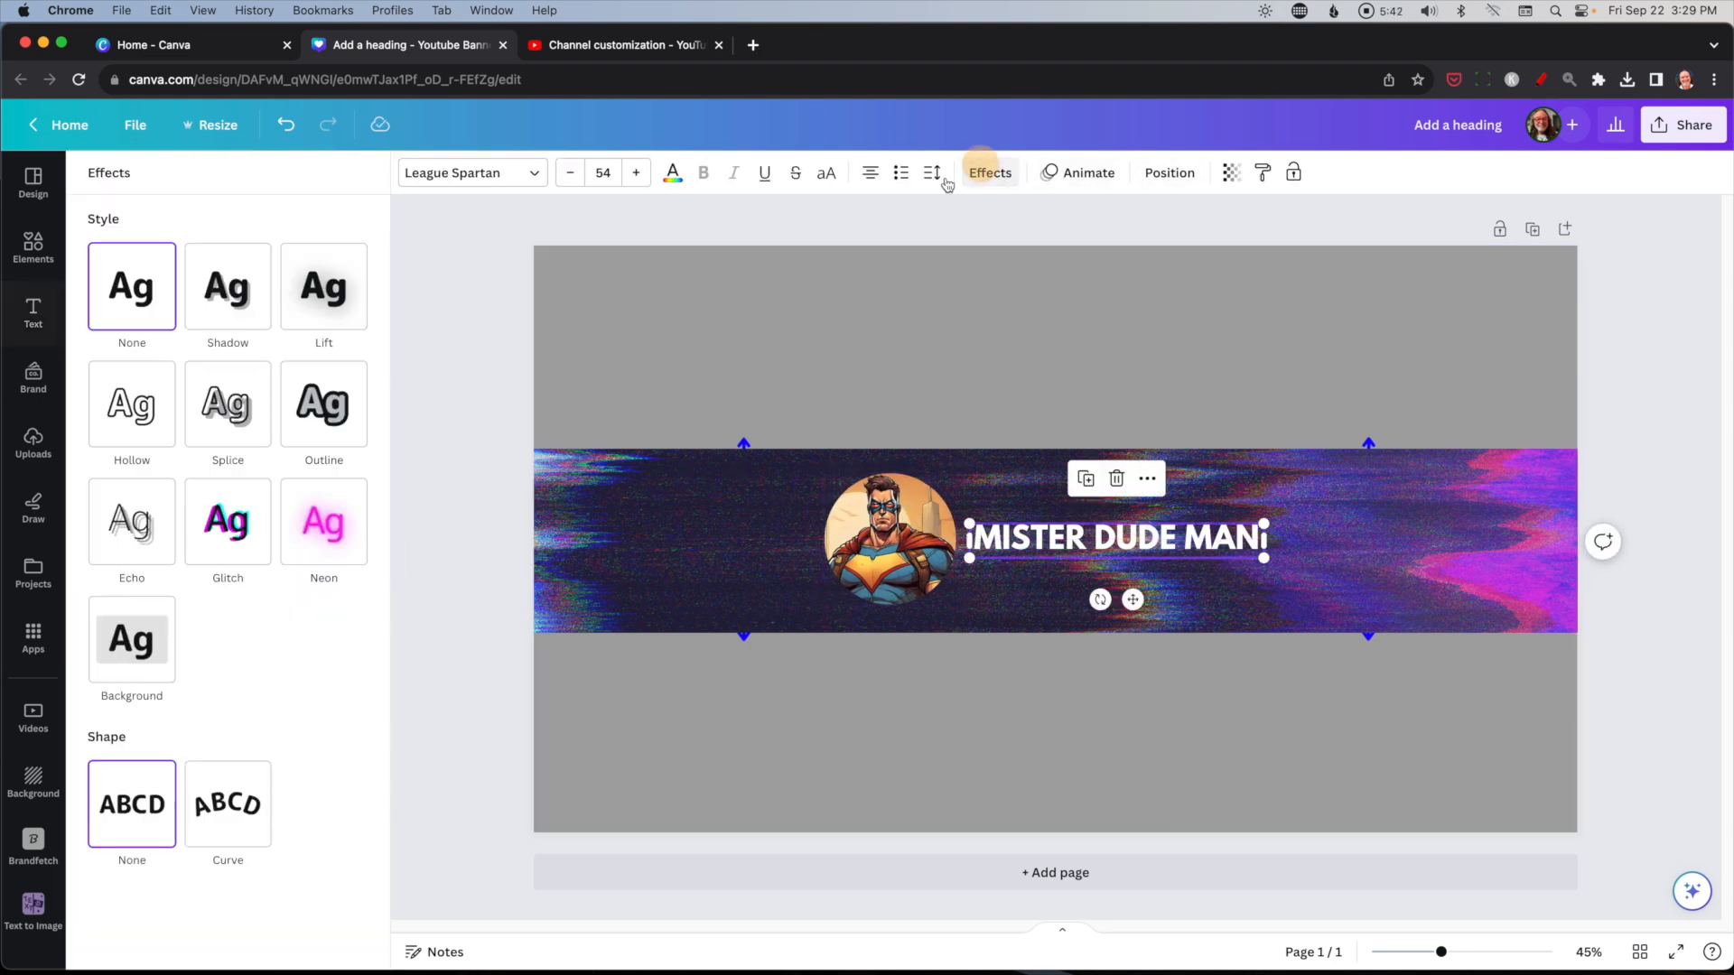
pyautogui.click(323, 286)
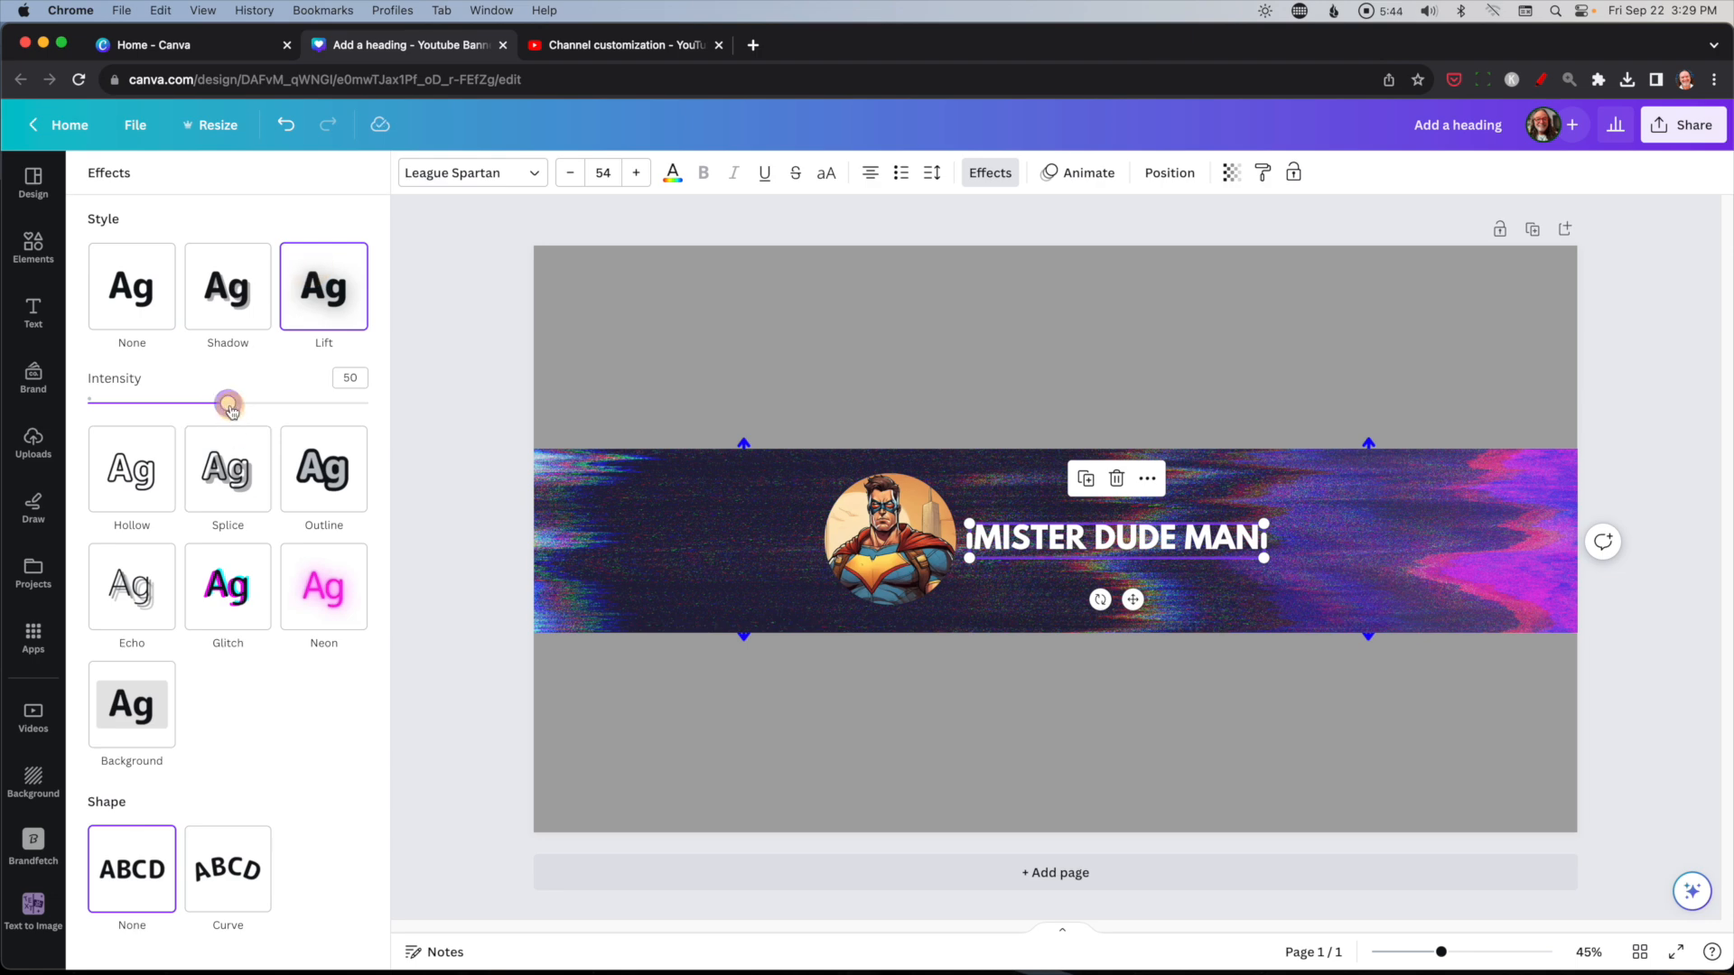
pyautogui.click(32, 314)
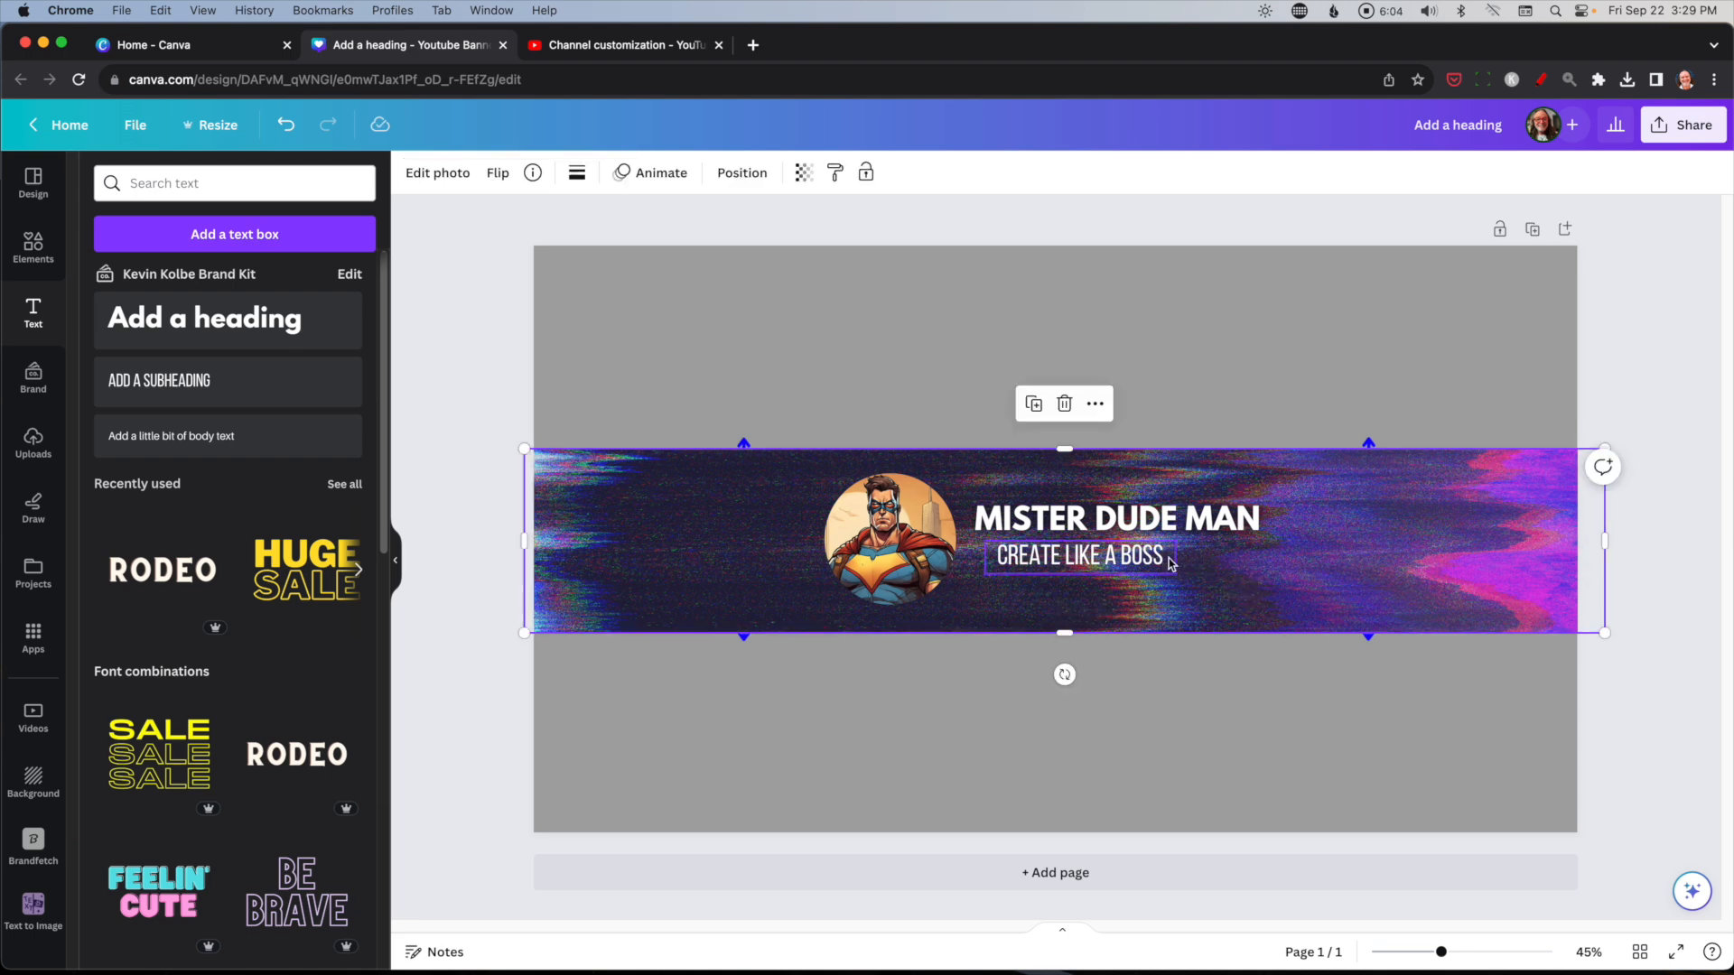
# Put the CREATE LIKE A BOSS tagline on a red background box via Effects.
pyautogui.click(988, 173)
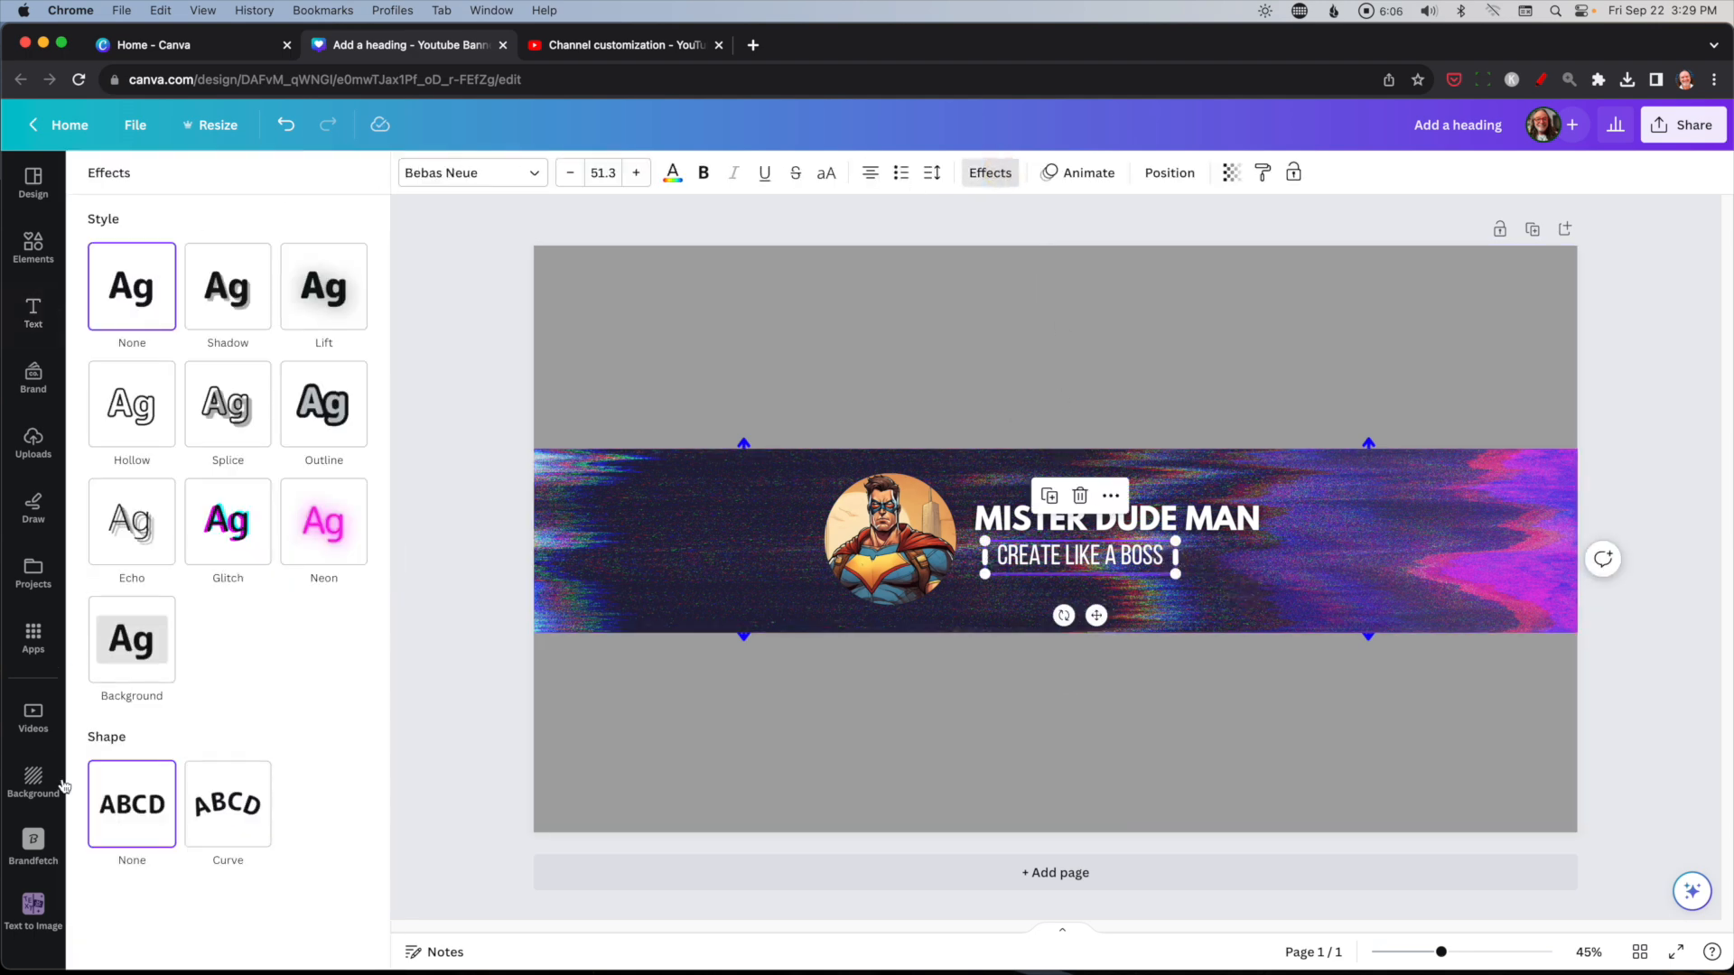
pyautogui.click(130, 636)
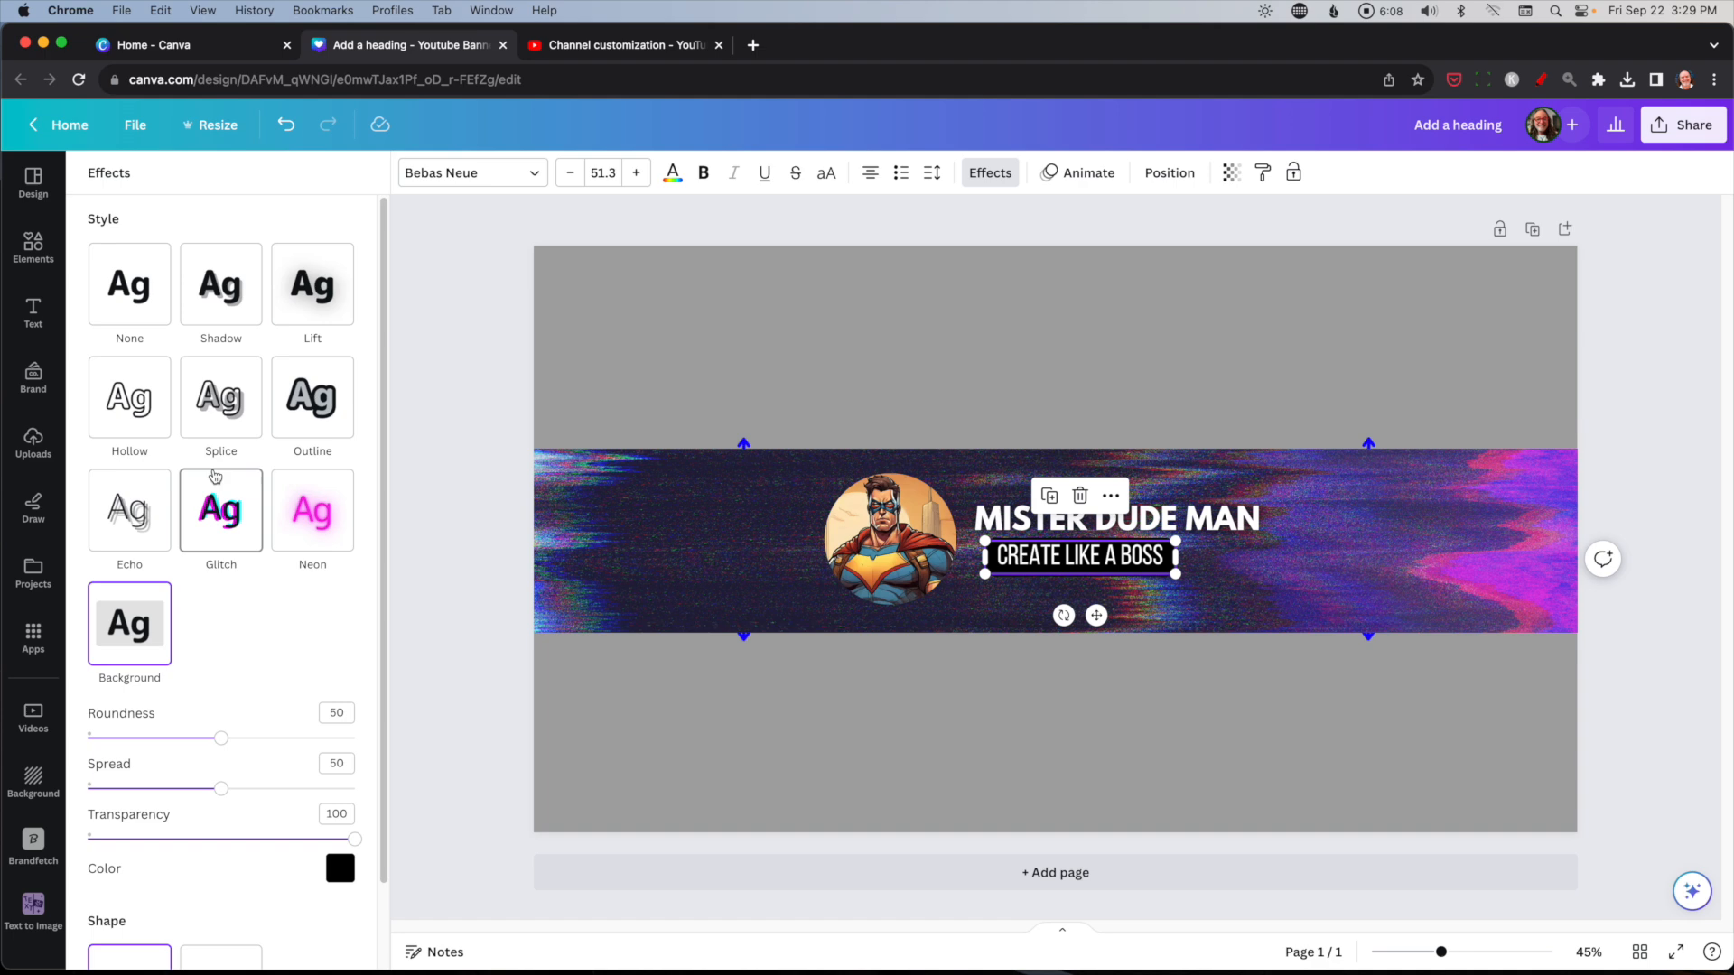
pyautogui.click(340, 869)
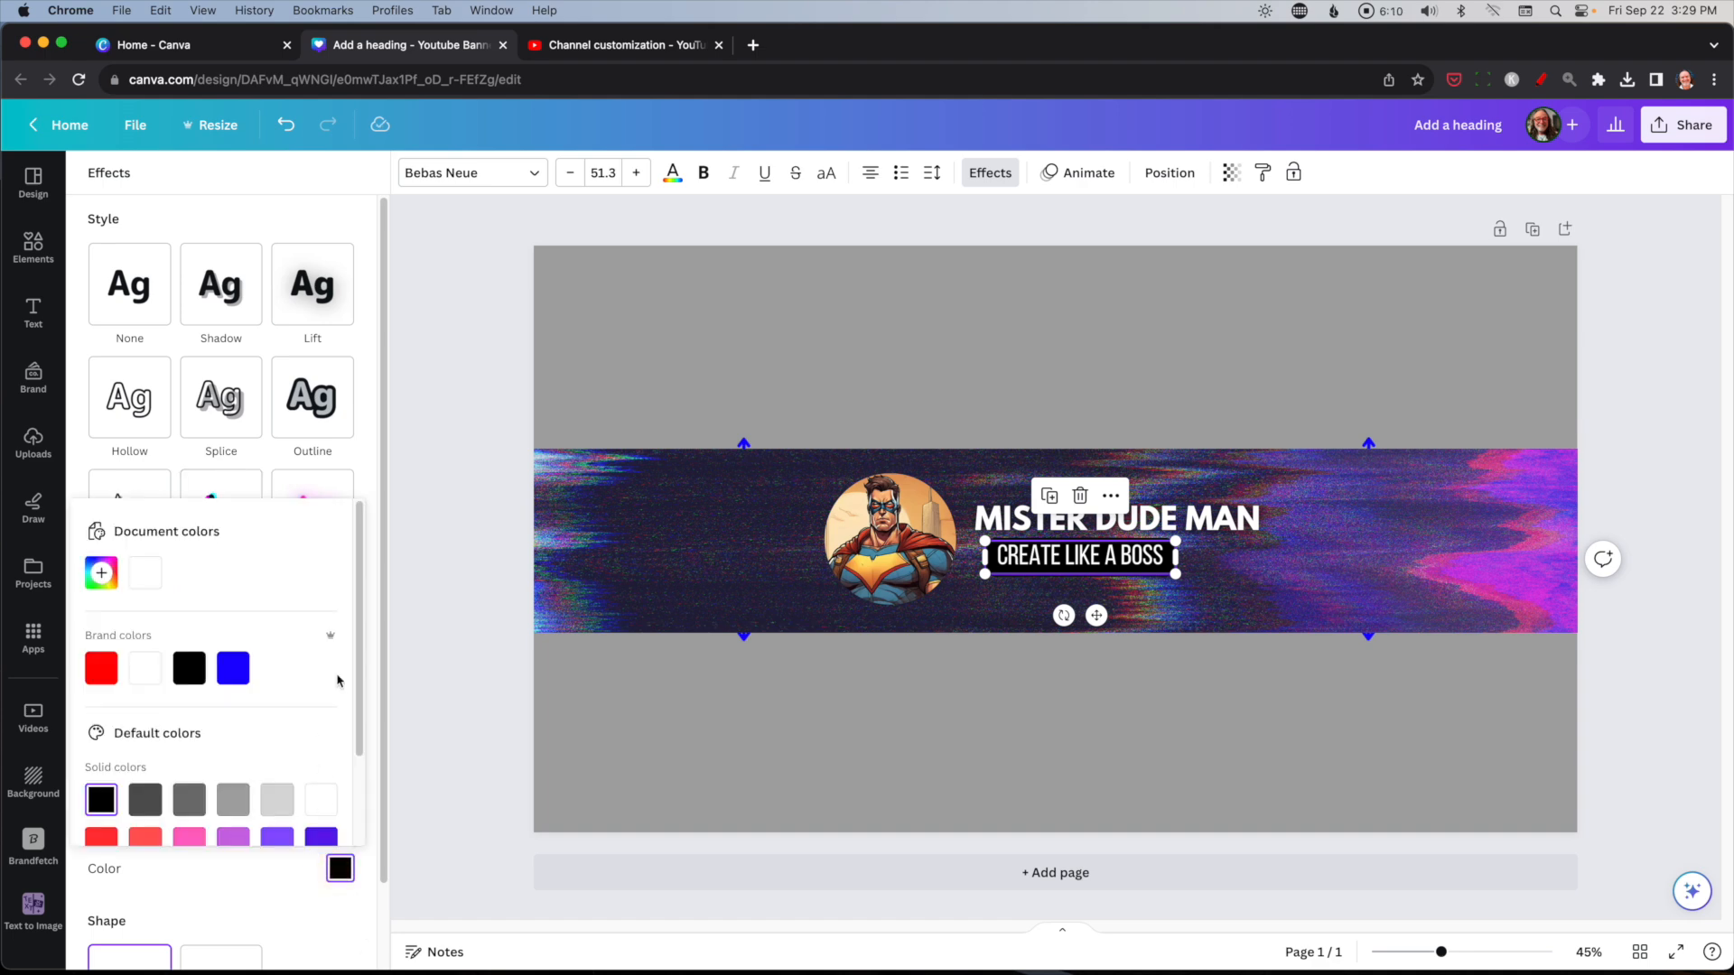
pyautogui.click(99, 552)
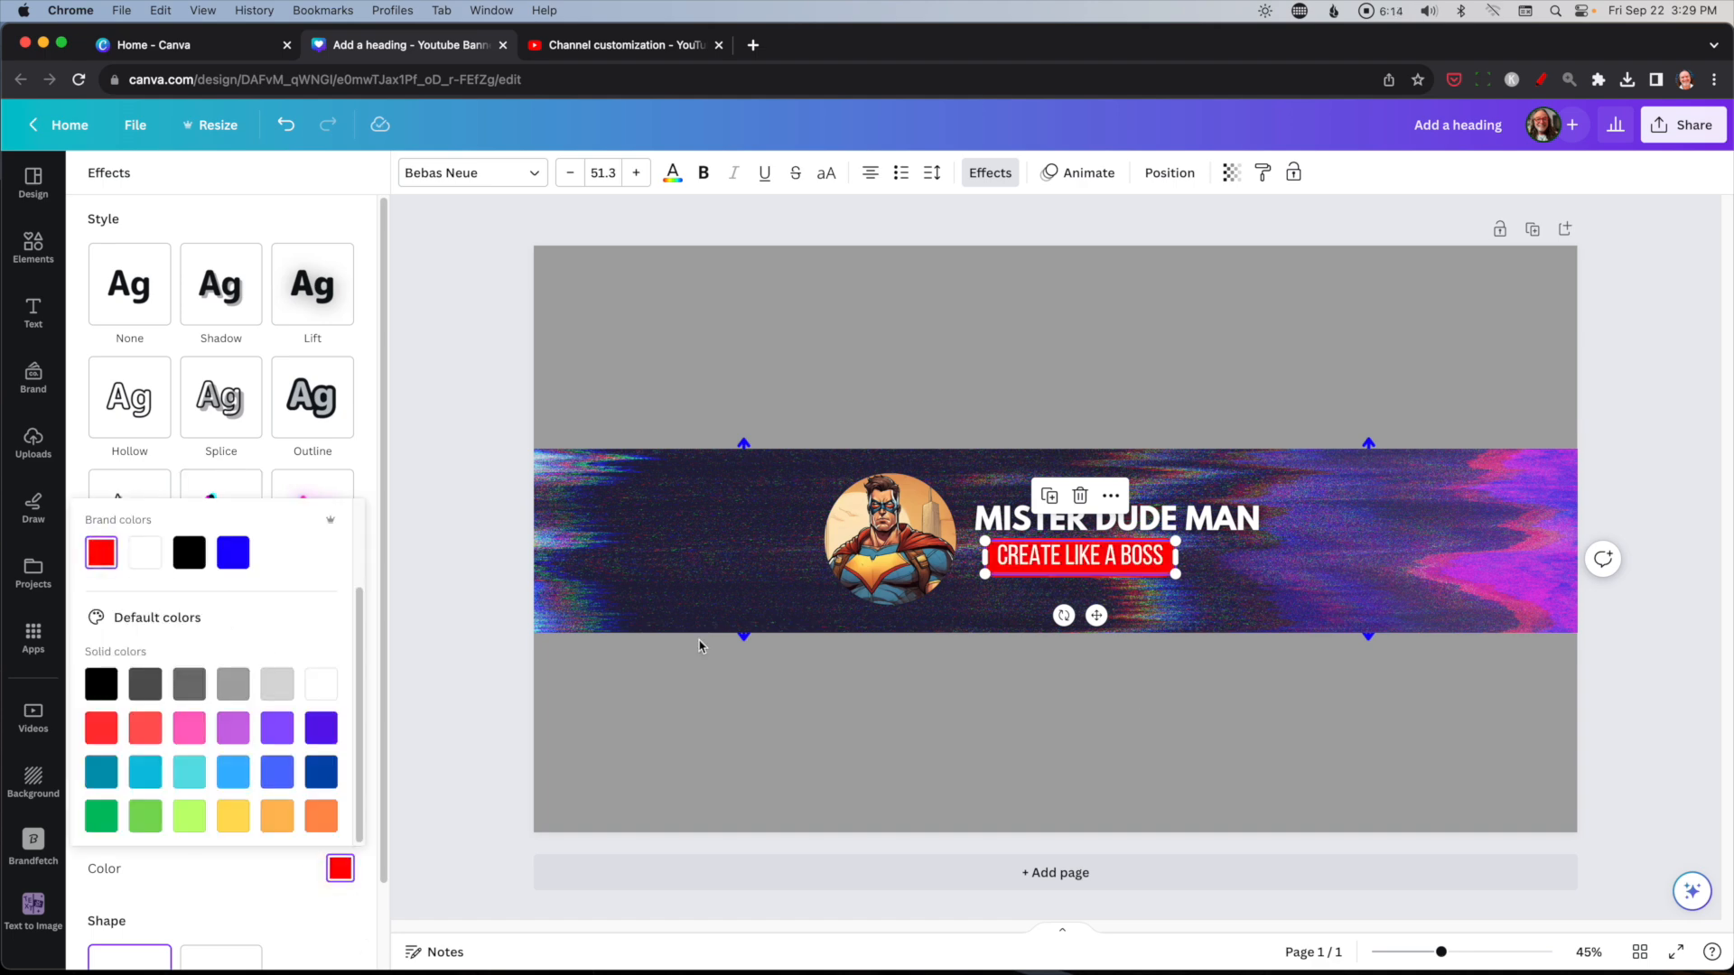
# Enlarge the MISTER DUDE MAN title and reposition the tagline beneath it by the portrait.
pyautogui.click(33, 314)
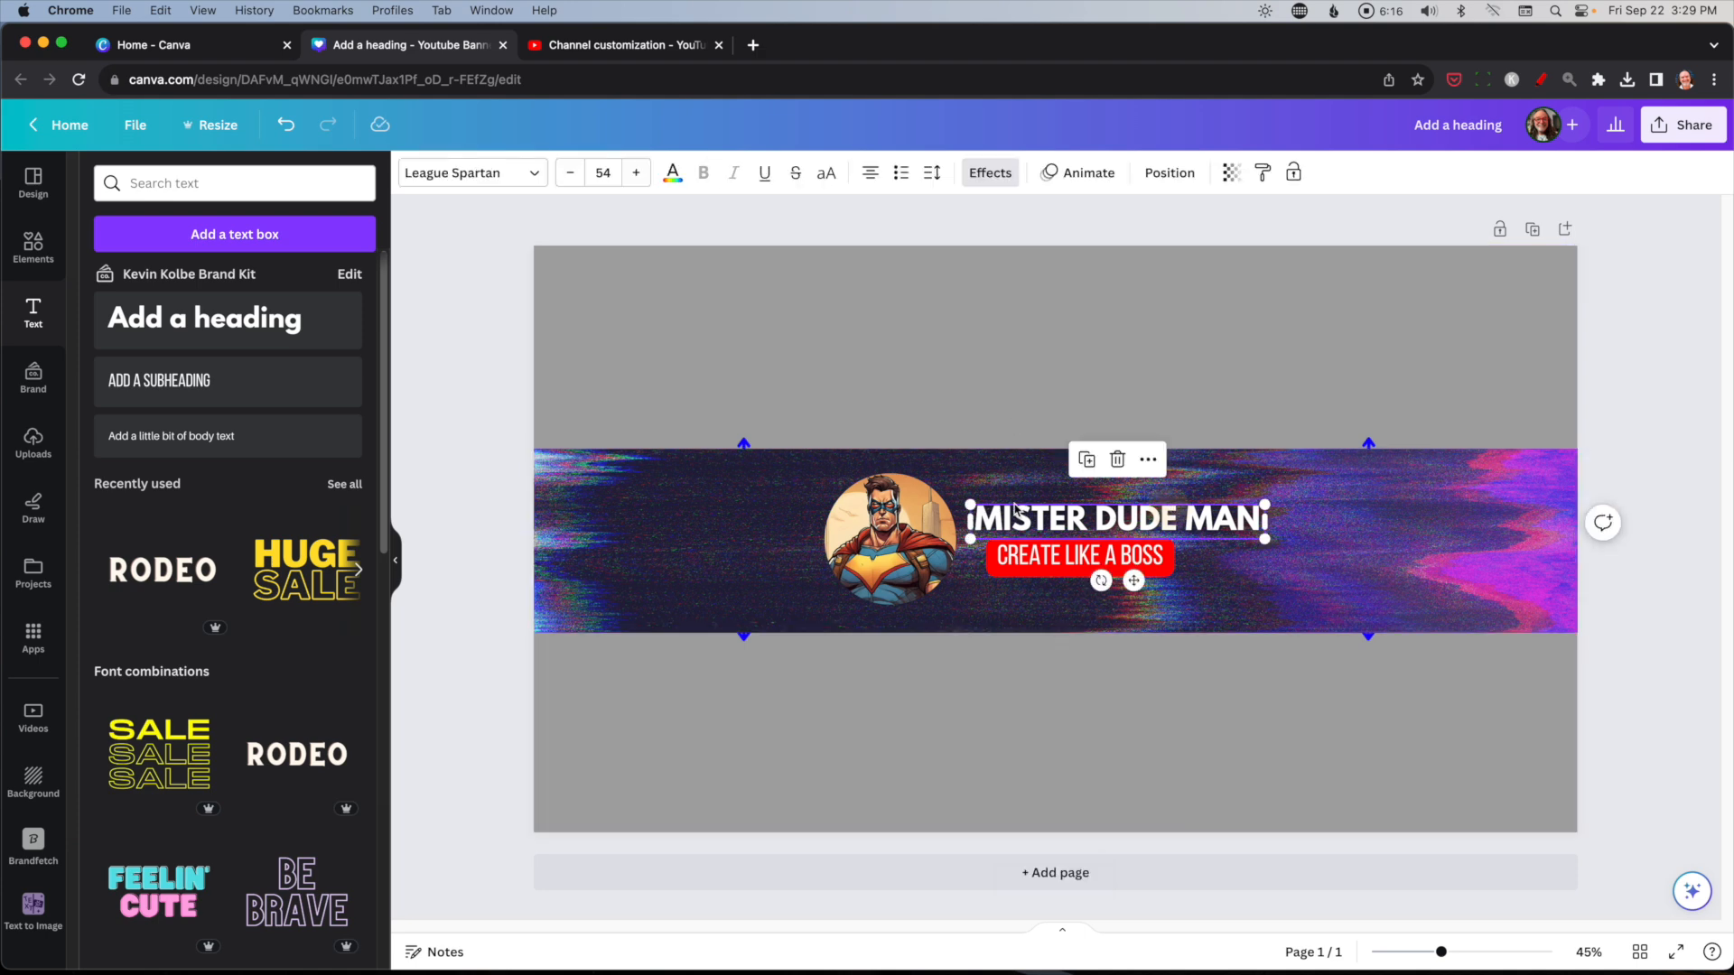
pyautogui.click(635, 173)
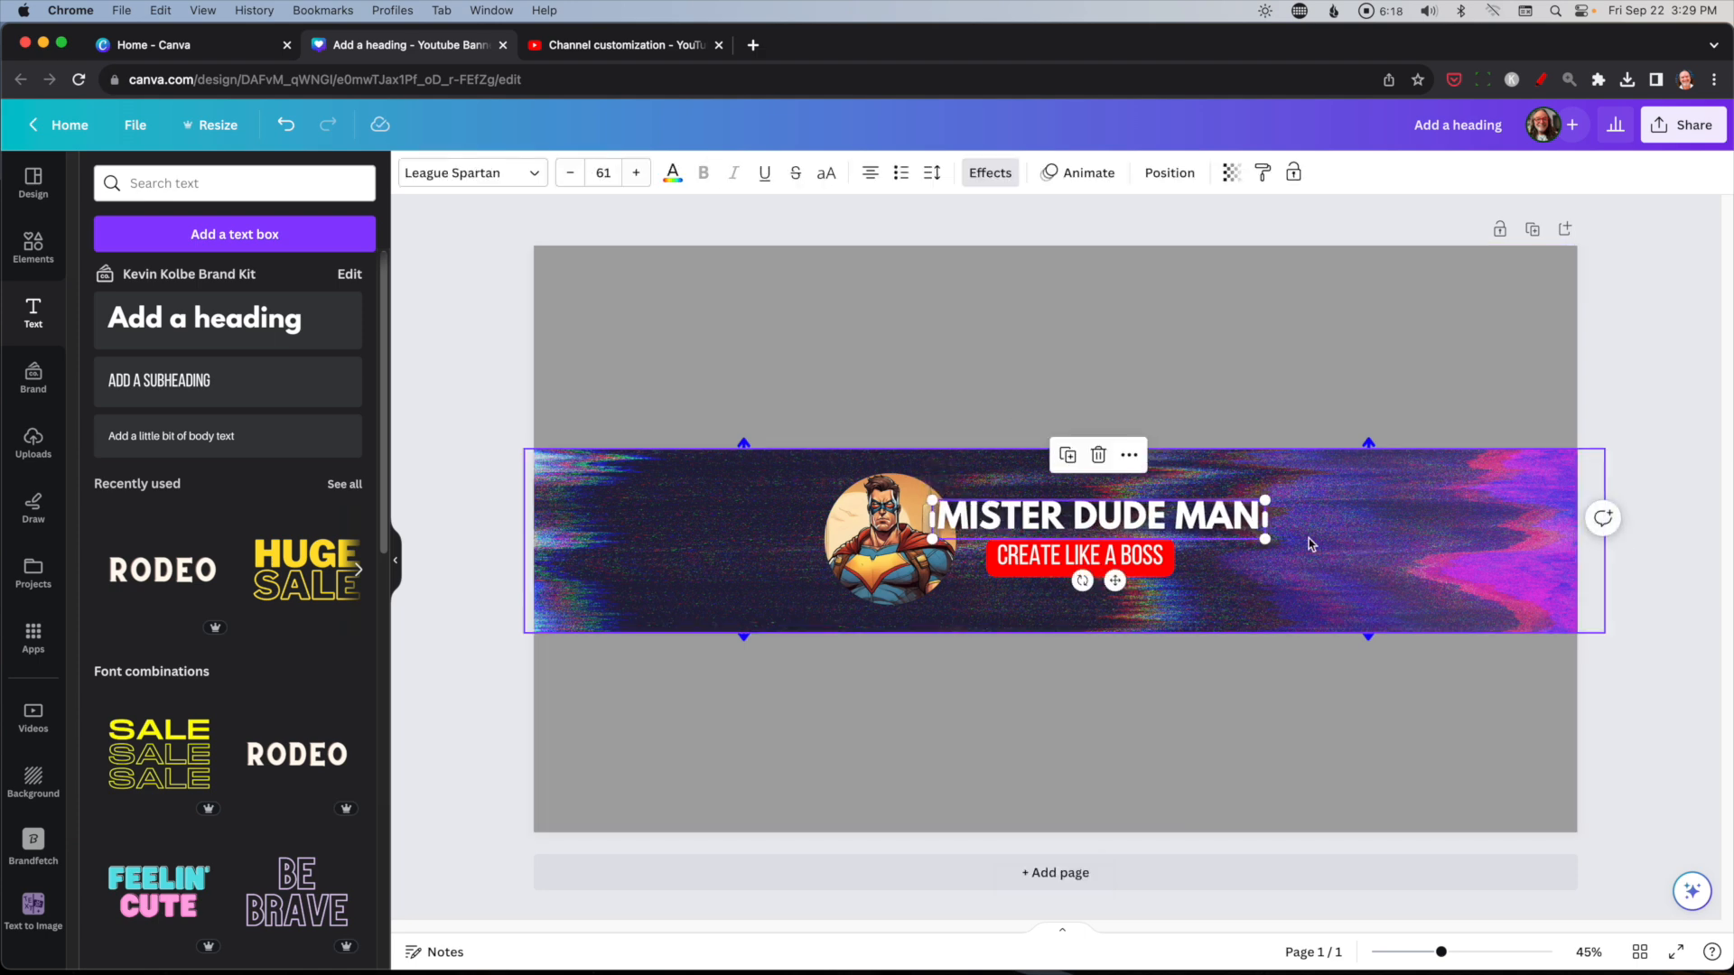
pyautogui.click(635, 174)
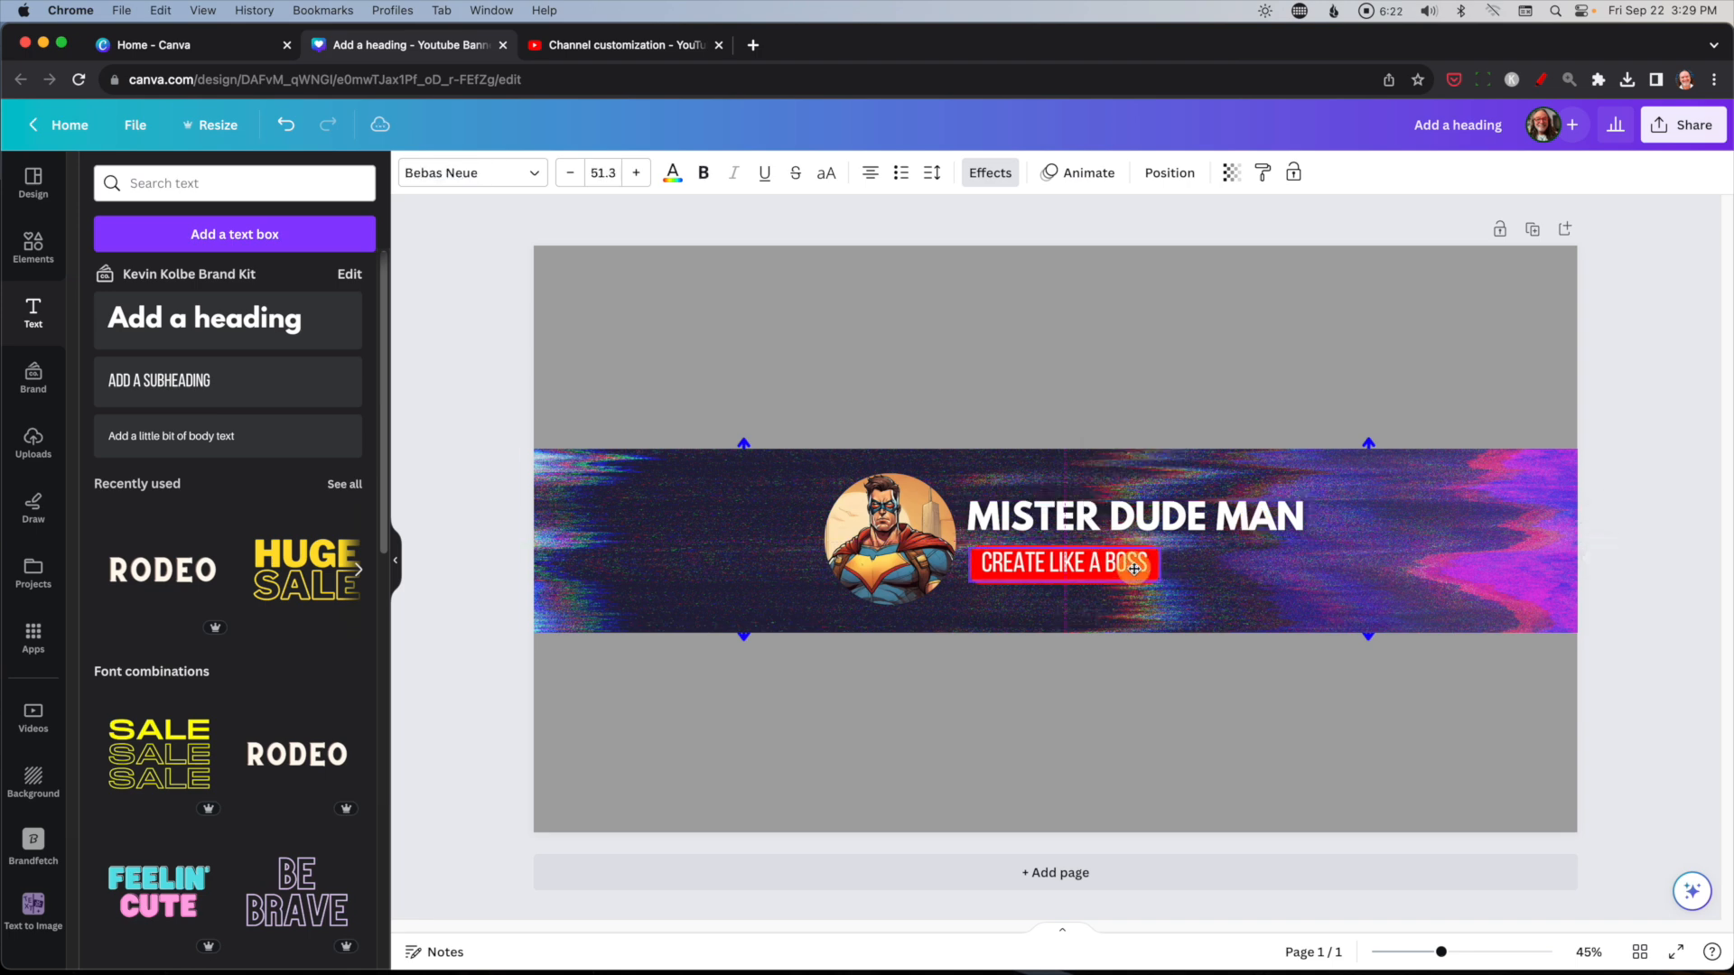
pyautogui.click(890, 536)
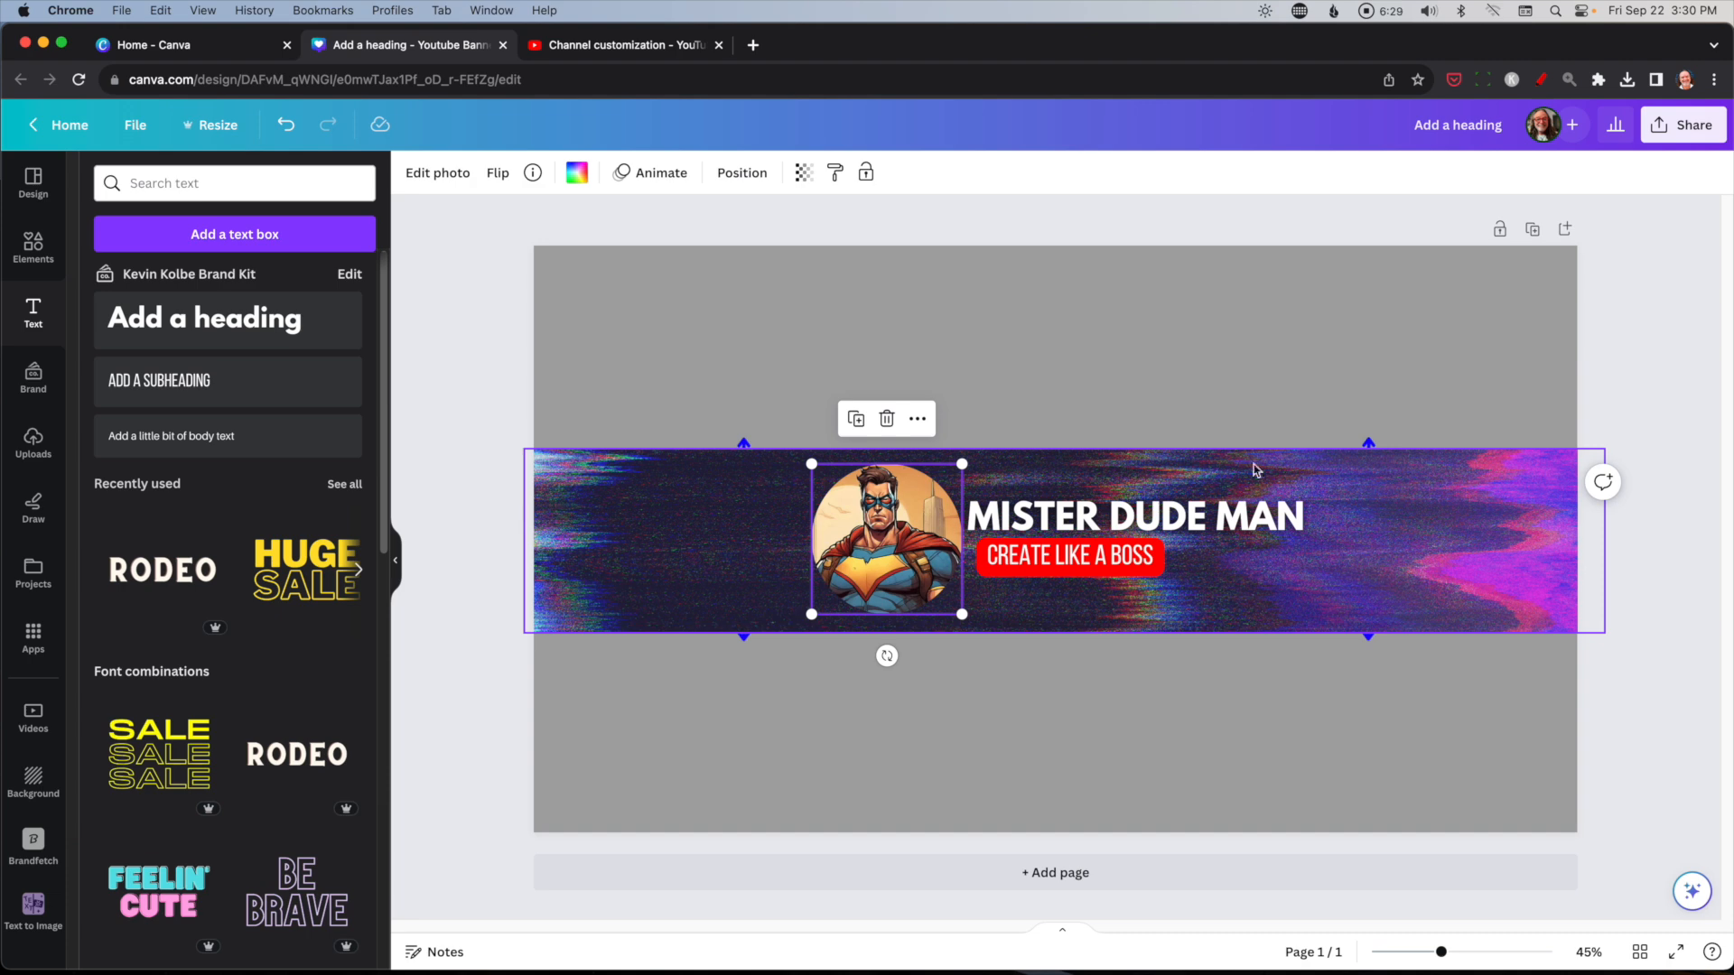
pyautogui.moveTo(593, 509)
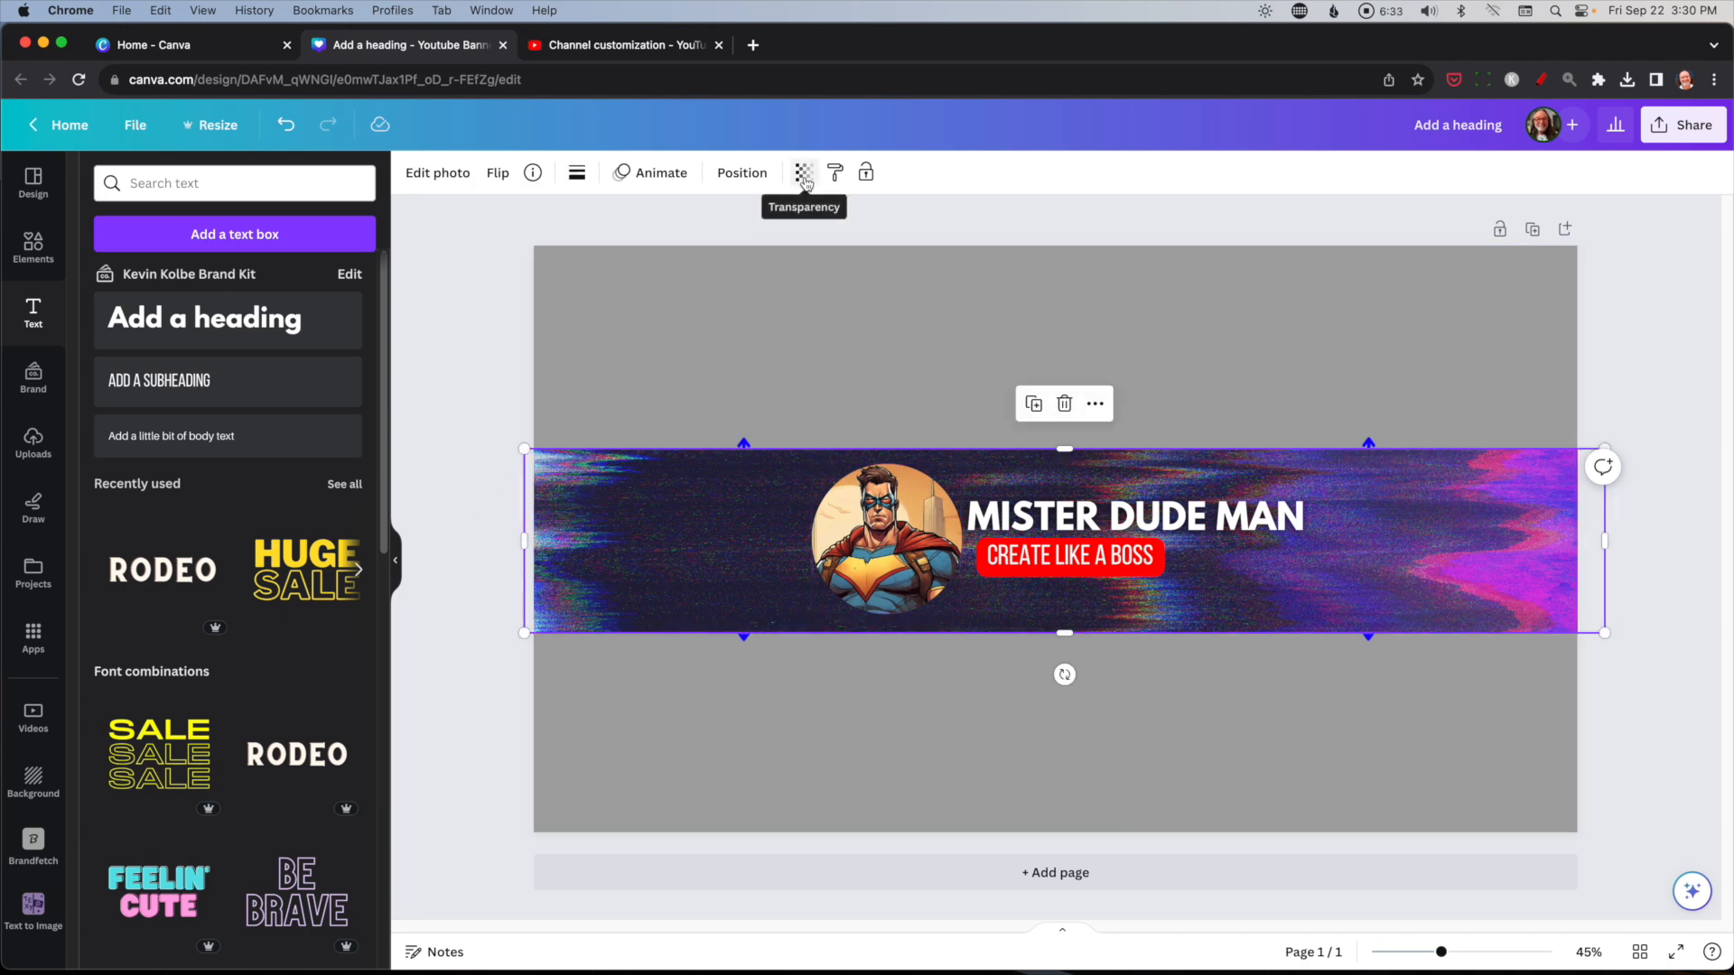
pyautogui.click(804, 174)
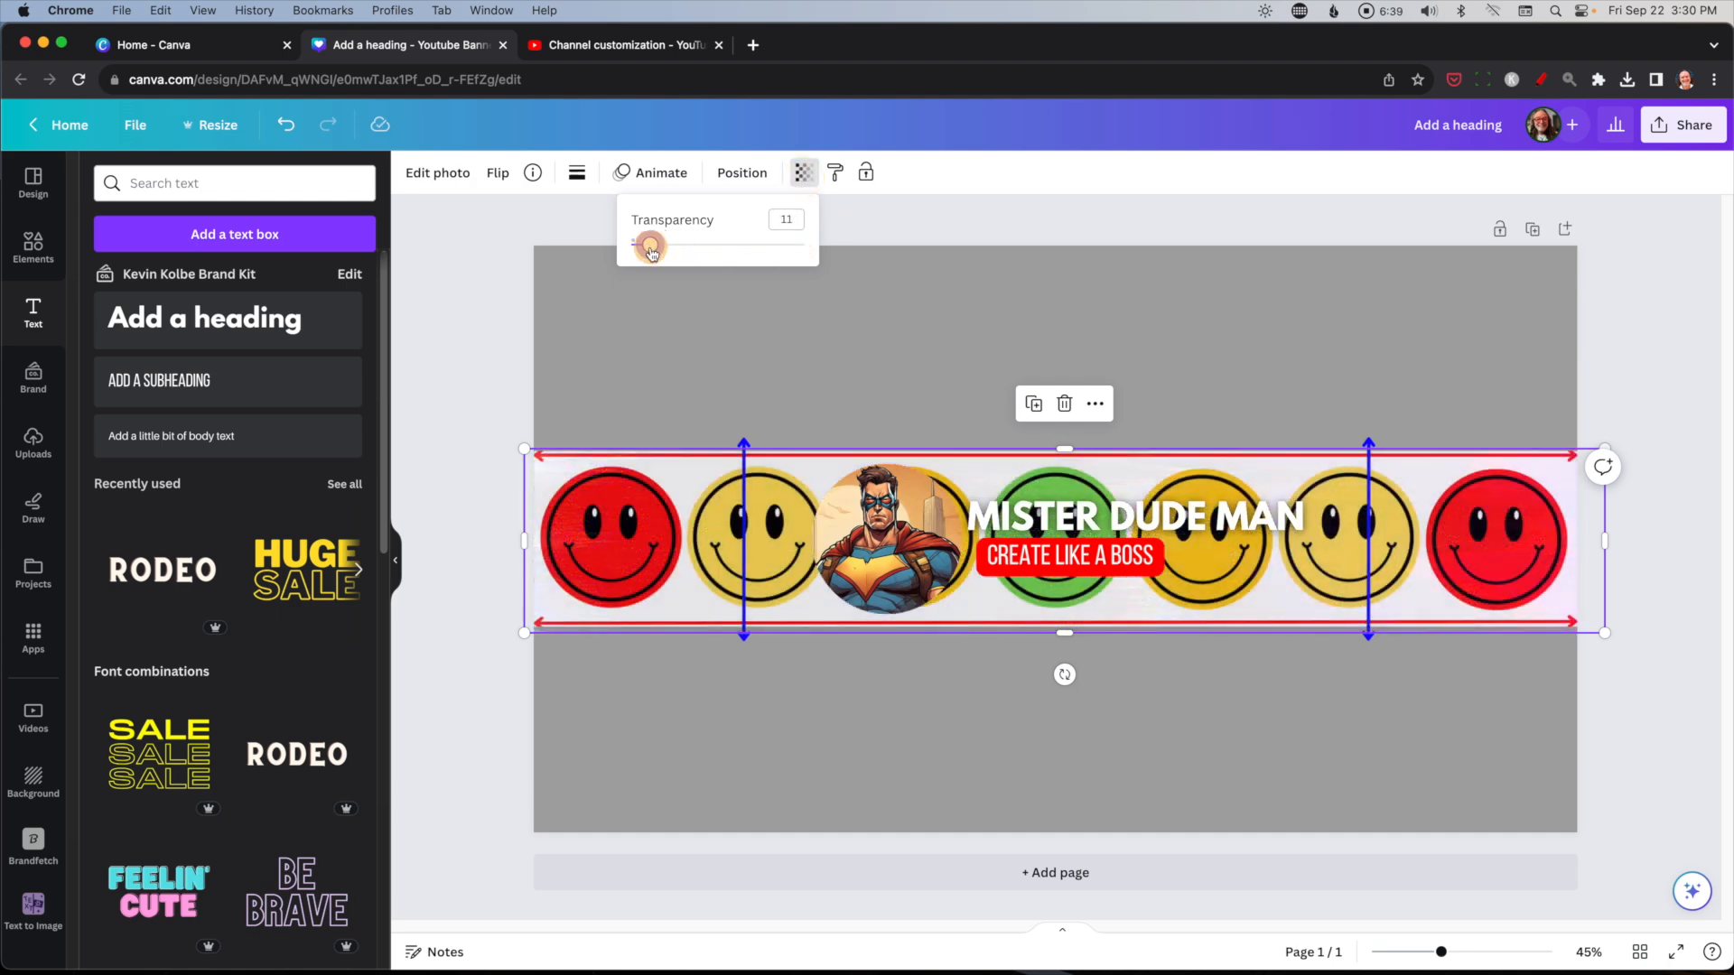
pyautogui.moveTo(636, 253); pyautogui.dragTo(693, 253)
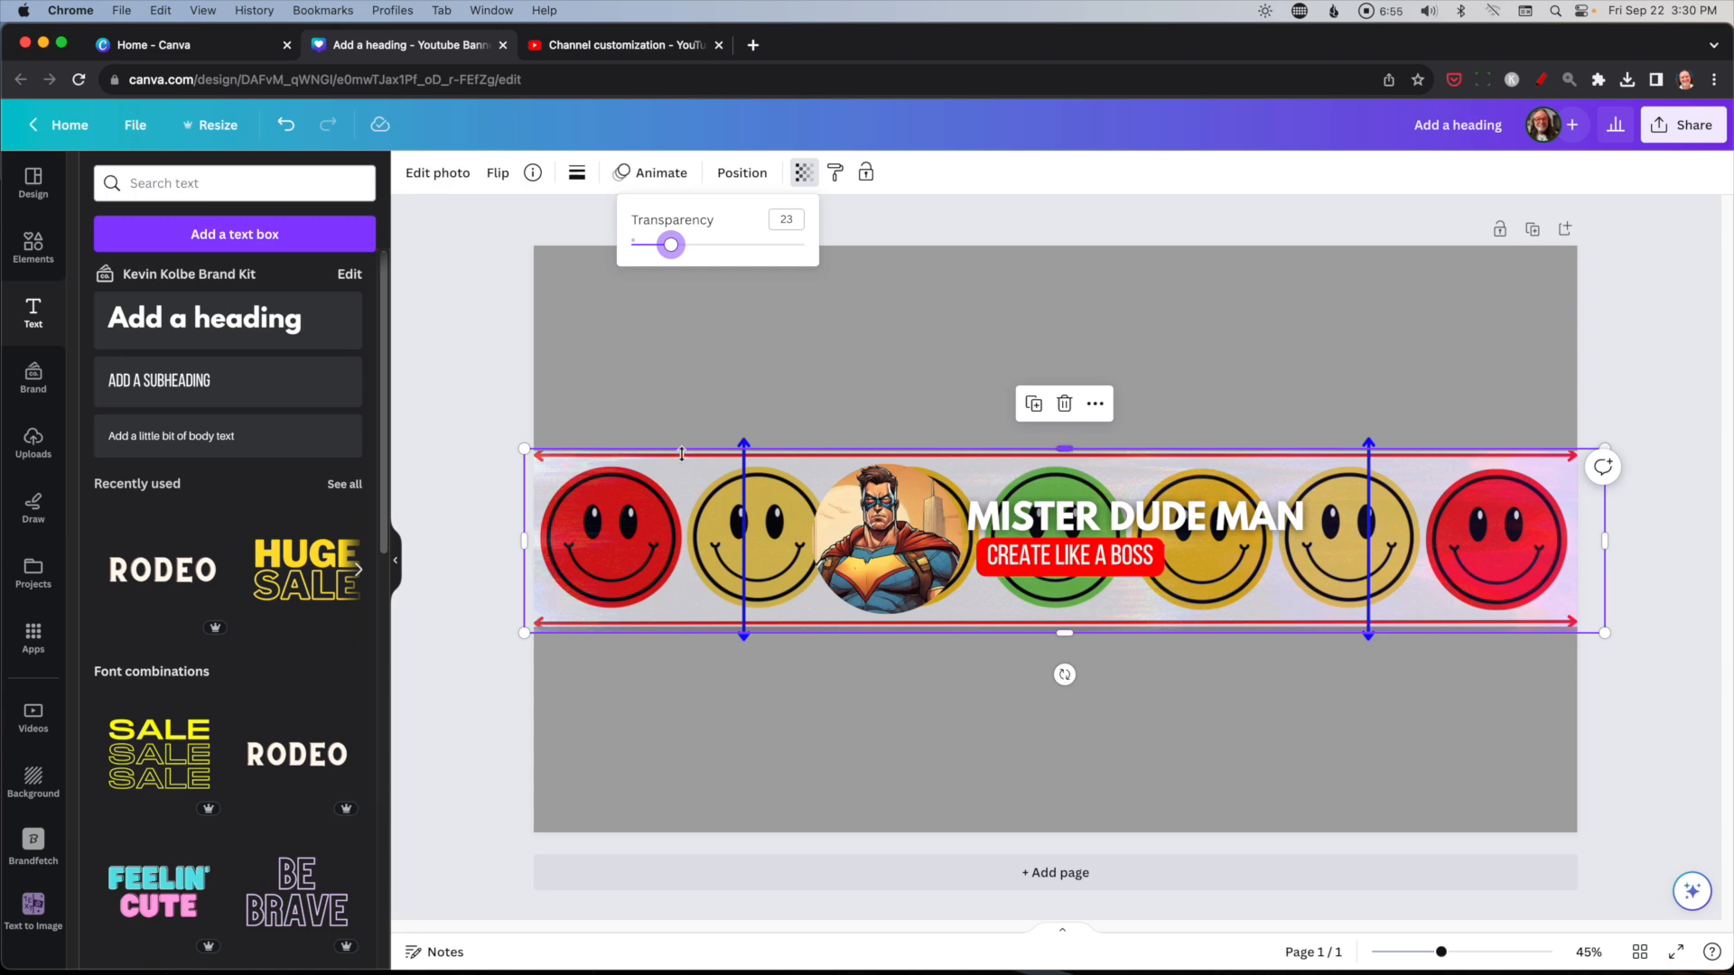
pyautogui.moveTo(1212, 475)
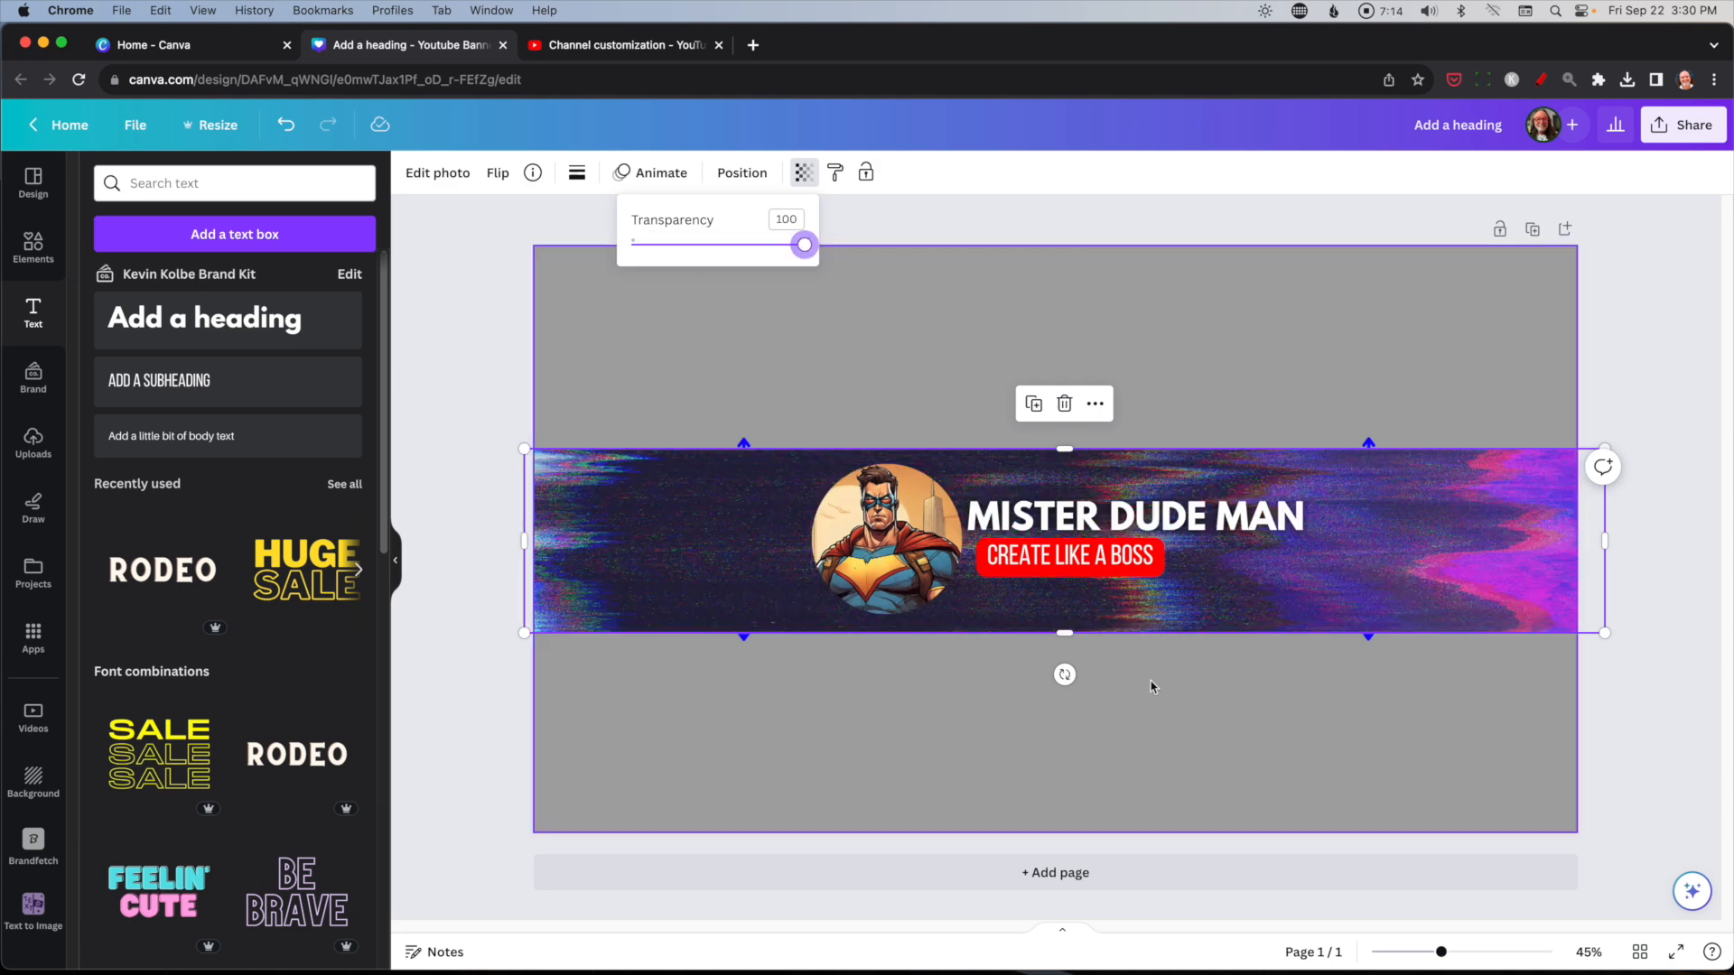
pyautogui.moveTo(1270, 757)
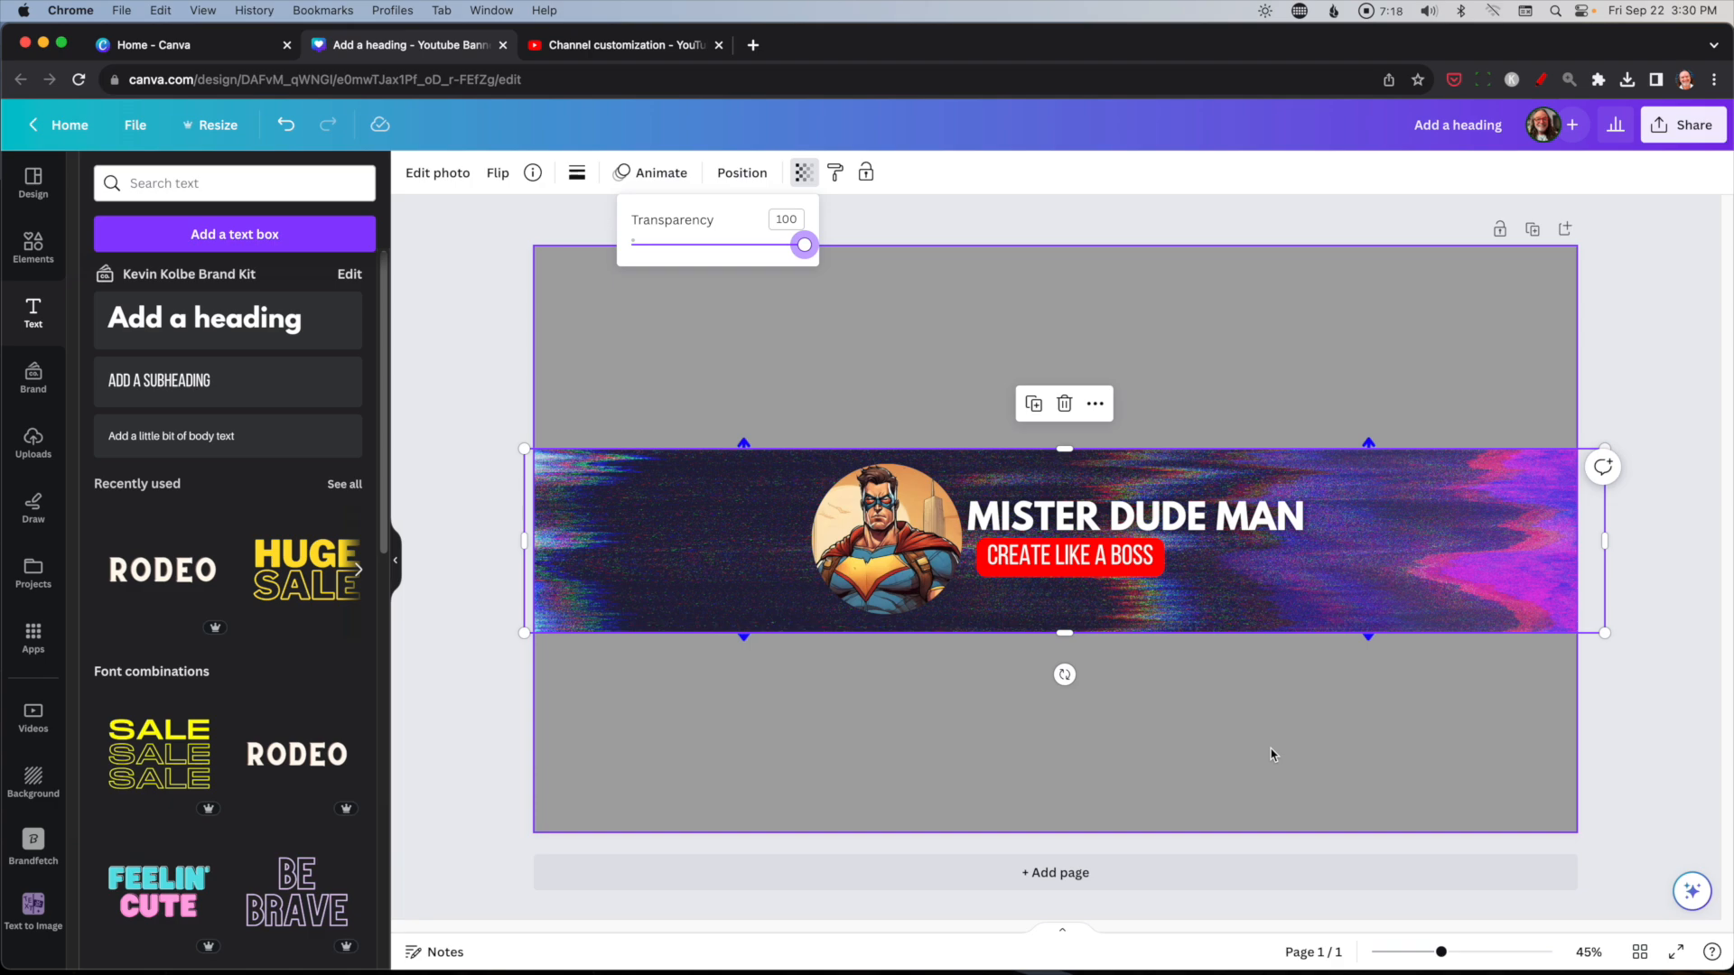
# Download the banner as a 2560×1440 PNG with Transparent background turned off.
pyautogui.click(840, 296)
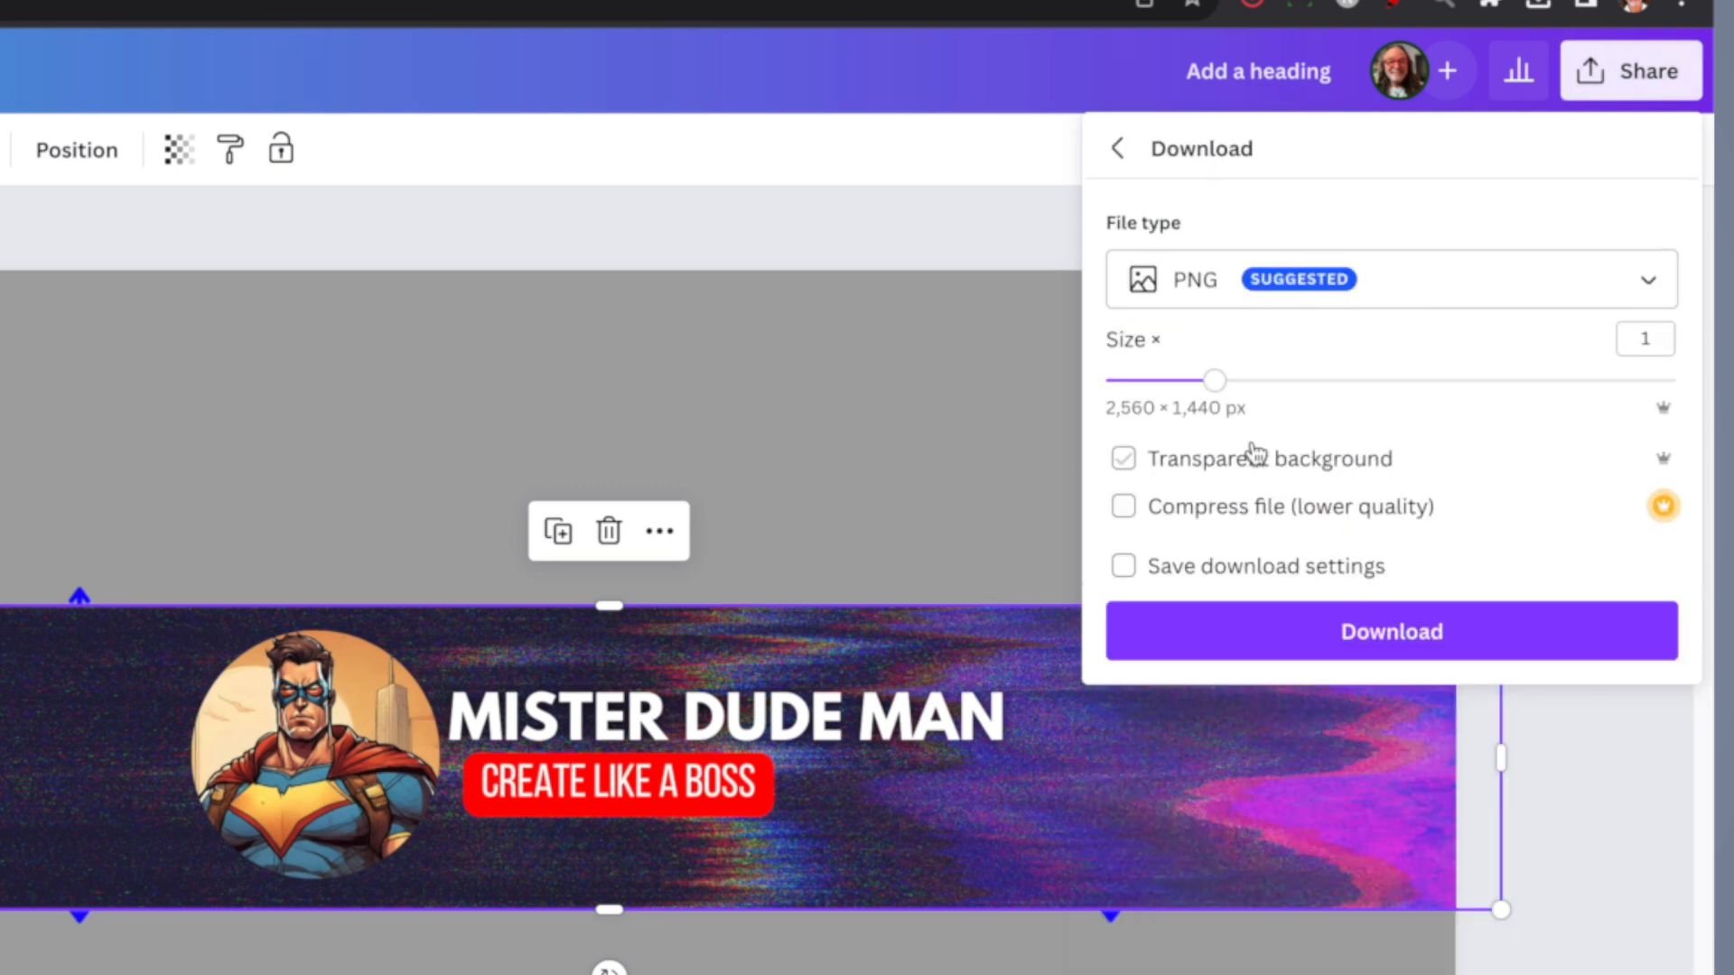
pyautogui.click(1124, 457)
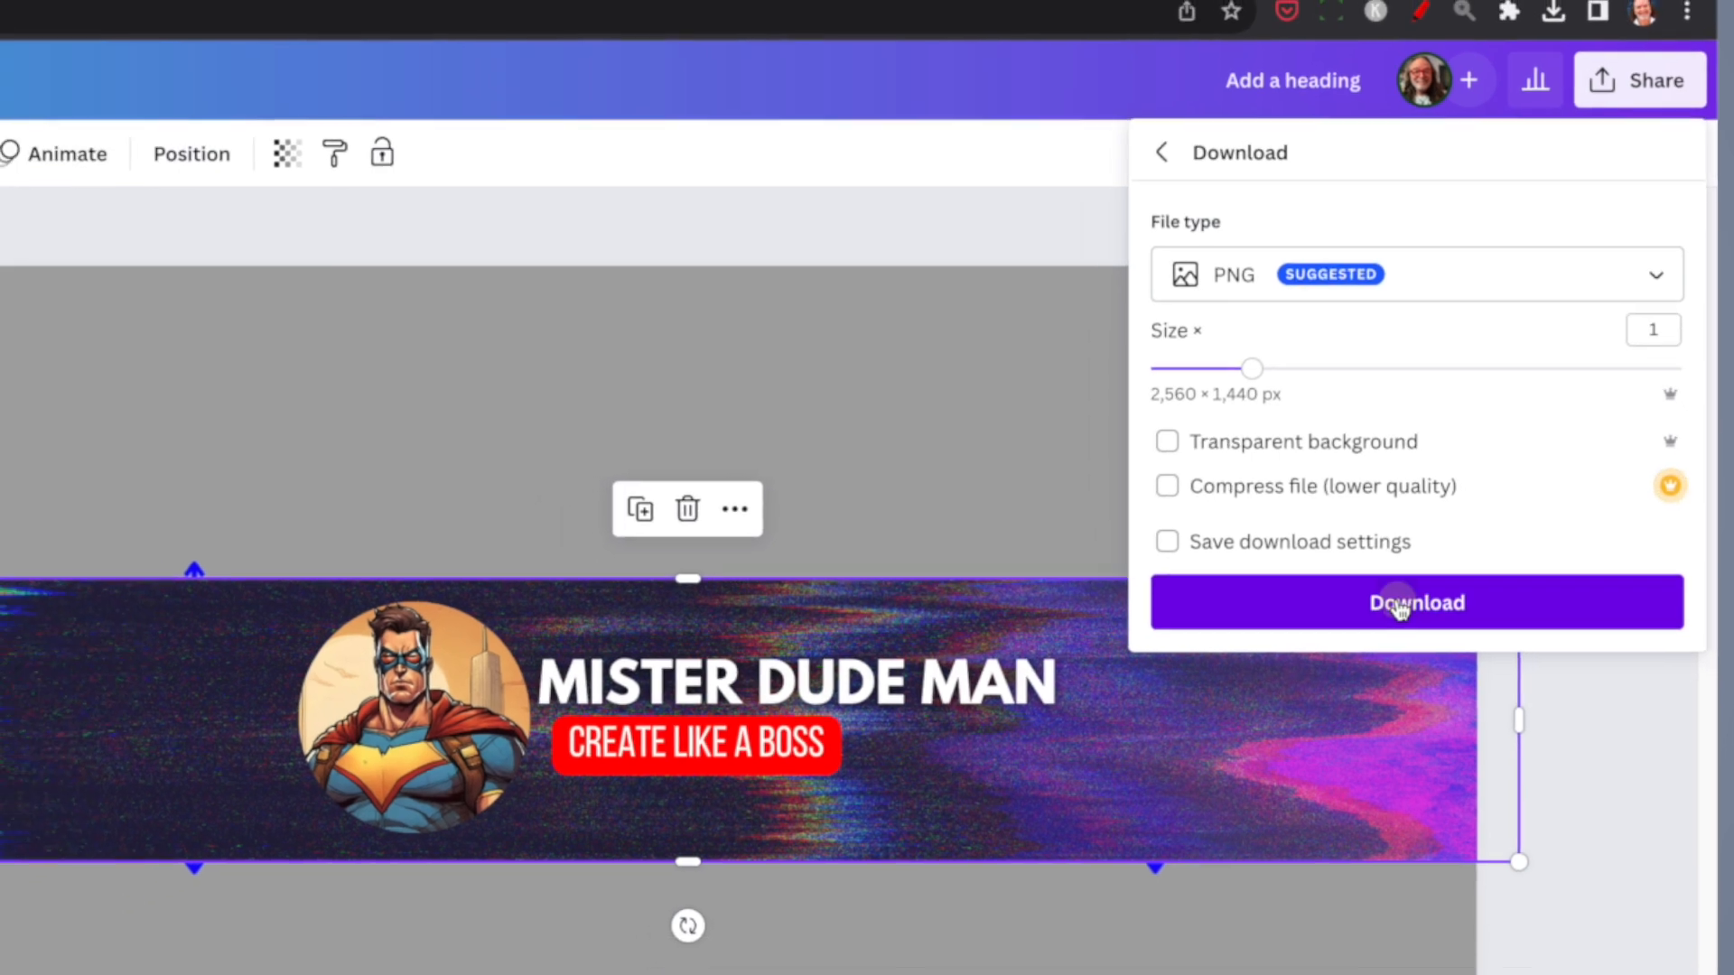
pyautogui.click(1417, 603)
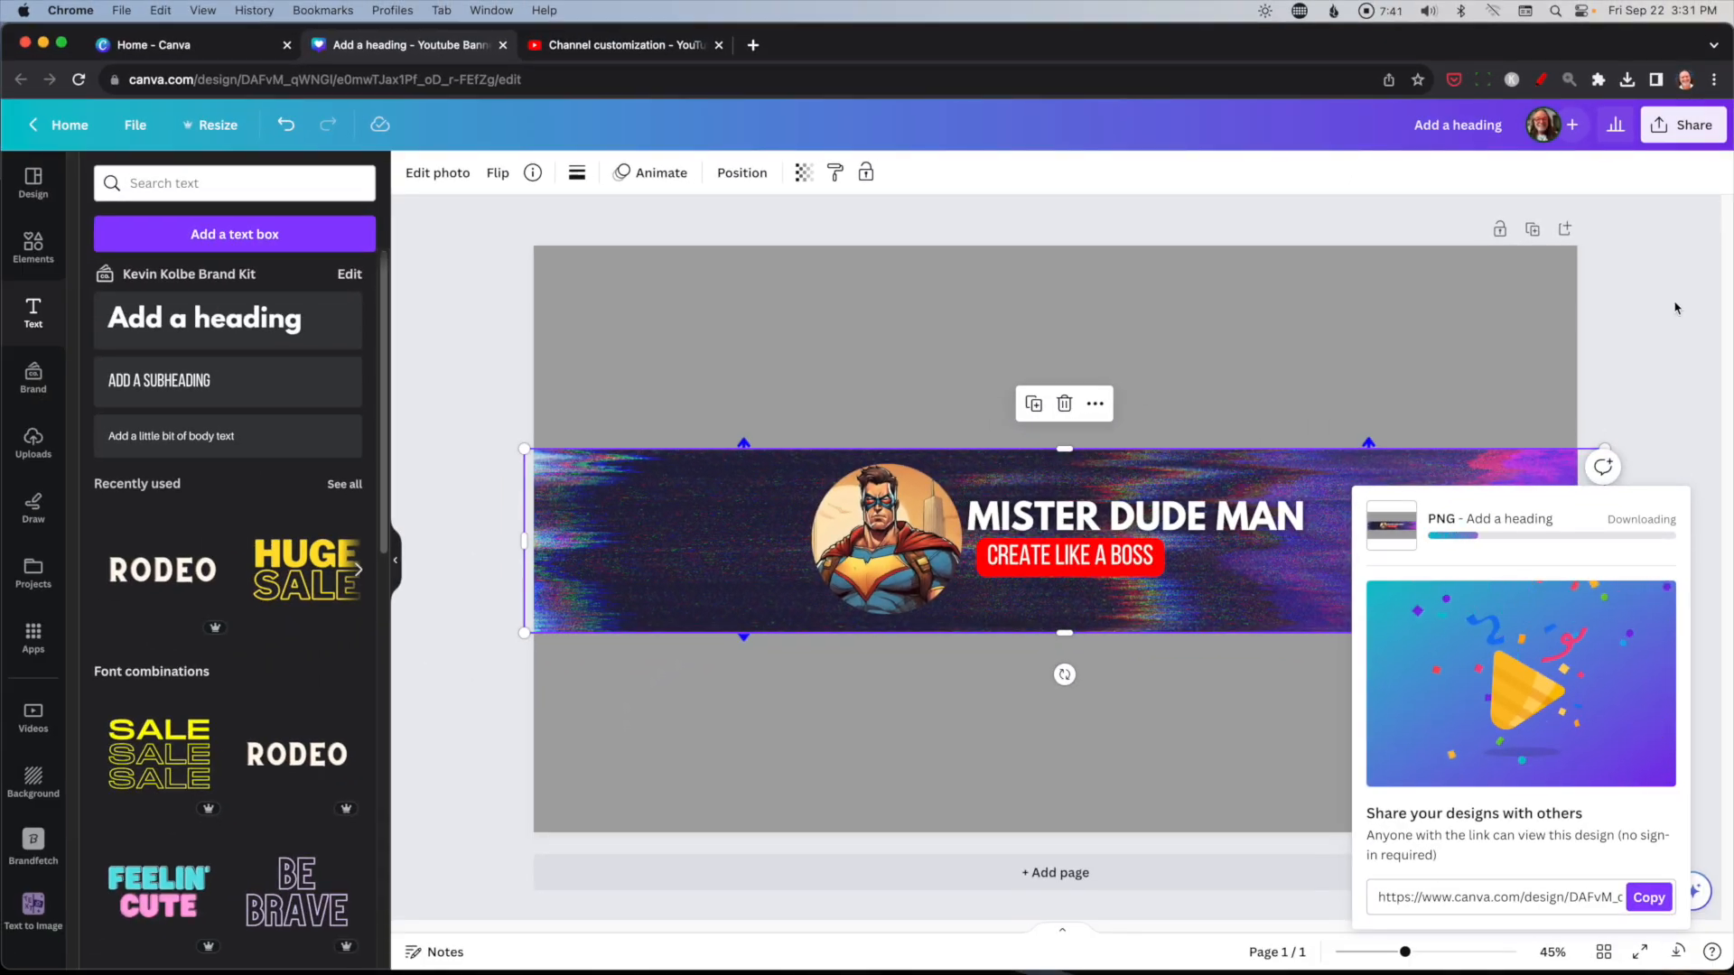
pyautogui.click(836, 43)
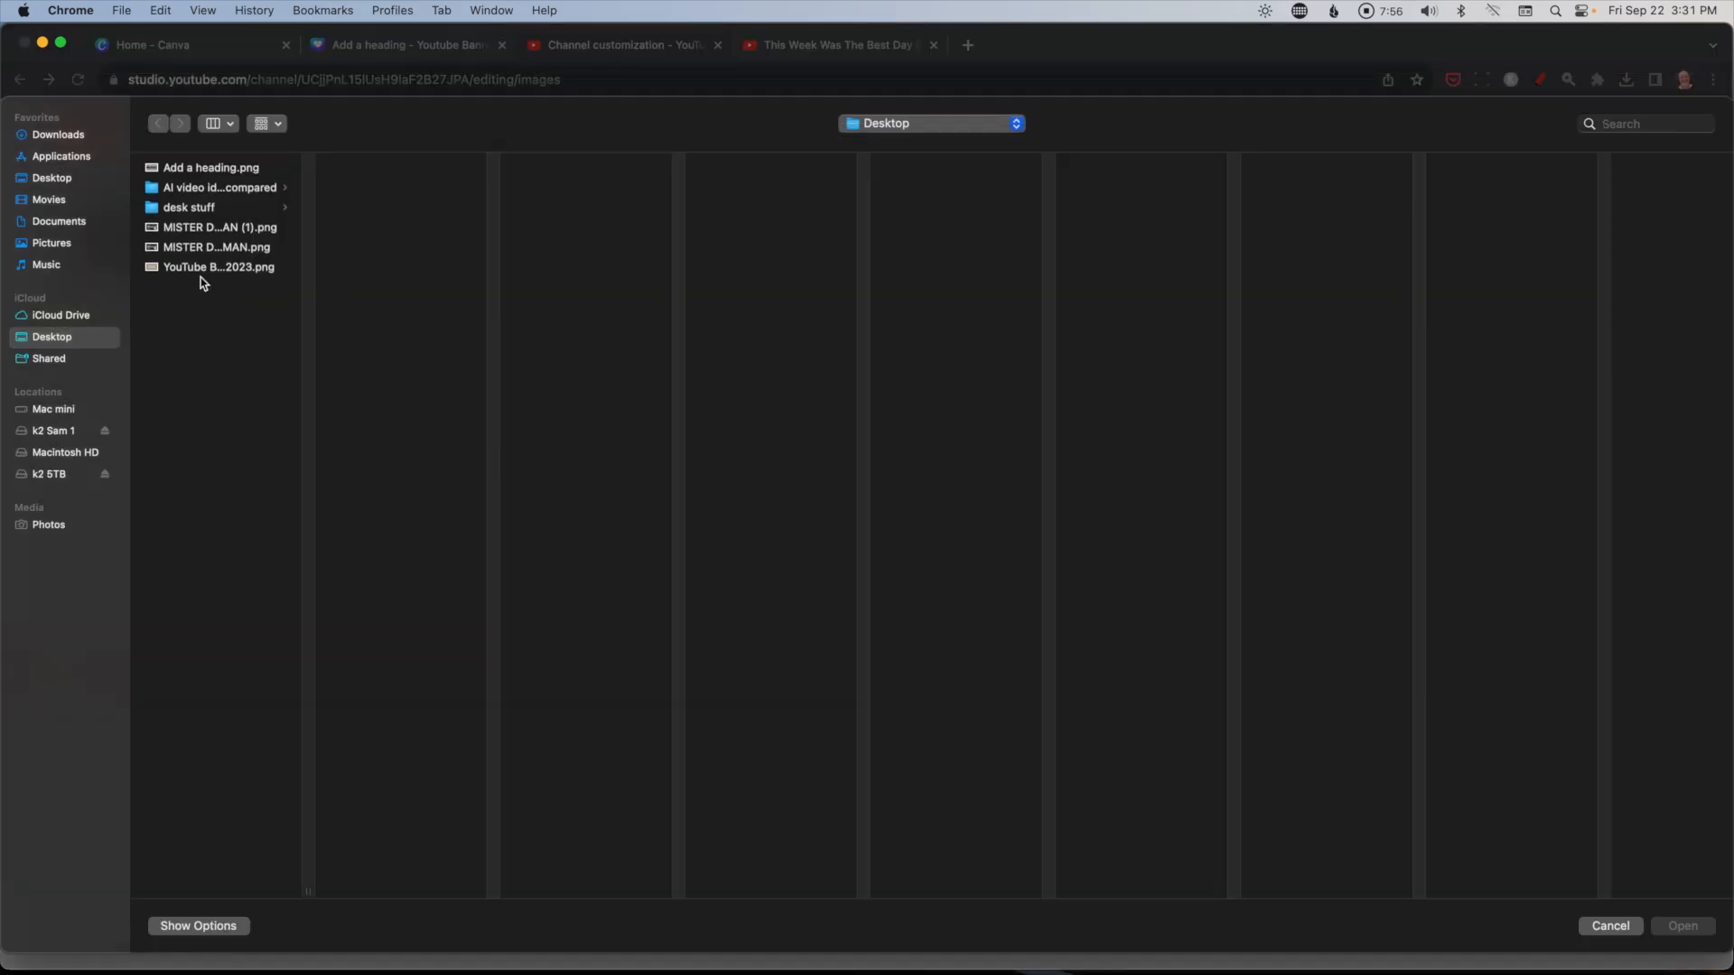
pyautogui.moveTo(211, 170)
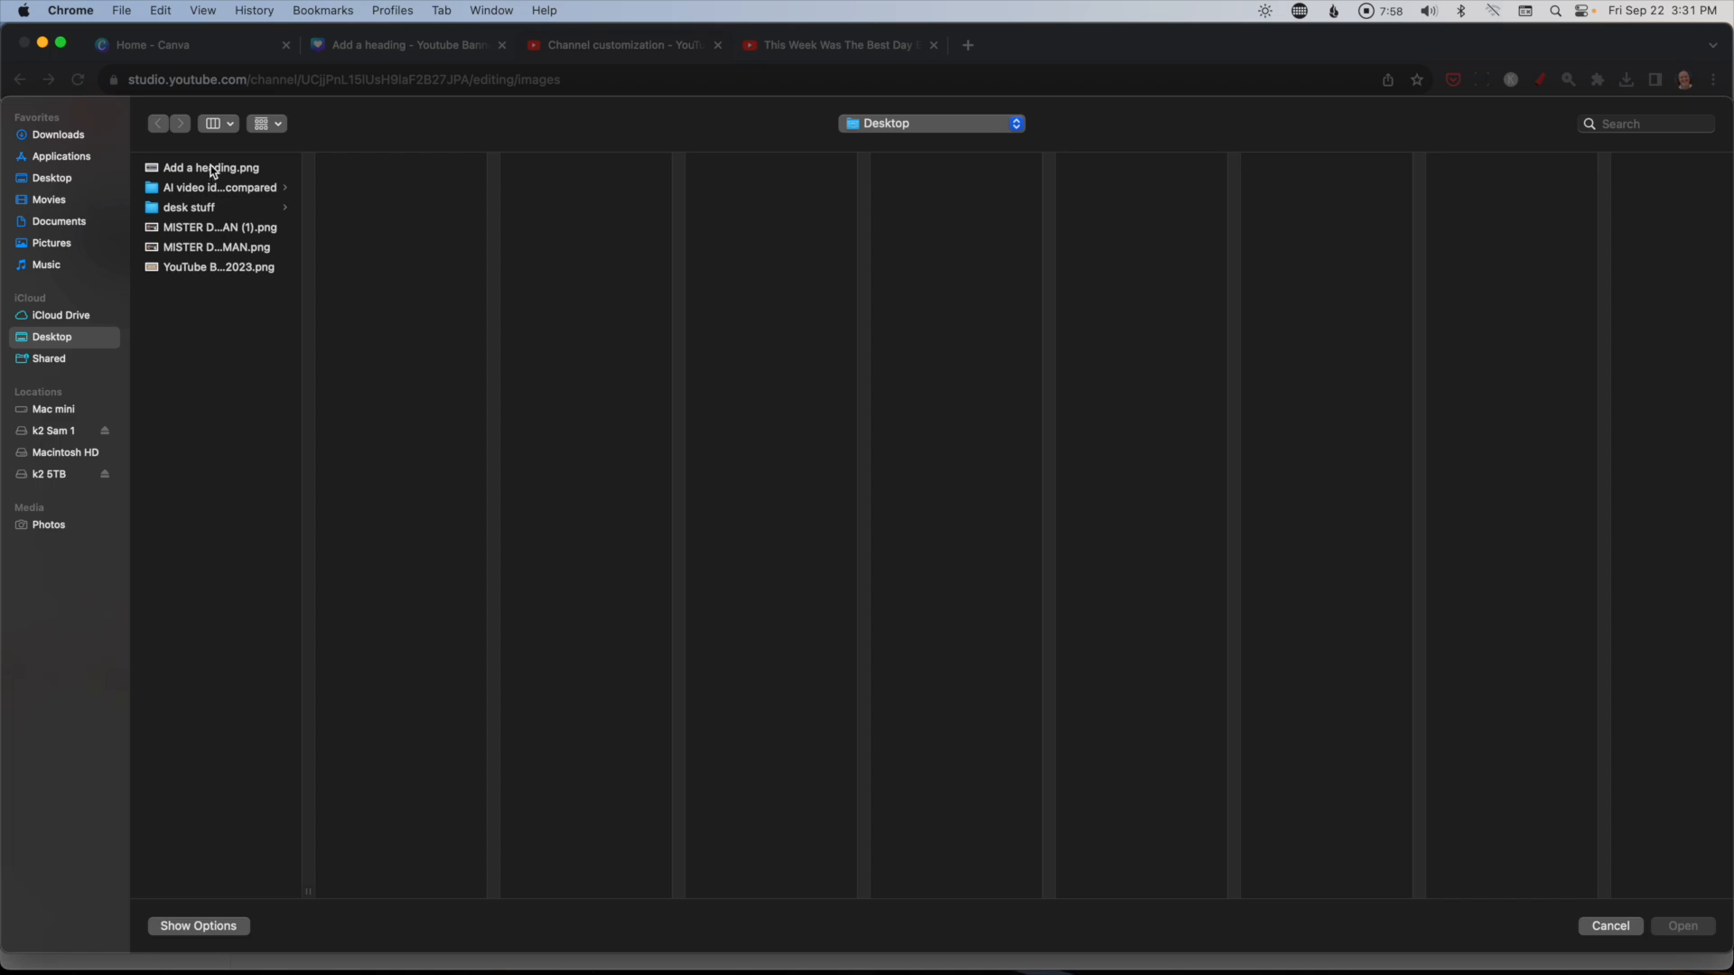
# Select Add a heading.png from Desktop and upload it as the channel banner.
pyautogui.click(210, 167)
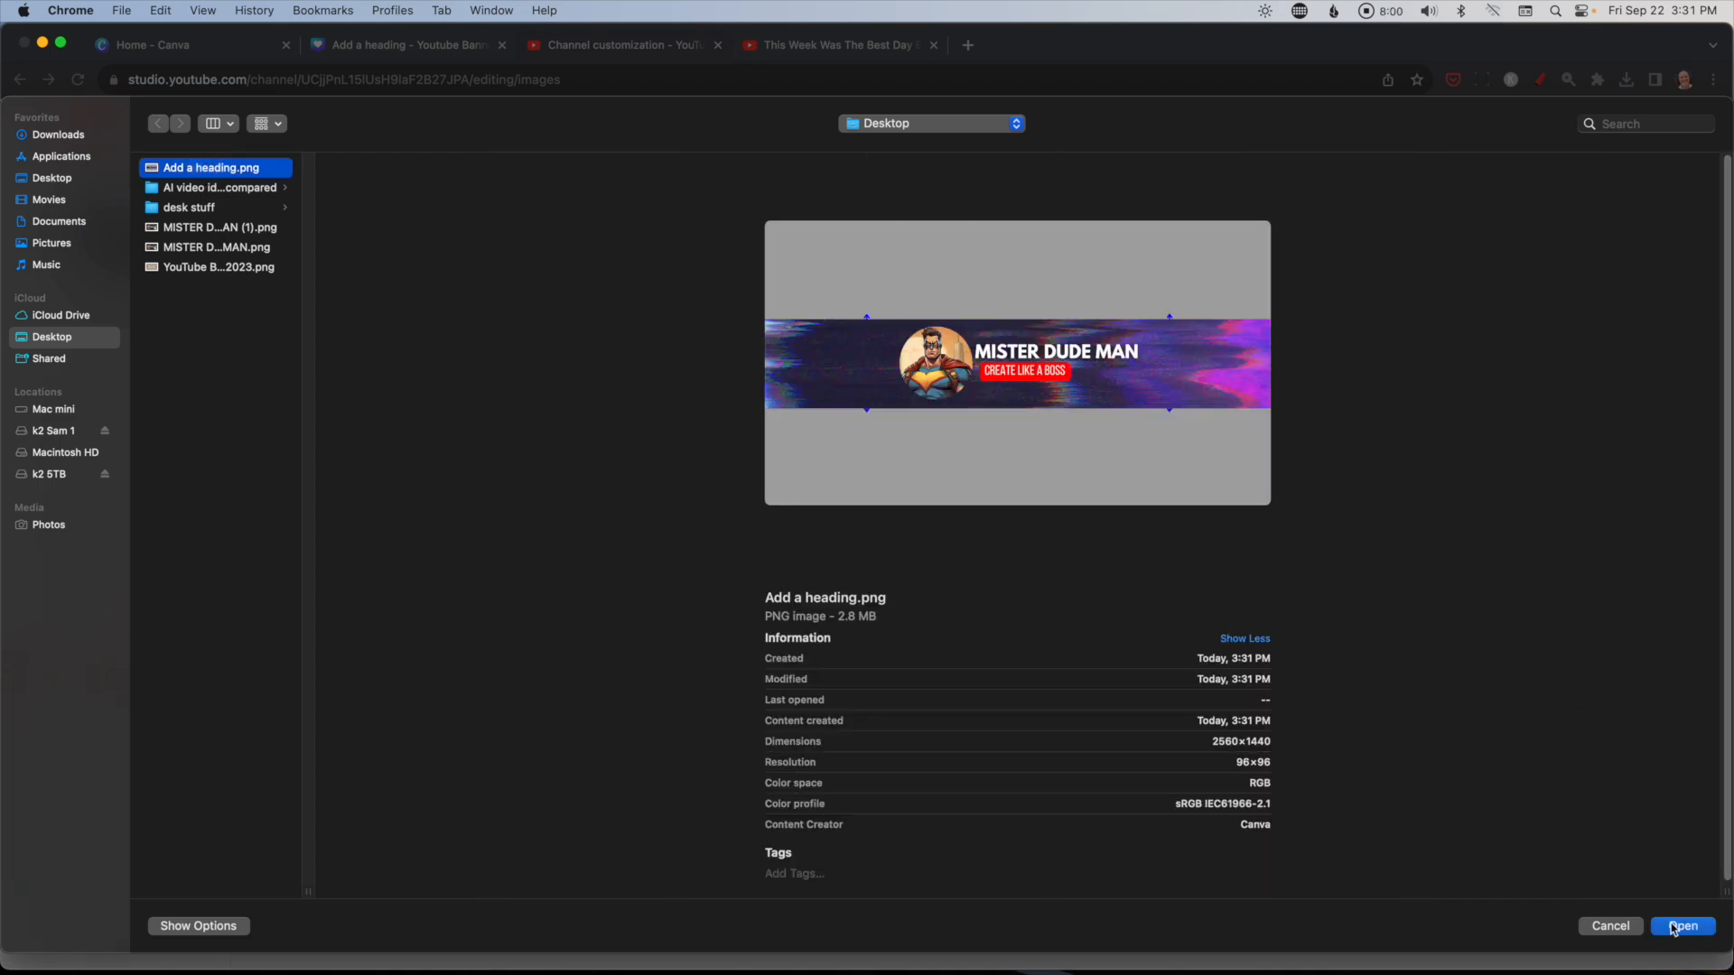
pyautogui.click(1681, 925)
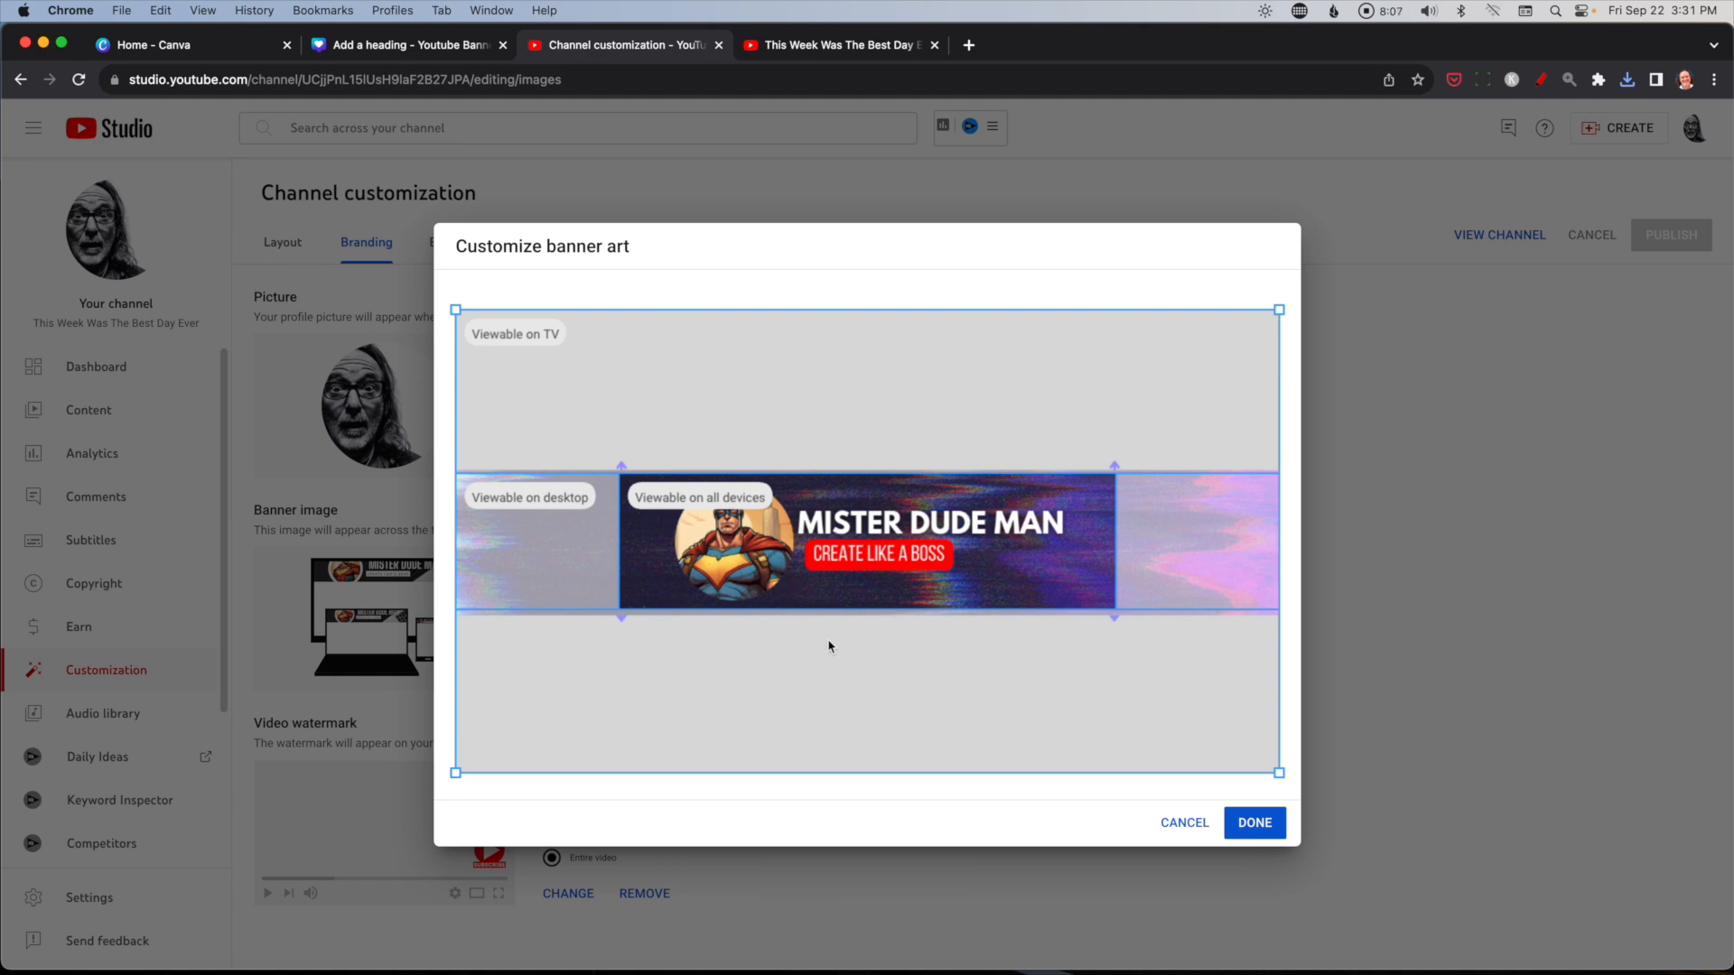
pyautogui.moveTo(1357, 856)
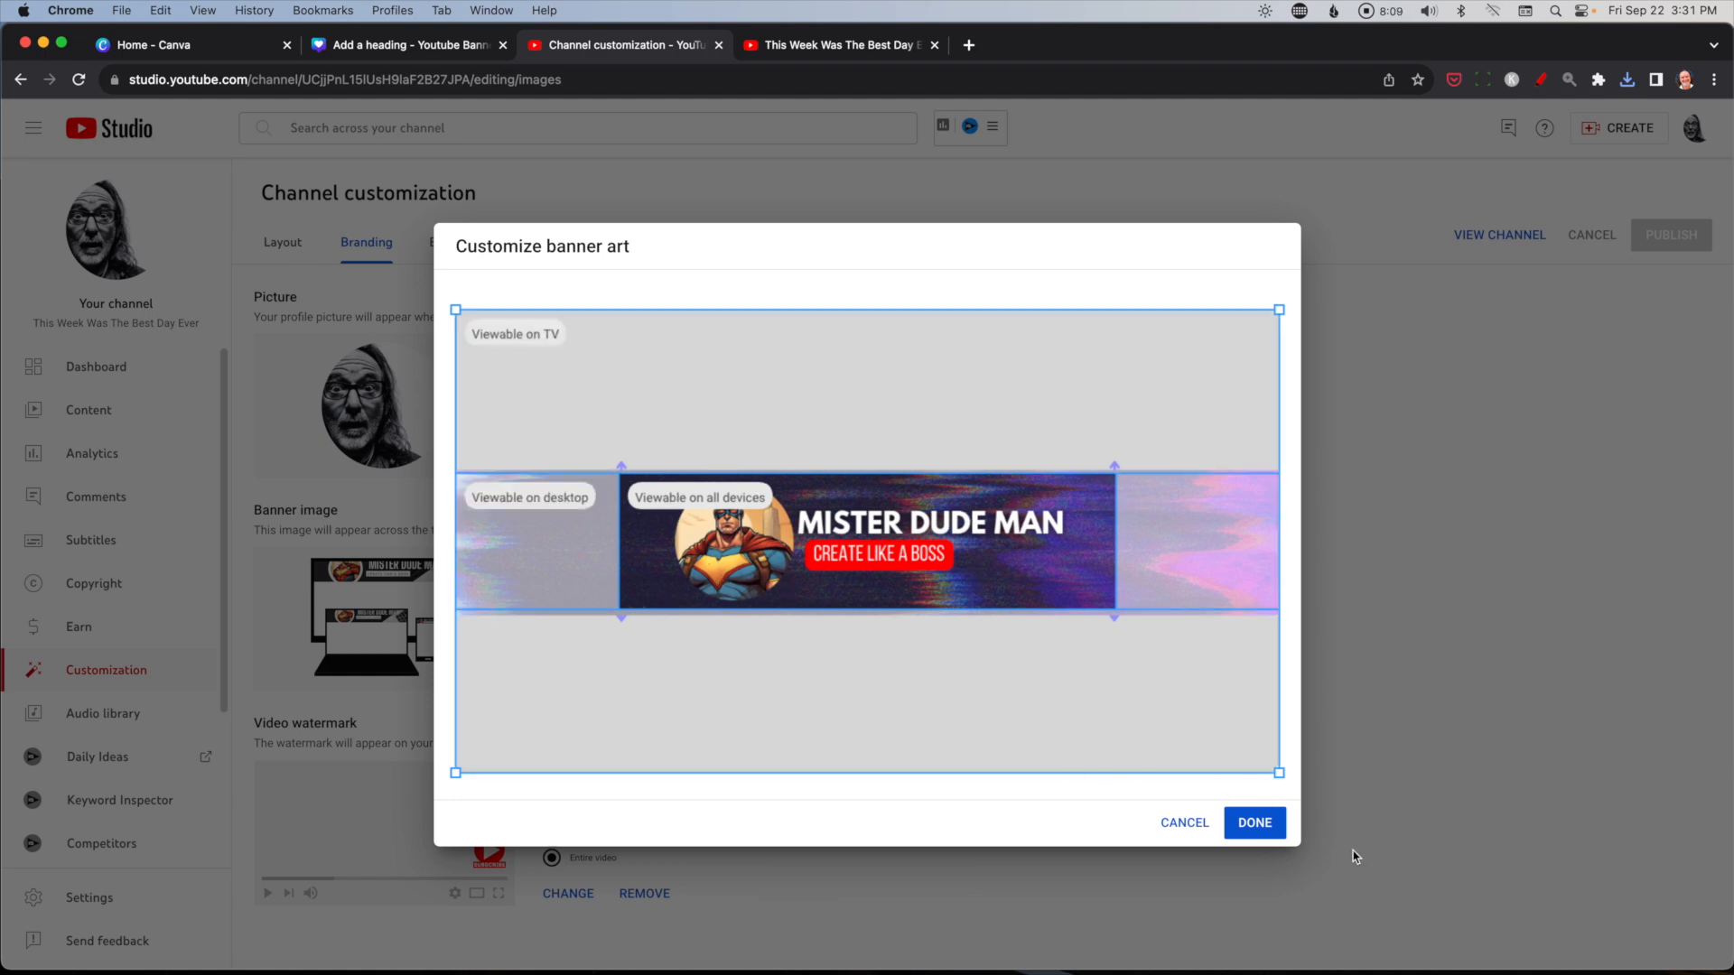
# Accept the banner framing in the Customize banner art dialog with DONE.
pyautogui.click(1254, 824)
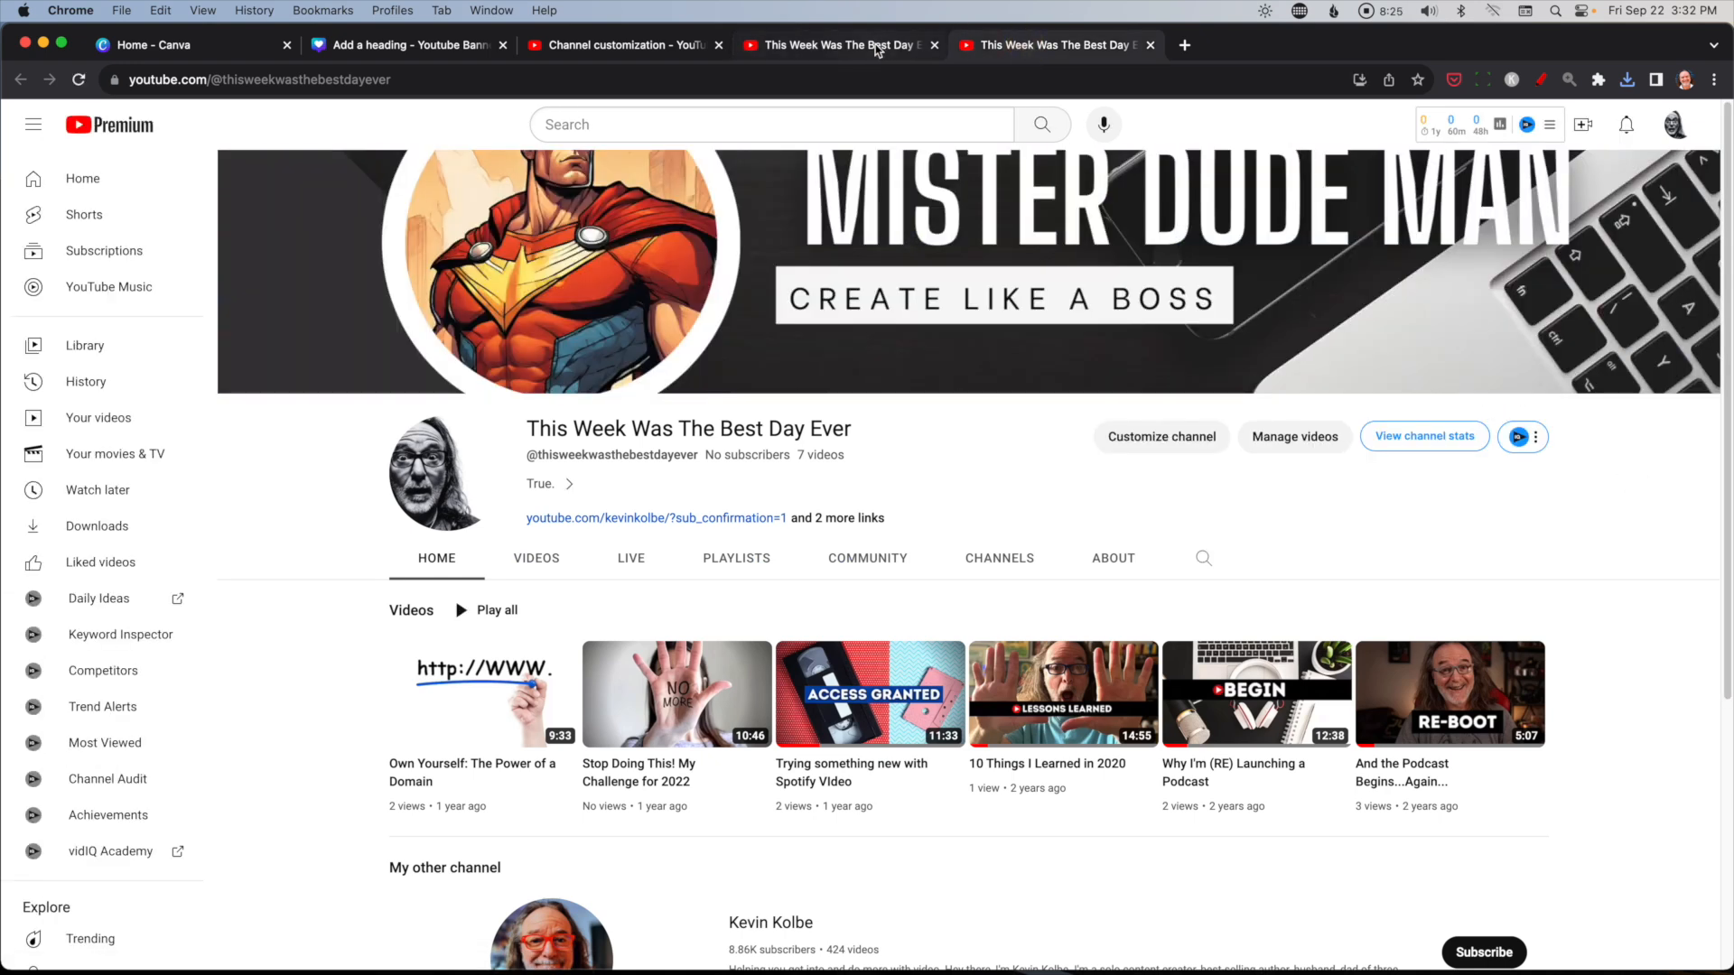
pyautogui.moveTo(840, 43)
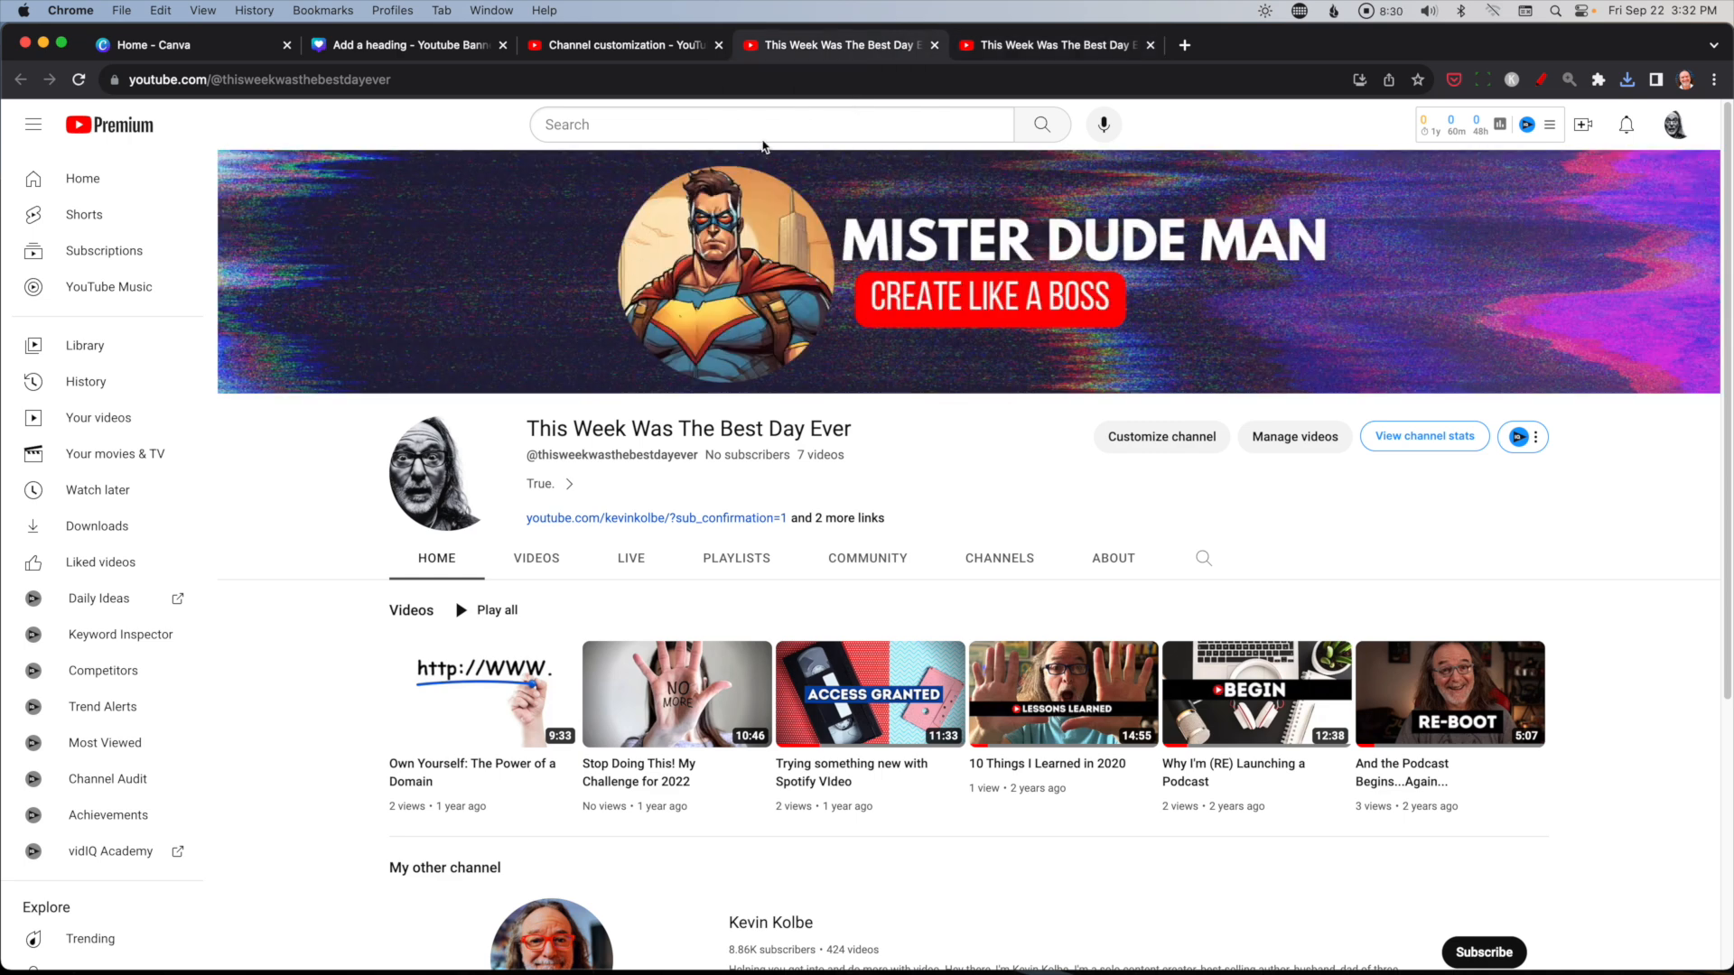
pyautogui.moveTo(1610, 247)
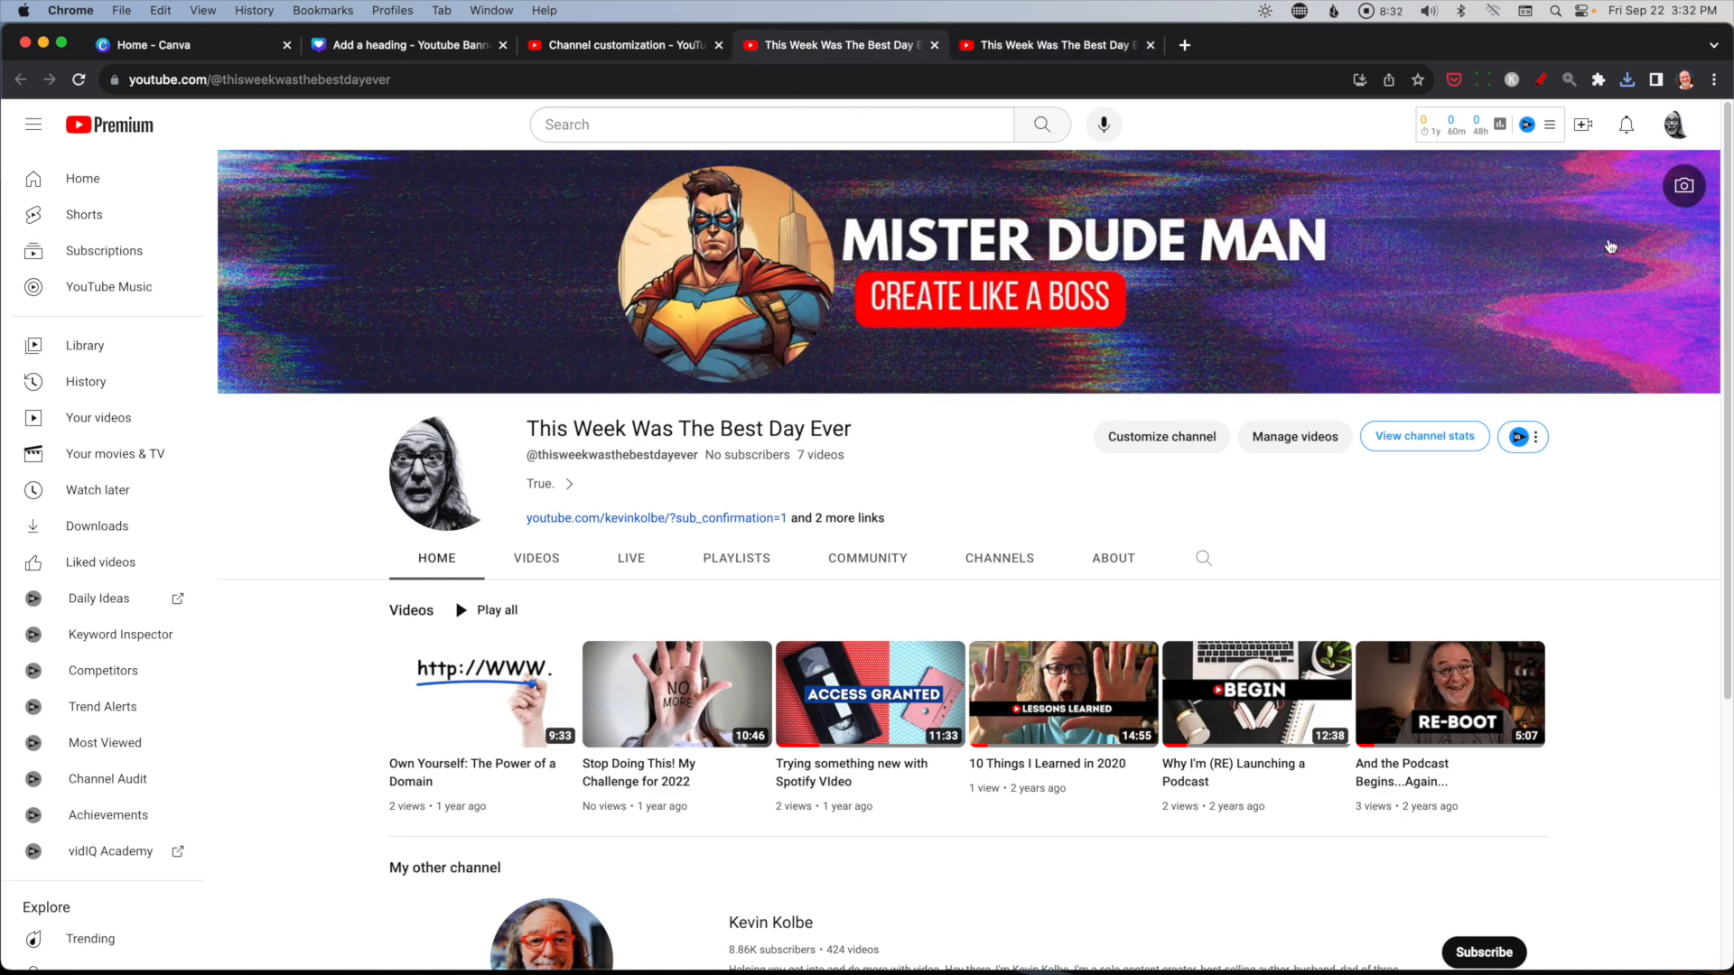